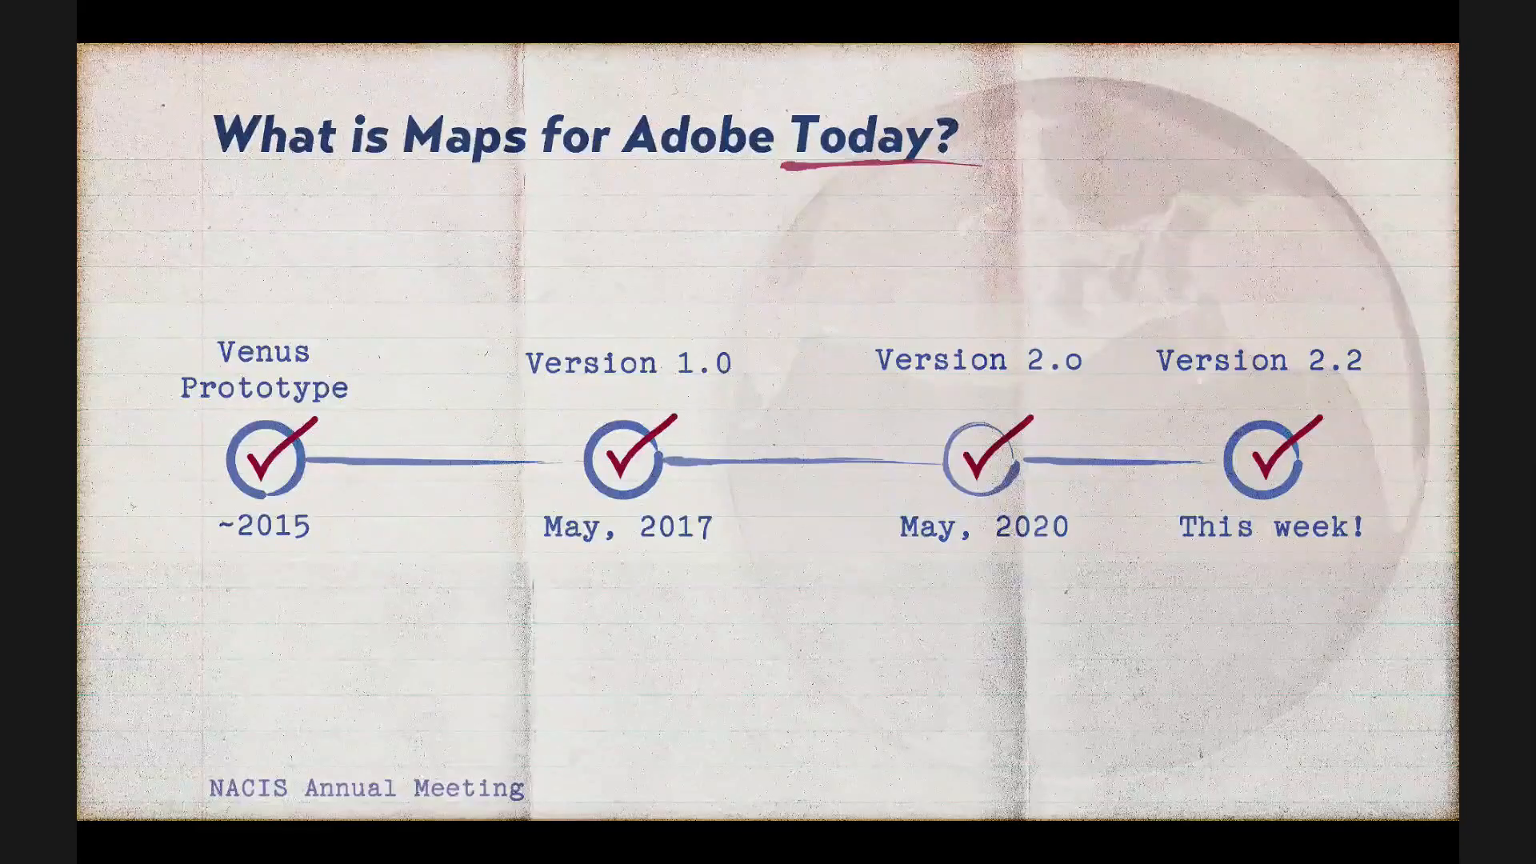
Exit the Maps for Adobe slide show and switch to the ArcGIS Pro project.
key("Escape")
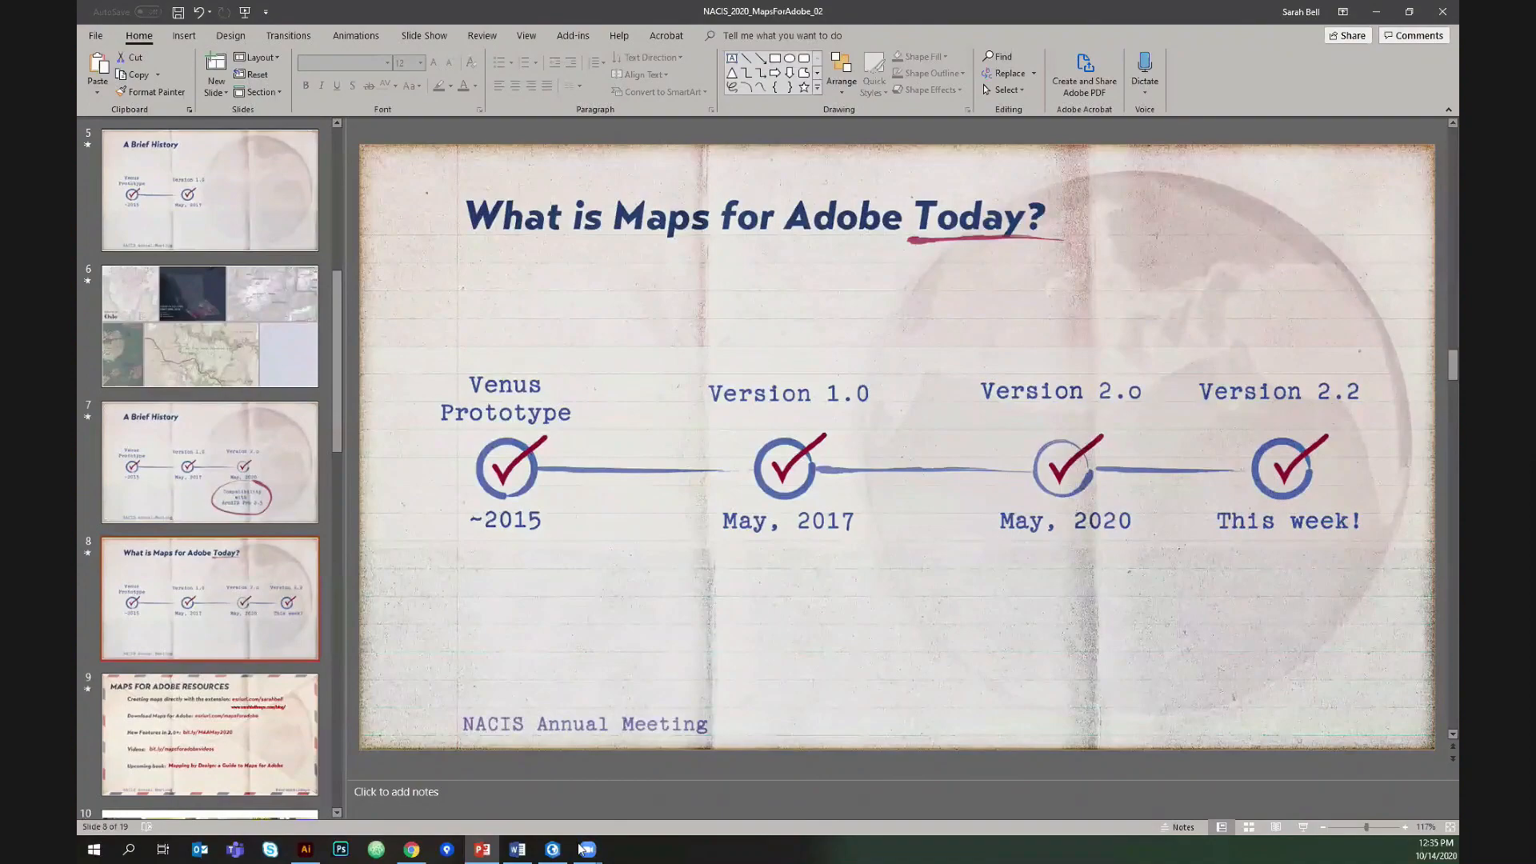
left_click(551, 849)
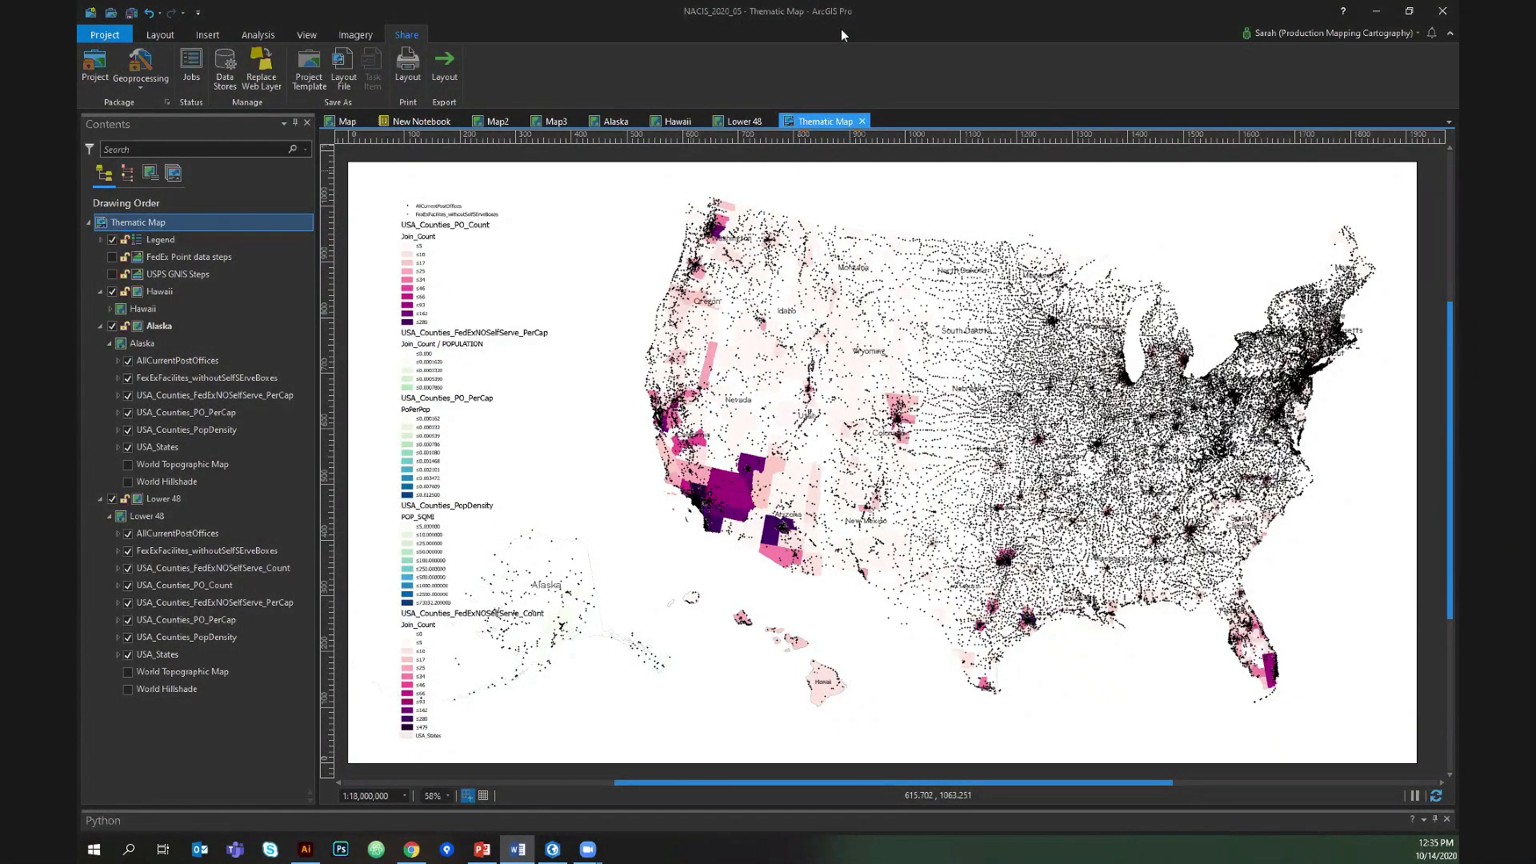
mouse_move(823, 121)
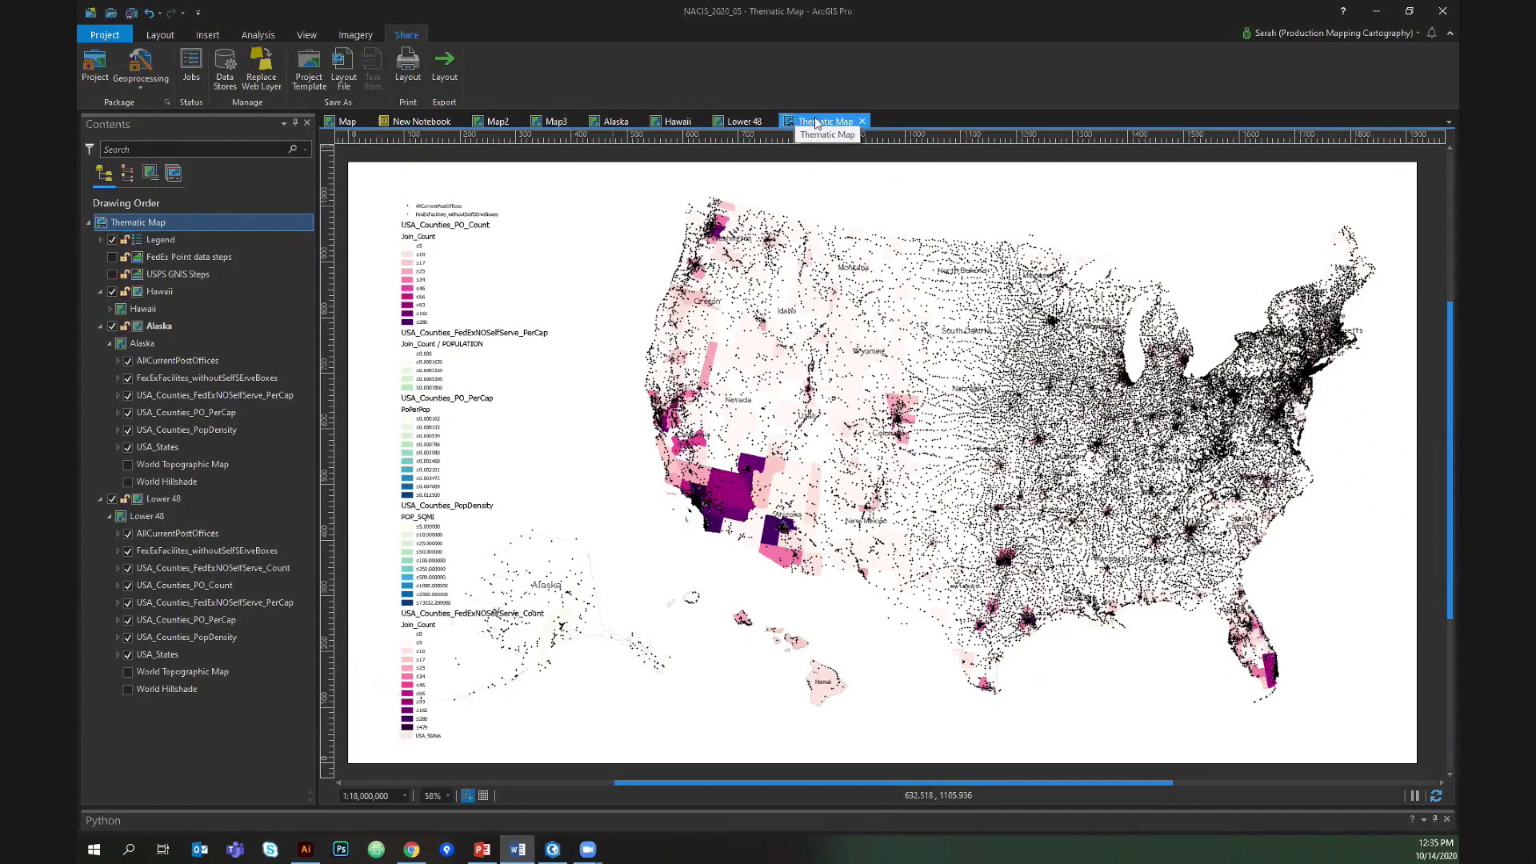
mouse_move(1037, 91)
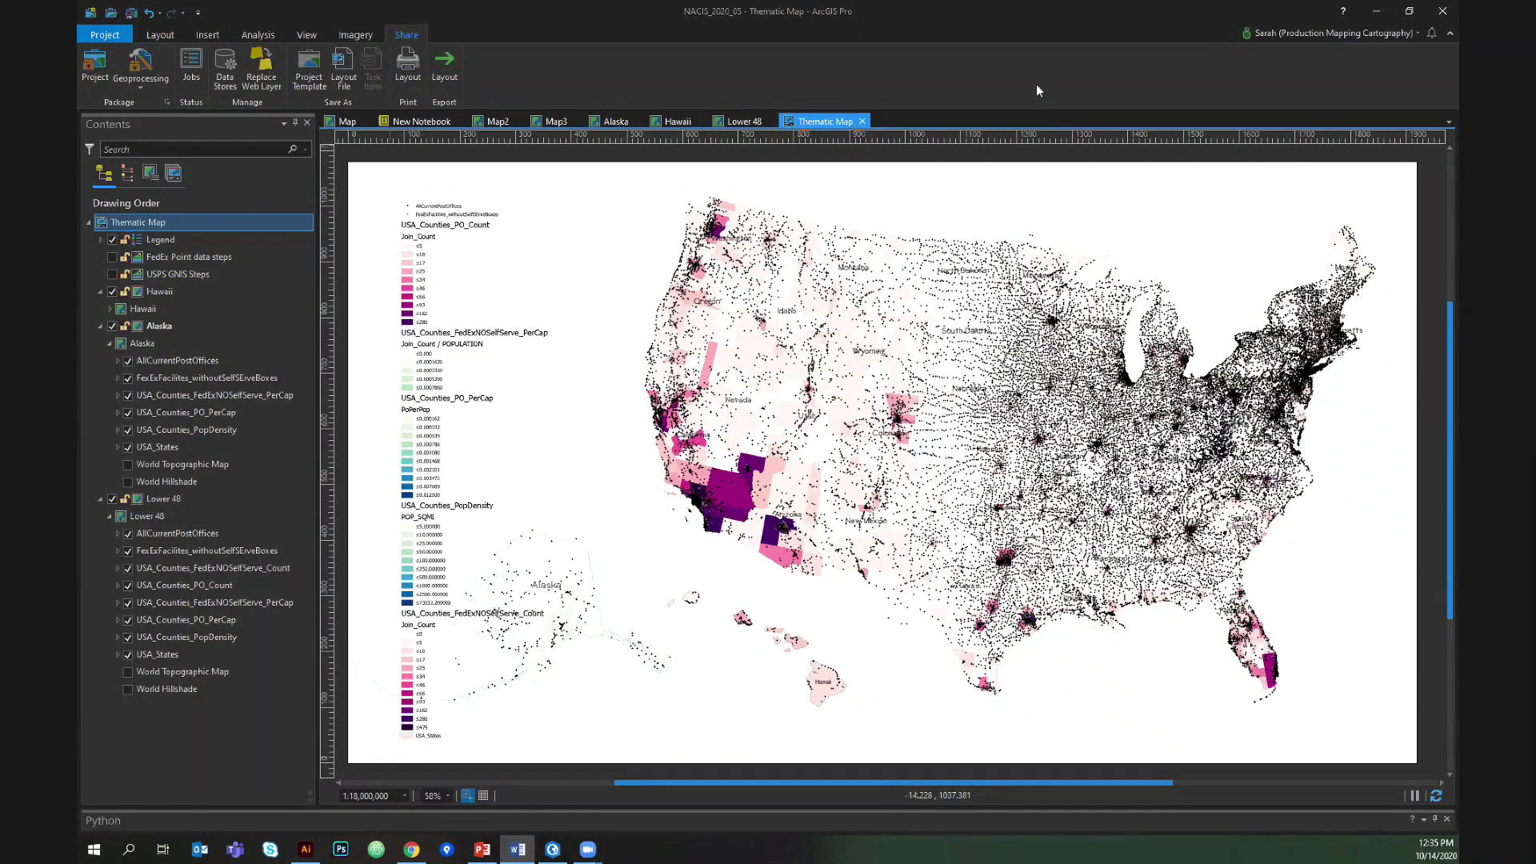
mouse_move(694, 108)
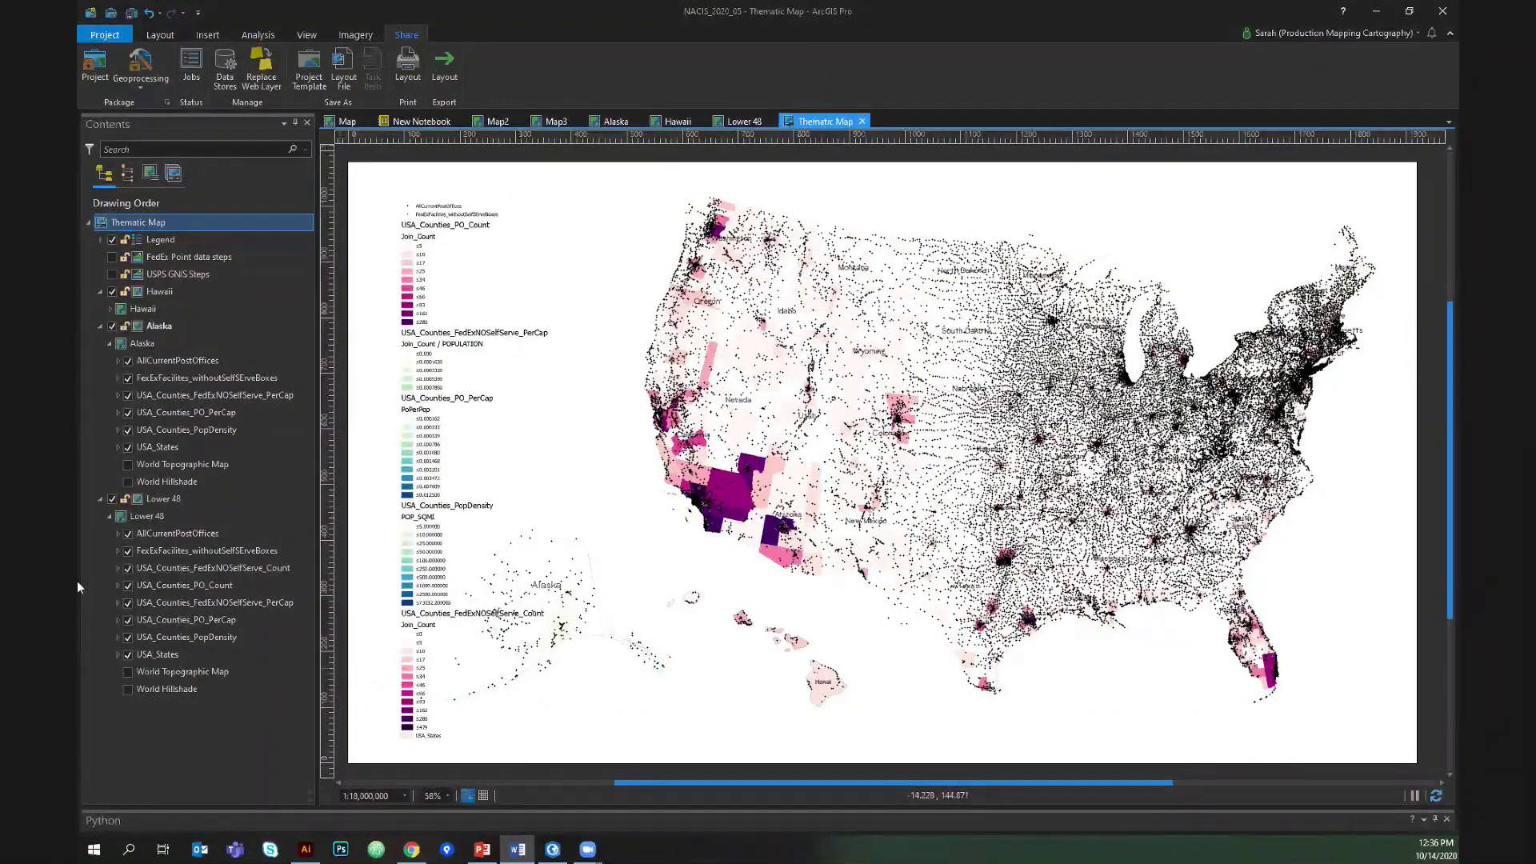
left_click(177, 533)
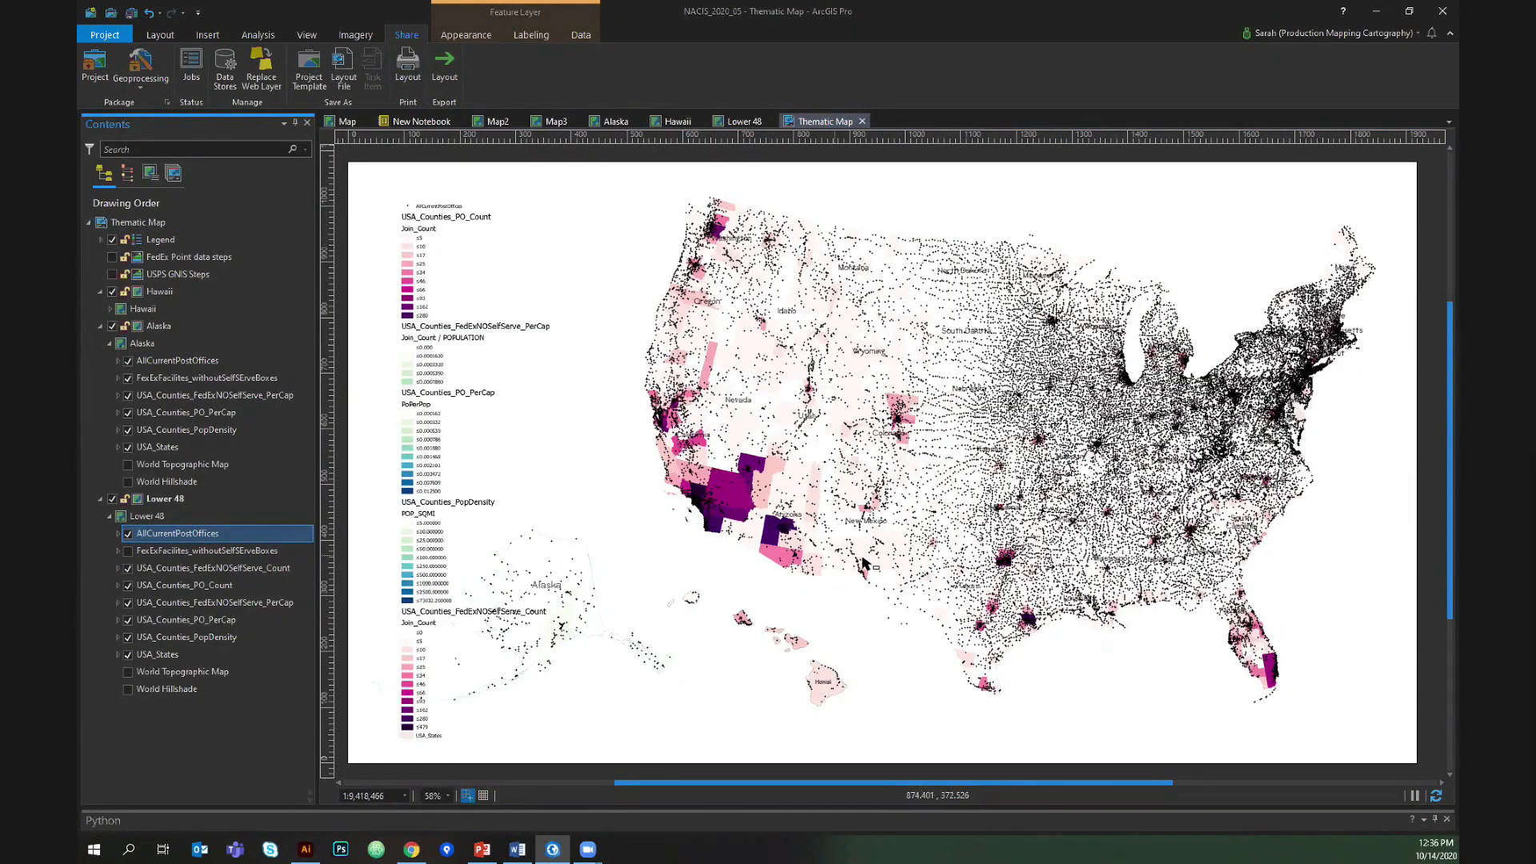
mouse_move(870, 563)
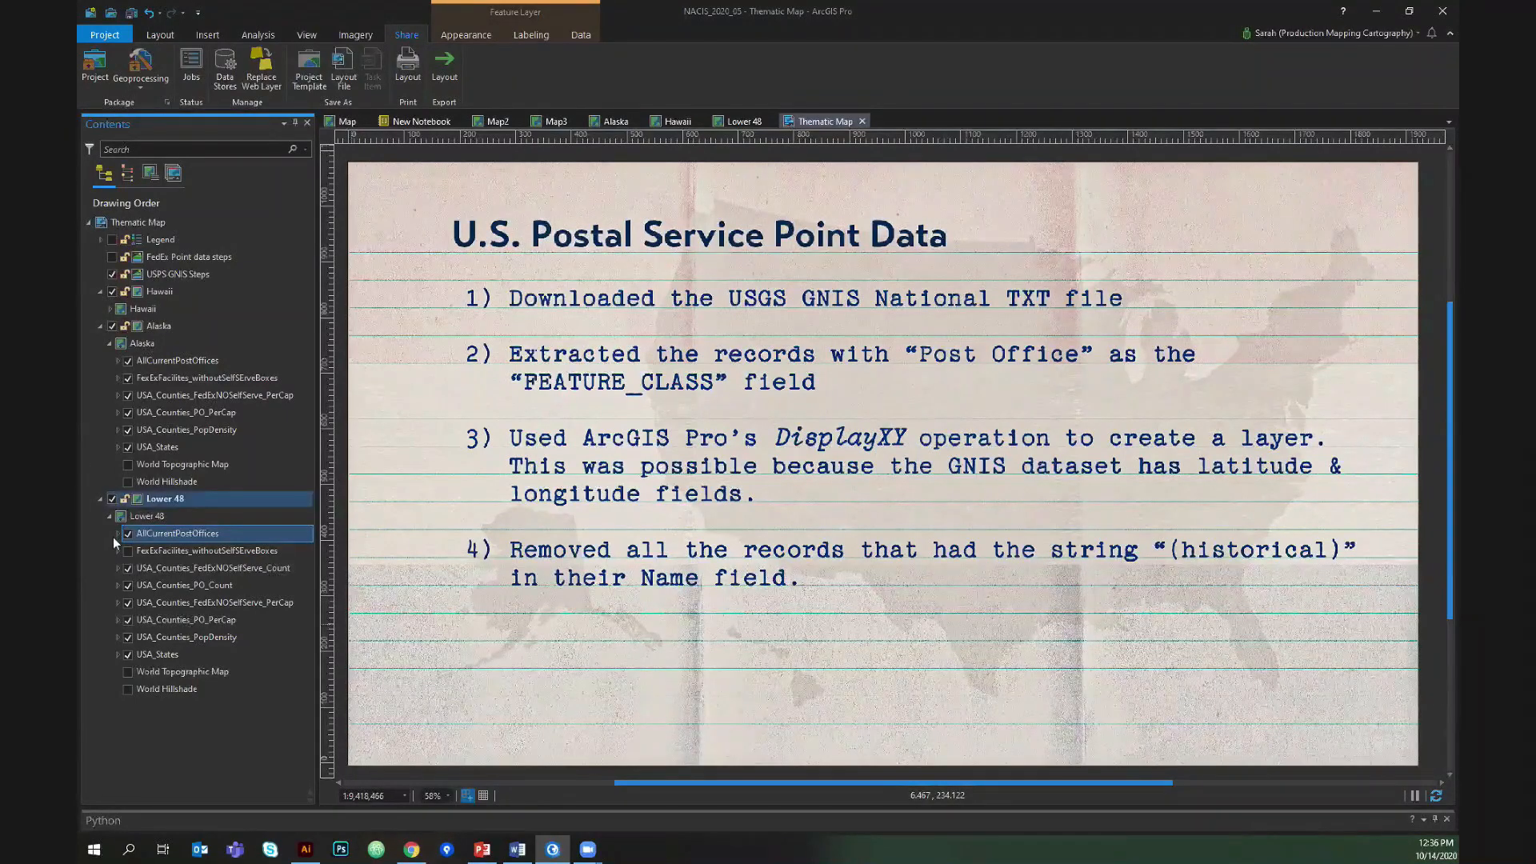
Hide AllCurrentPostOffices, show FedExFacilities_withoutSelfServeBoxes, and bring up the FedEx data notes.
left_click(176, 274)
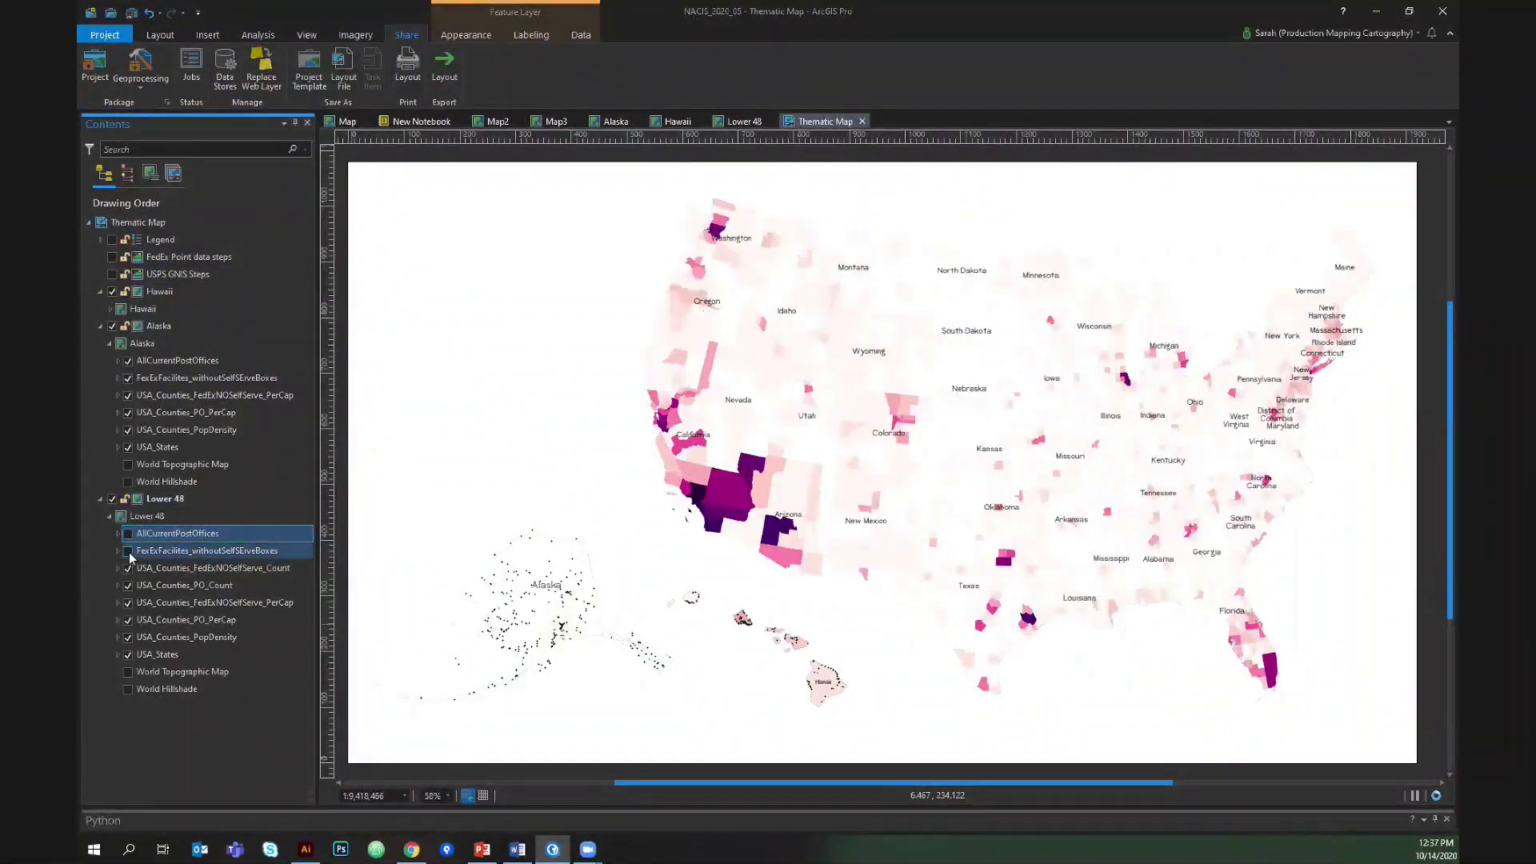
left_click(127, 533)
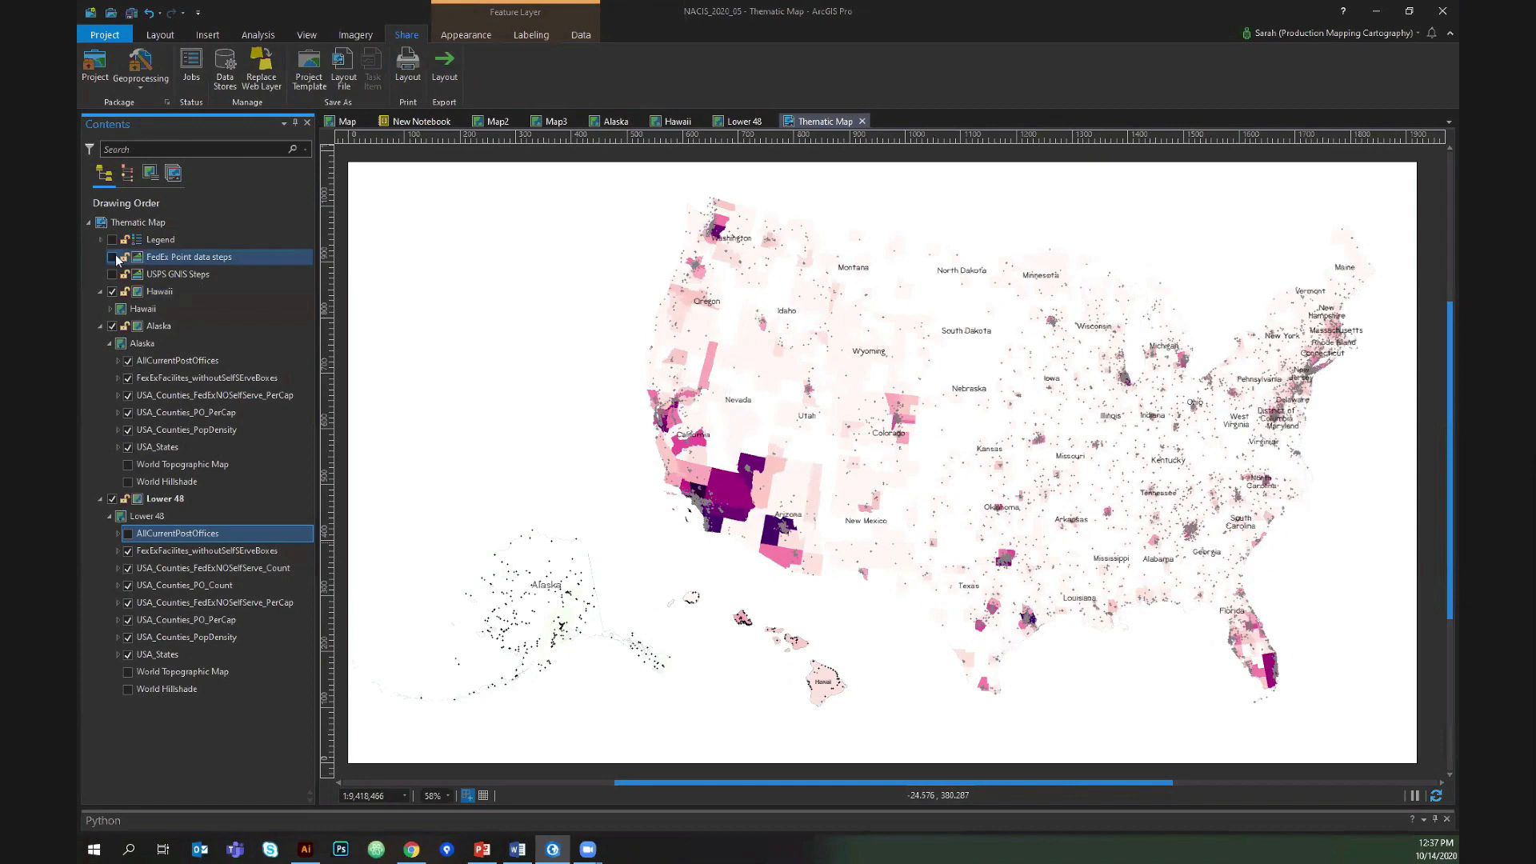
left_click(112, 257)
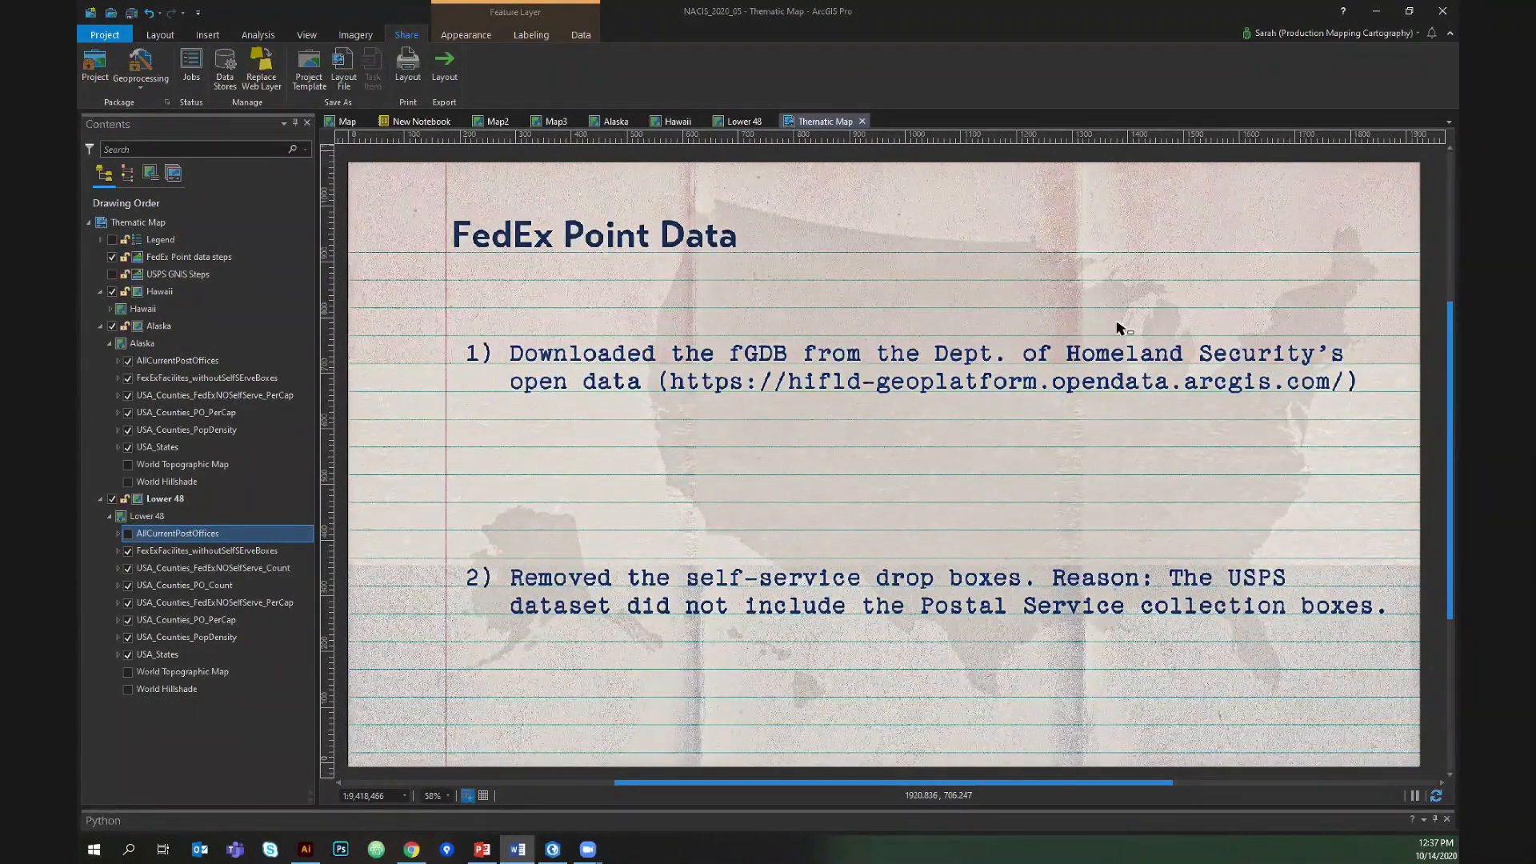
left_click(189, 257)
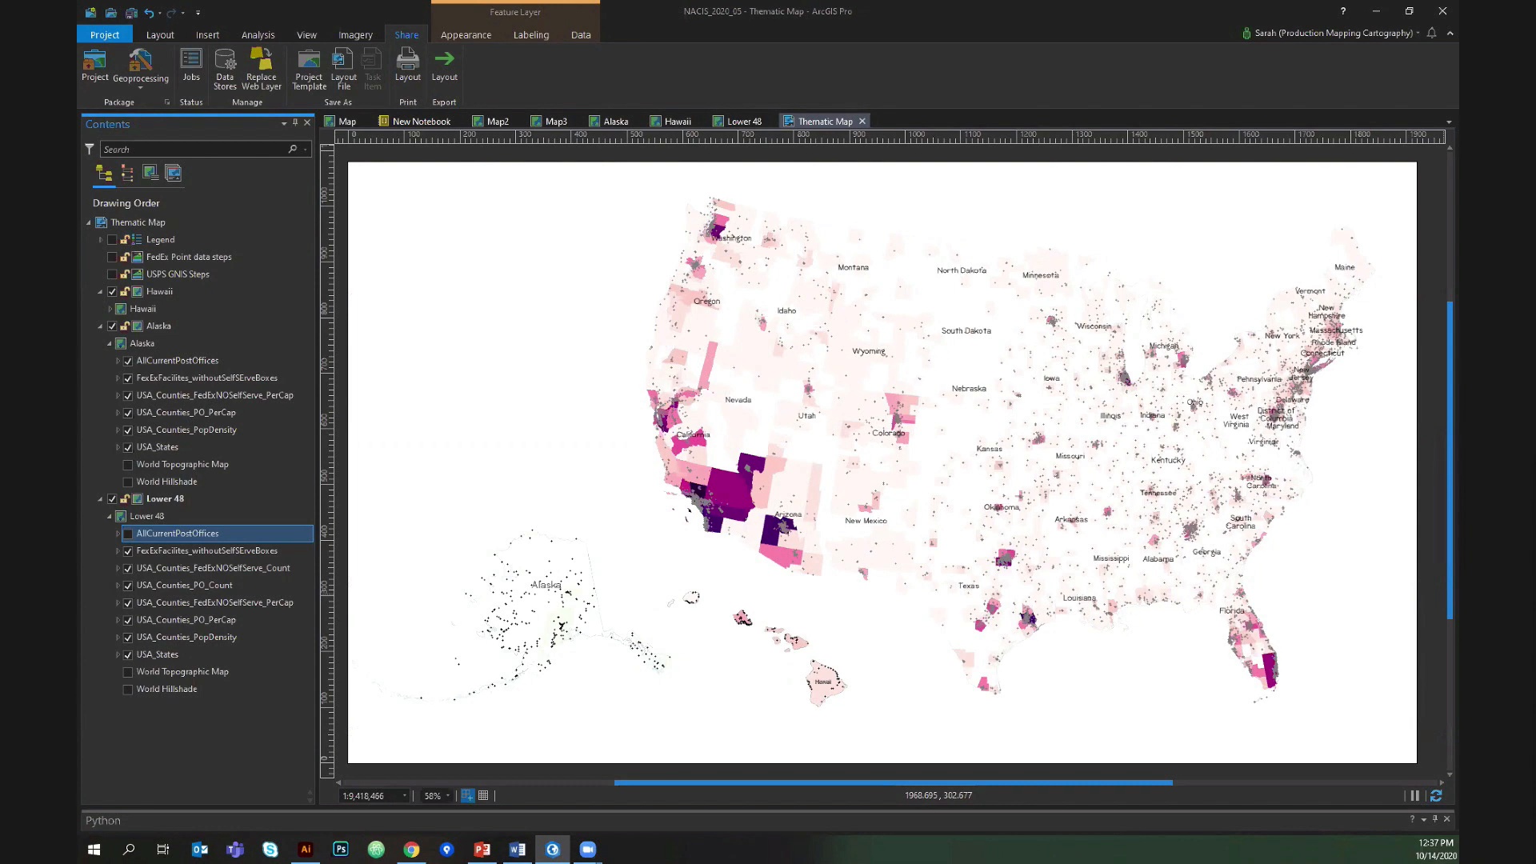
mouse_move(627, 546)
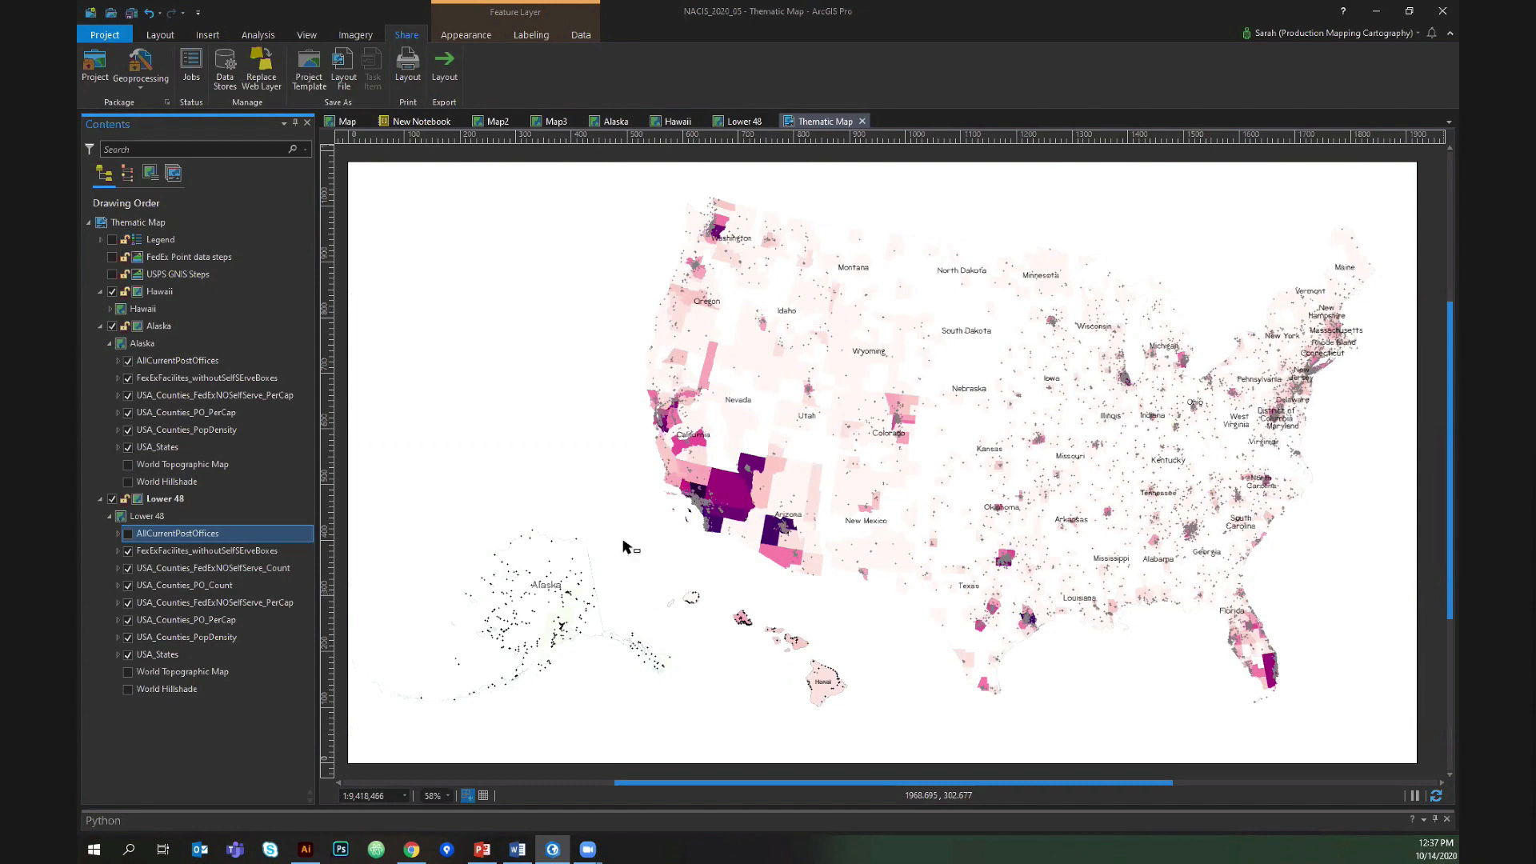
Hide the FedEx facility points and show post office points over county population density.
left_click(206, 550)
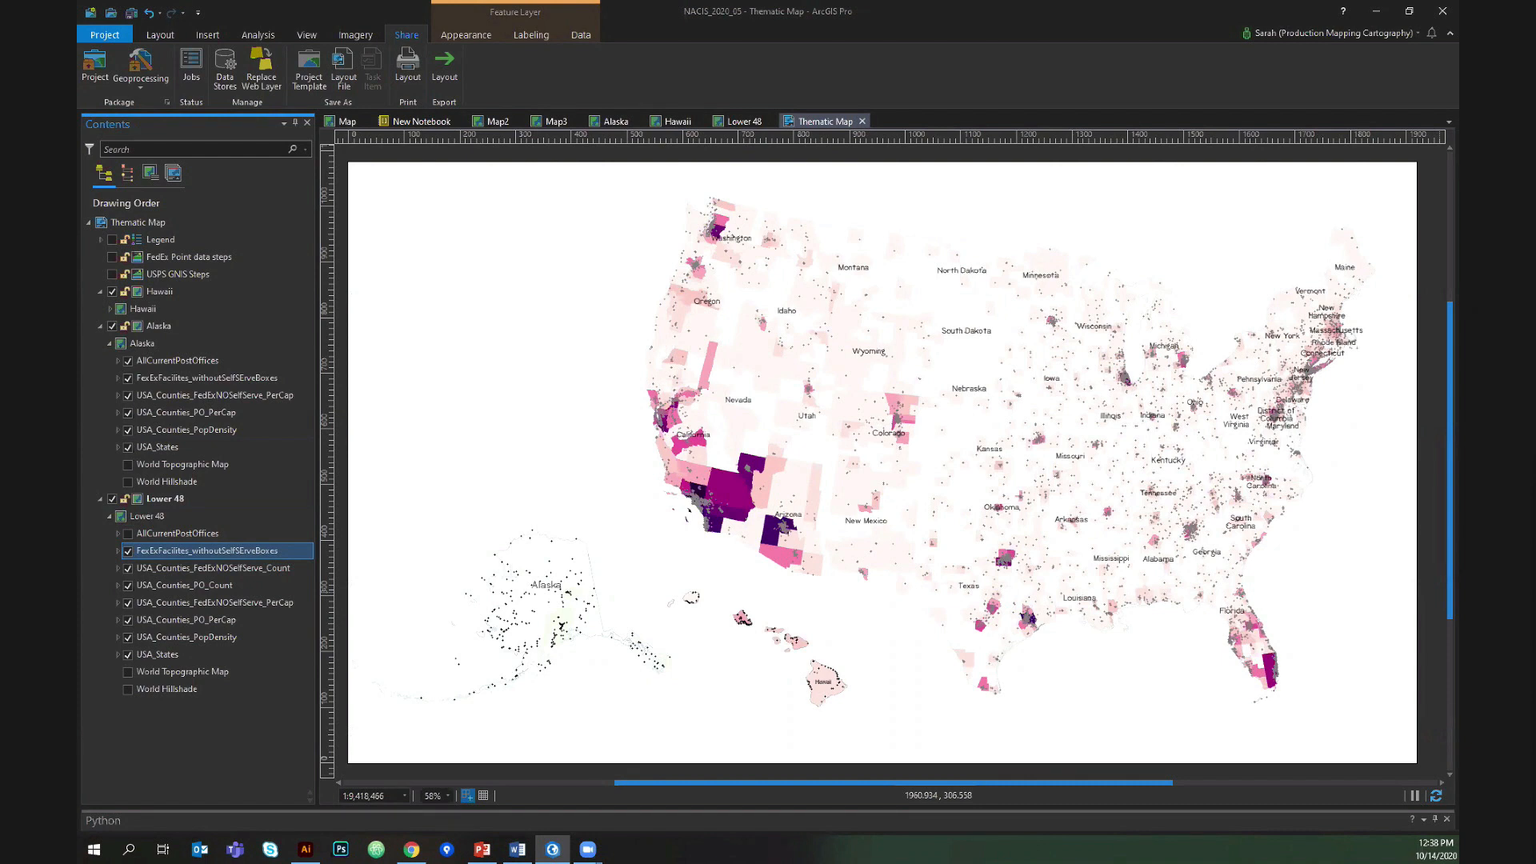
left_click(185, 584)
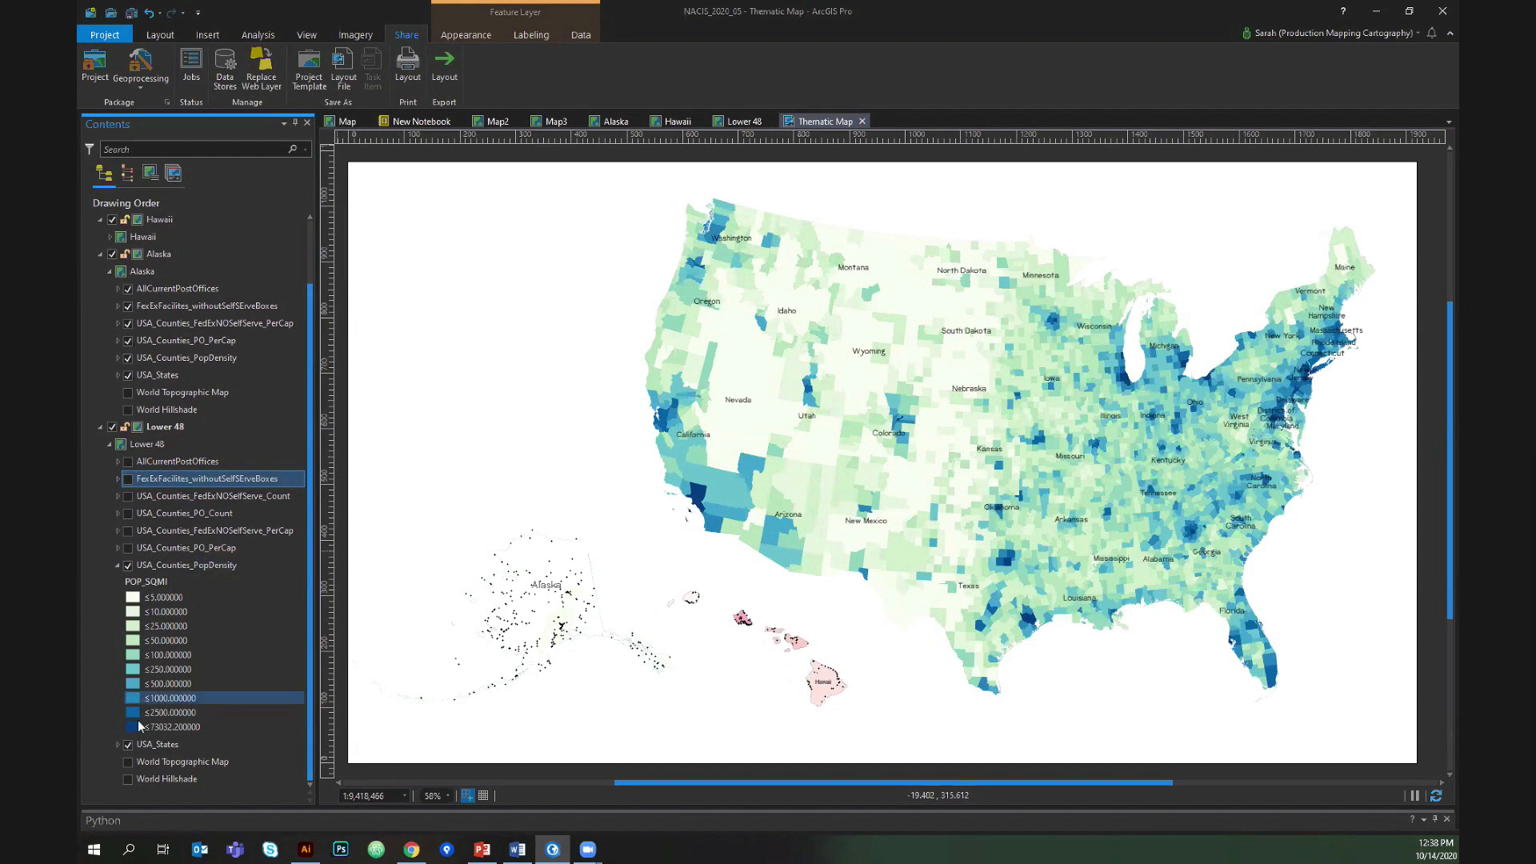
left_click(187, 565)
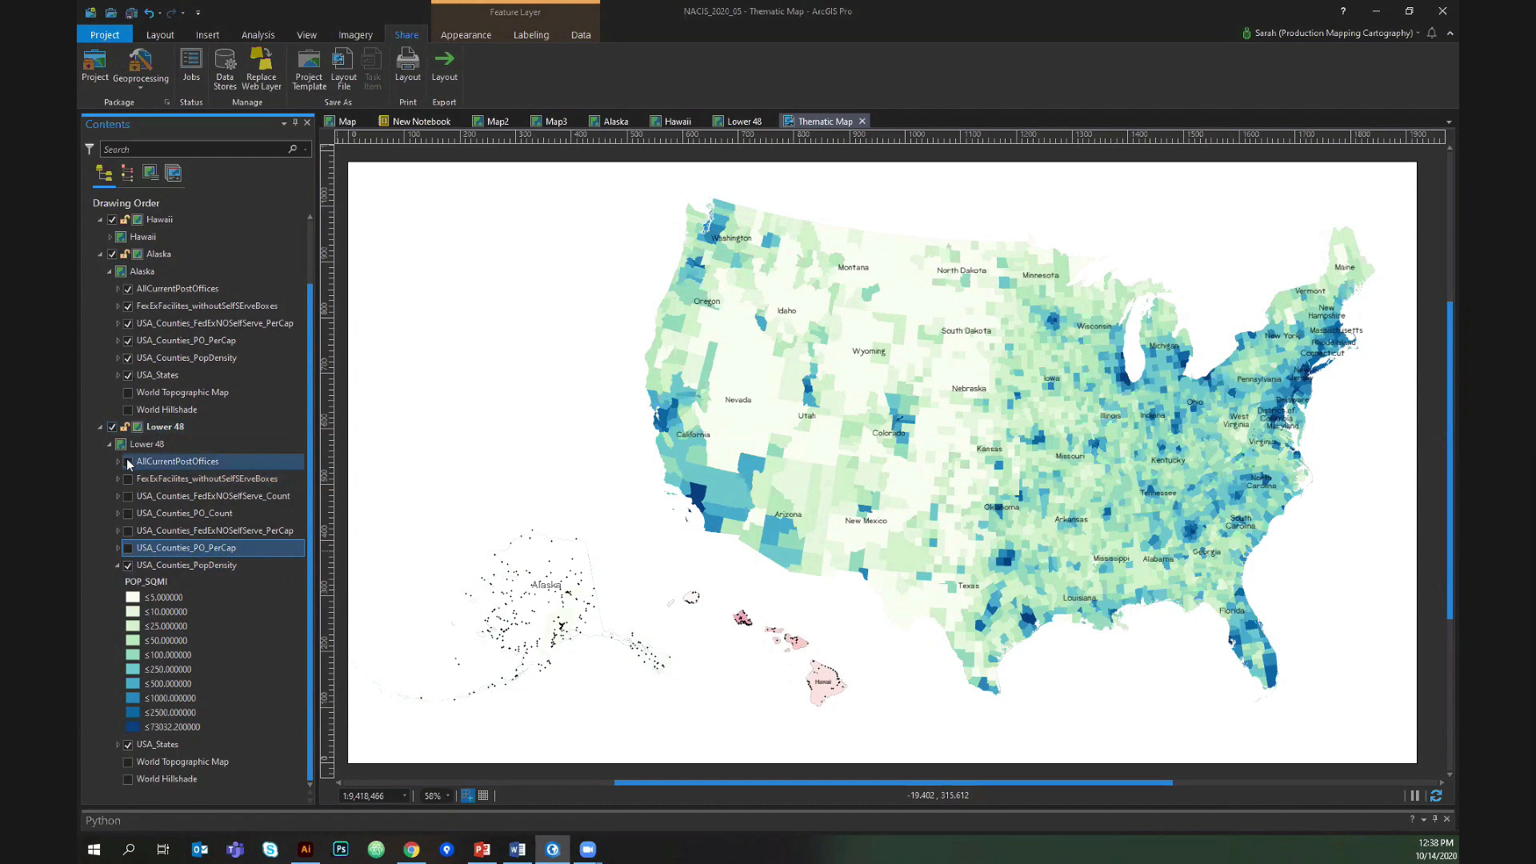
left_click(126, 462)
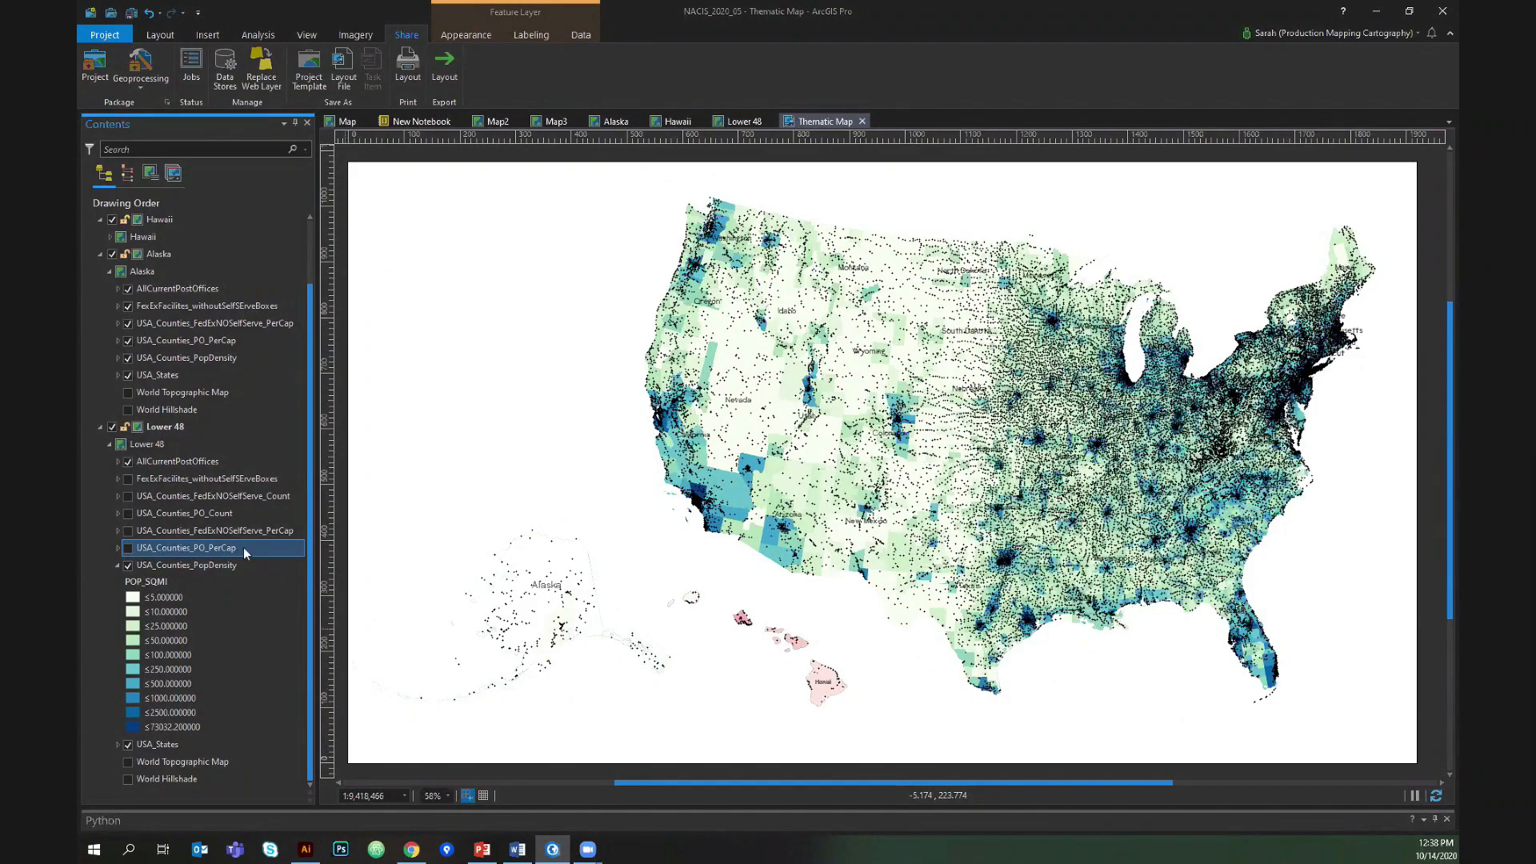
Turn on the post office count county layer, show the post office points again, and collapse Lower 48.
left_click(214, 530)
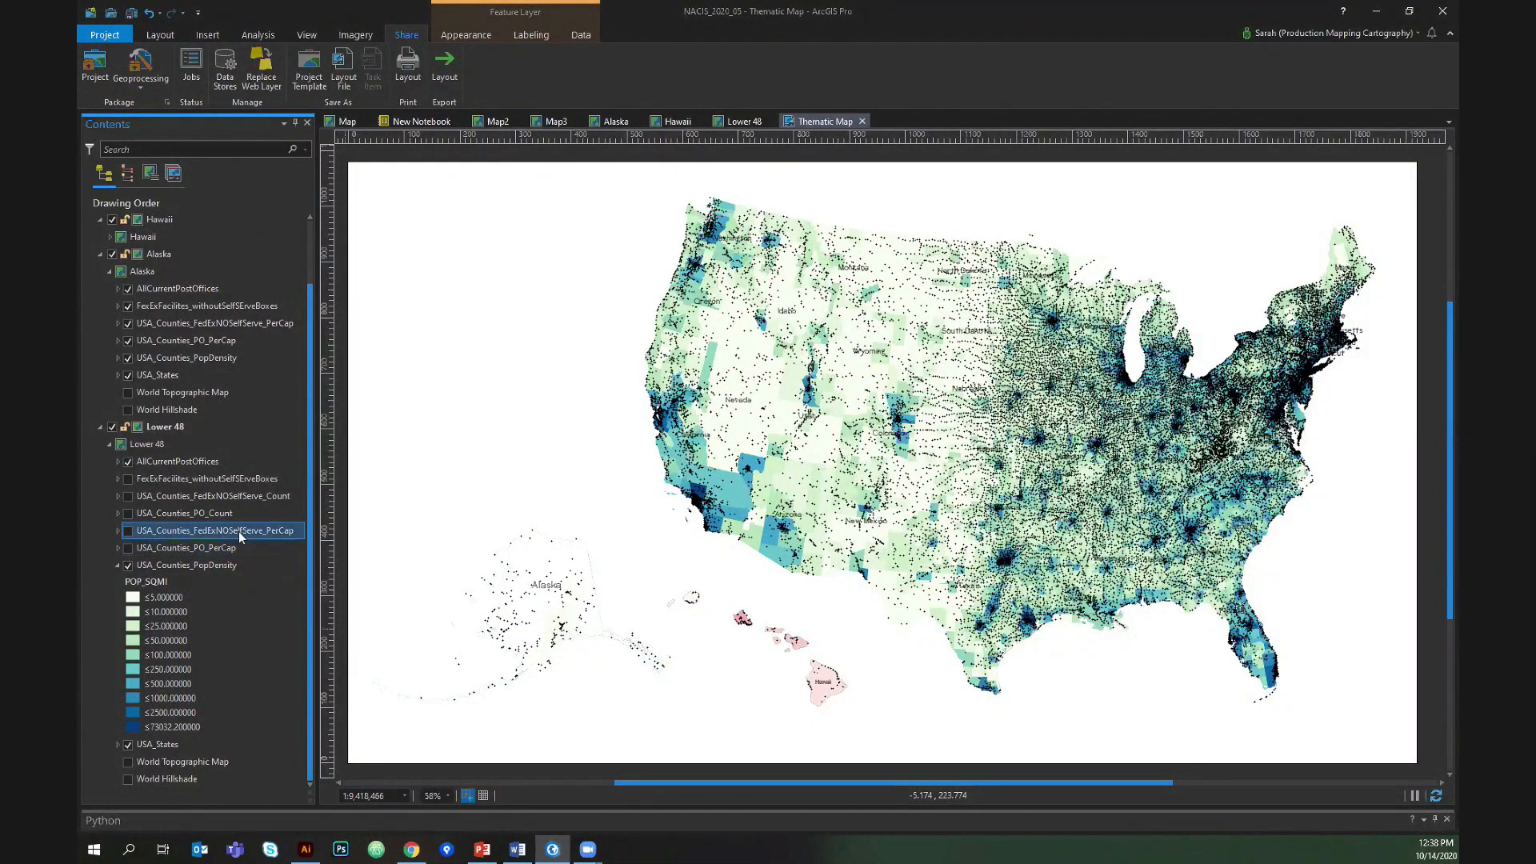
left_click(183, 512)
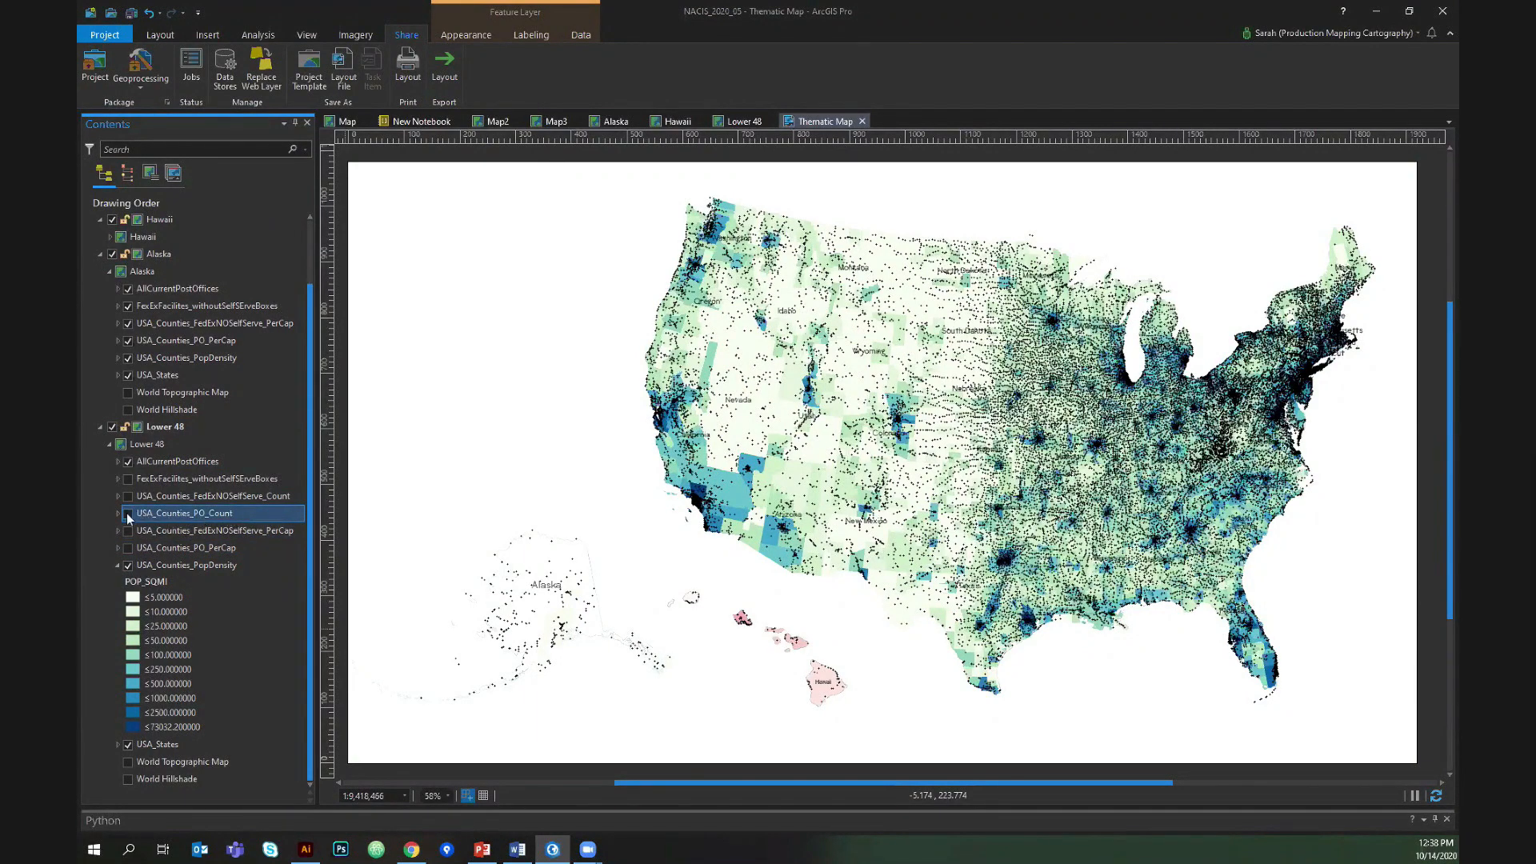
left_click(127, 461)
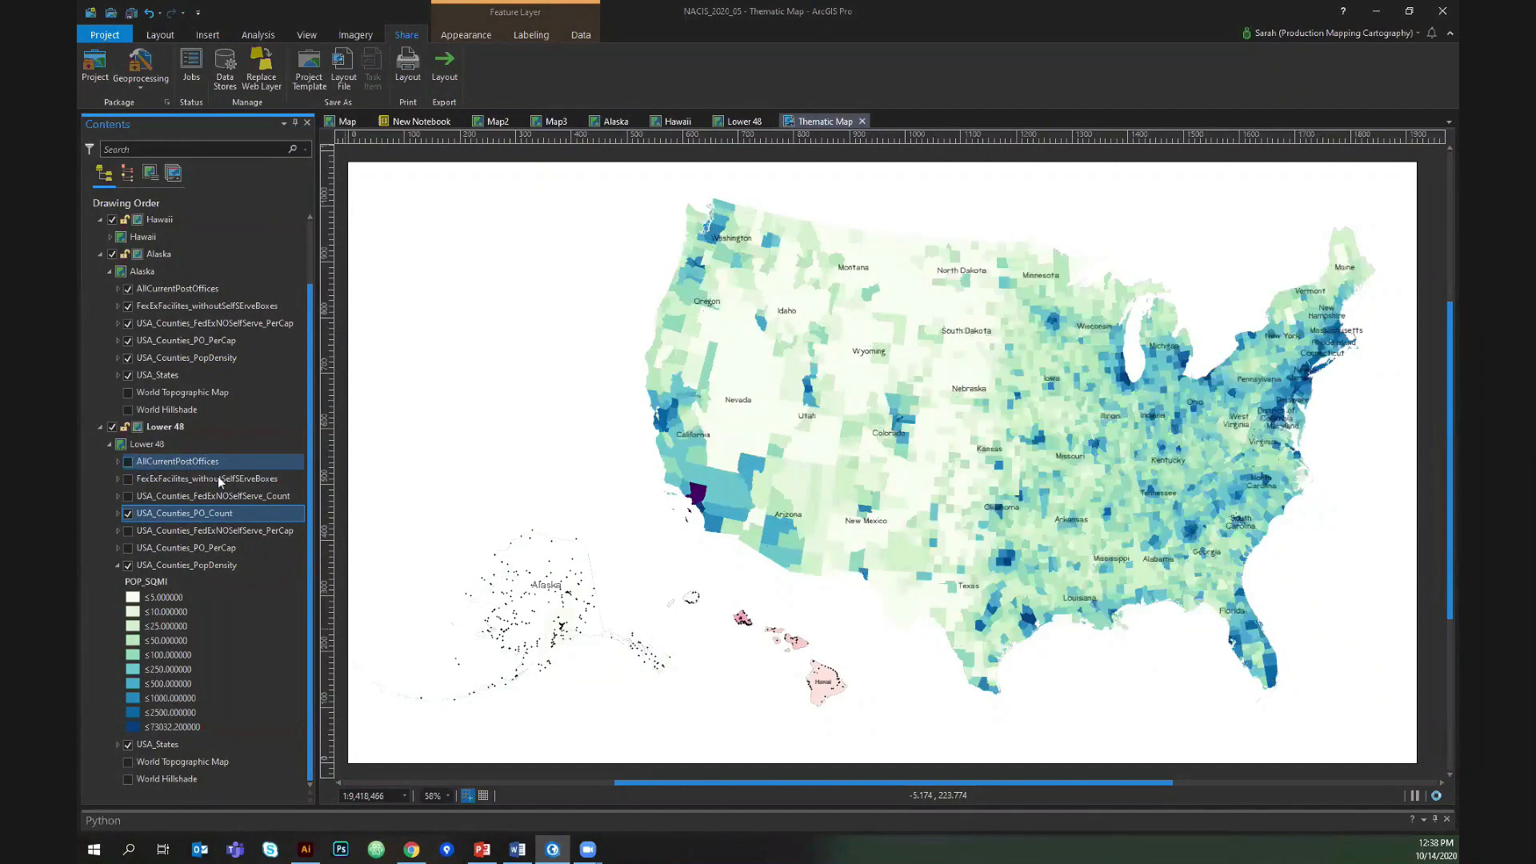
left_click(211, 496)
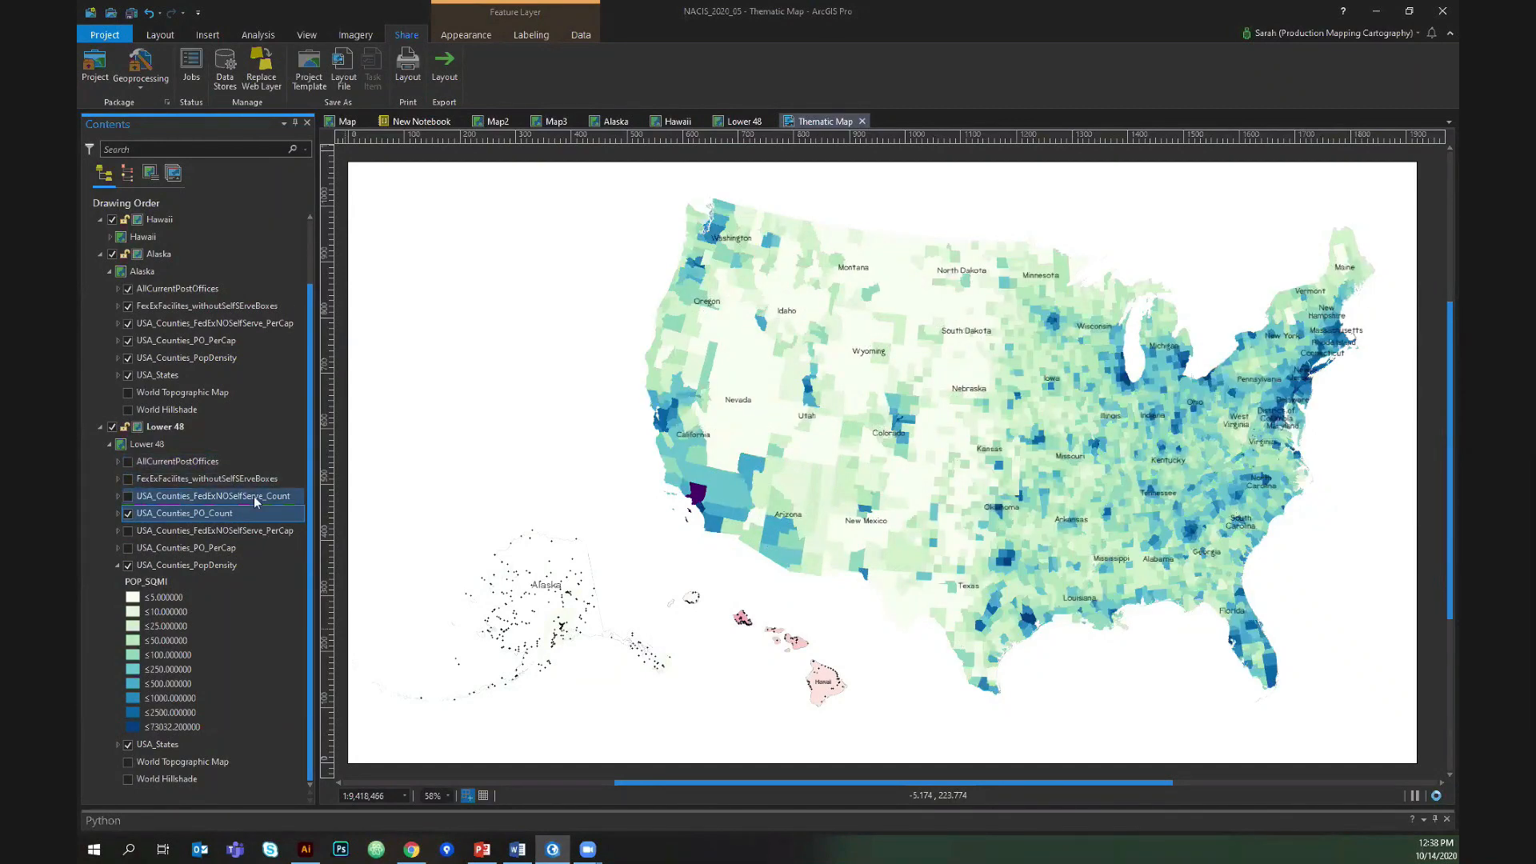
left_click(127, 461)
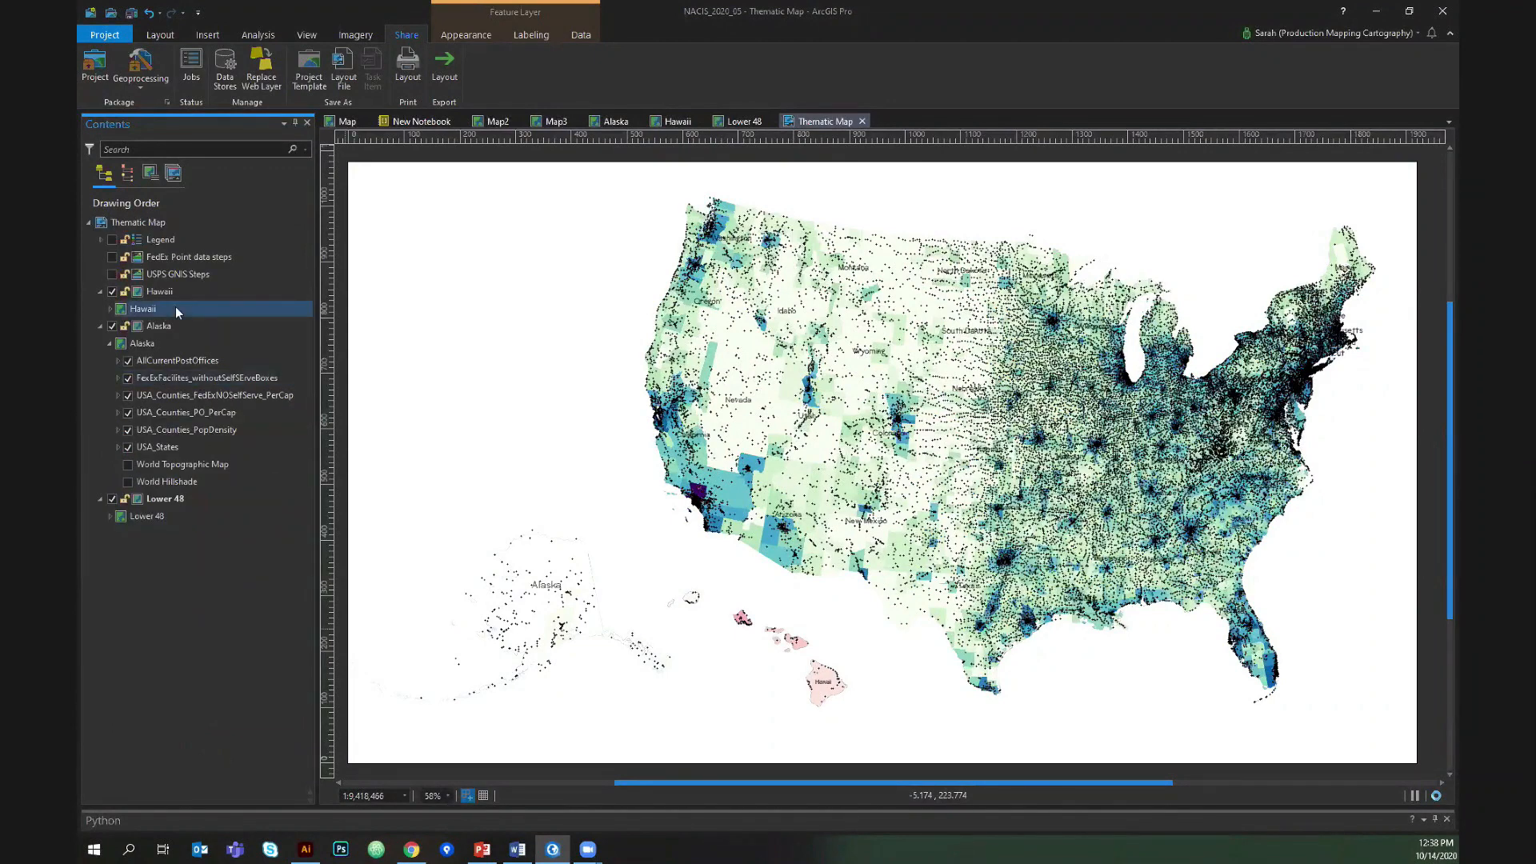
left_click(158, 326)
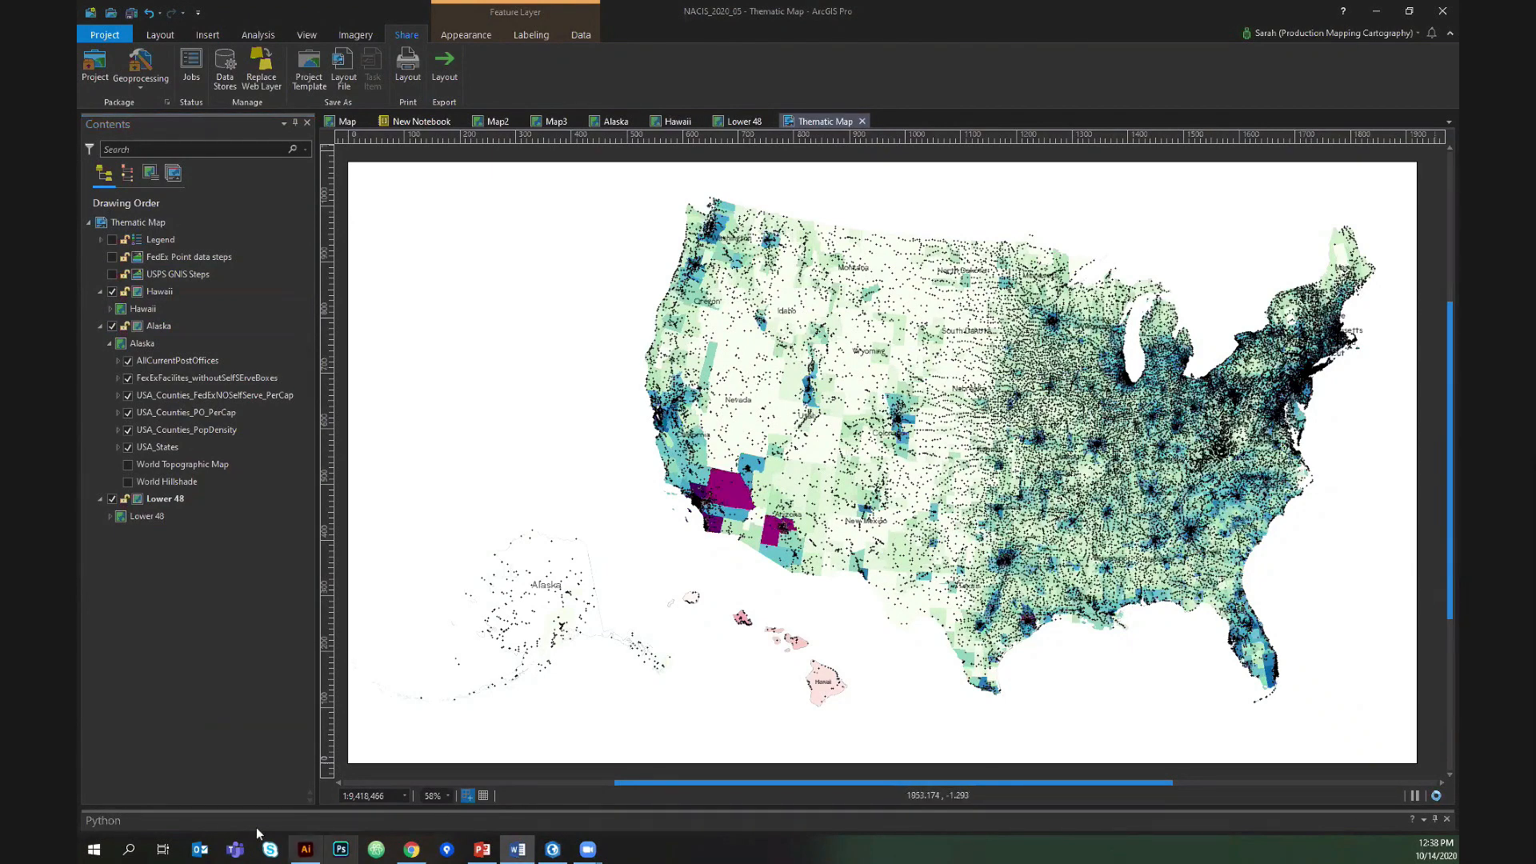
Expand the PDF_Sample_Demo map layer to inspect its ungrouped paths, then minimize Illustrator.
left_click(340, 850)
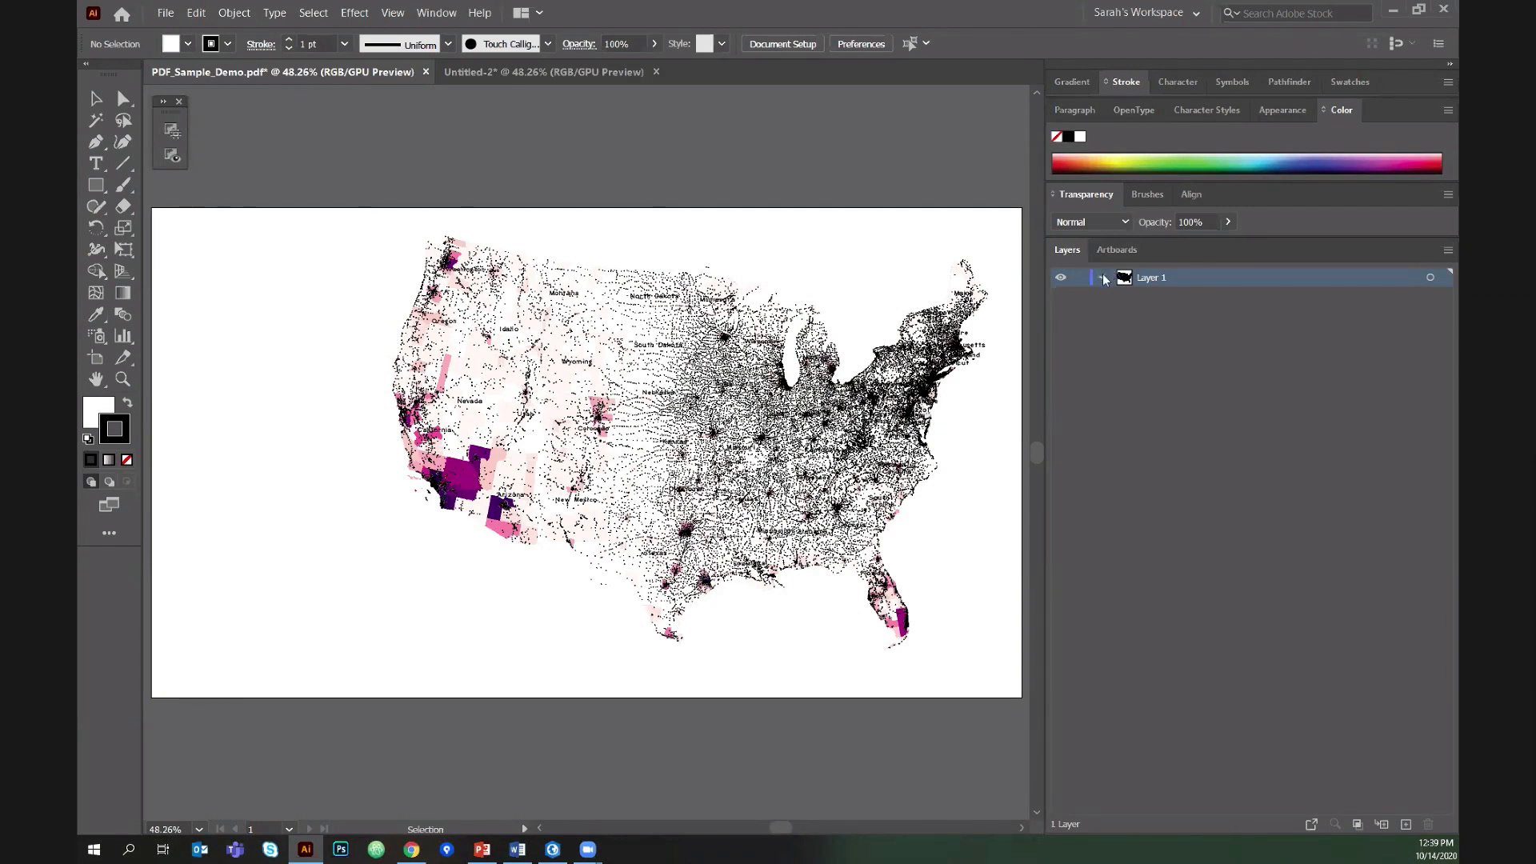
left_click(1103, 278)
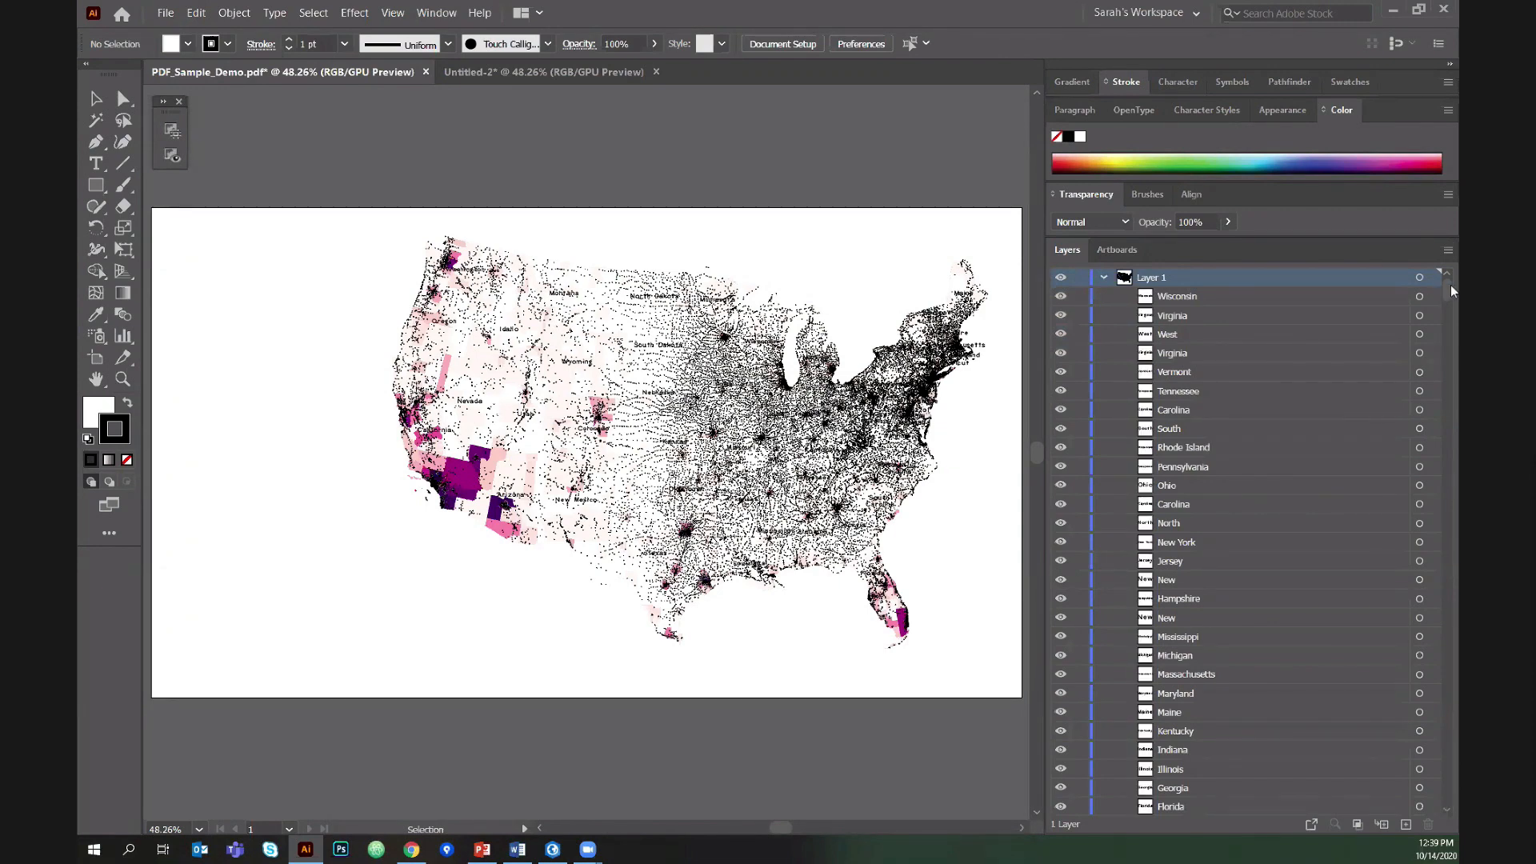
mouse_move(762, 119)
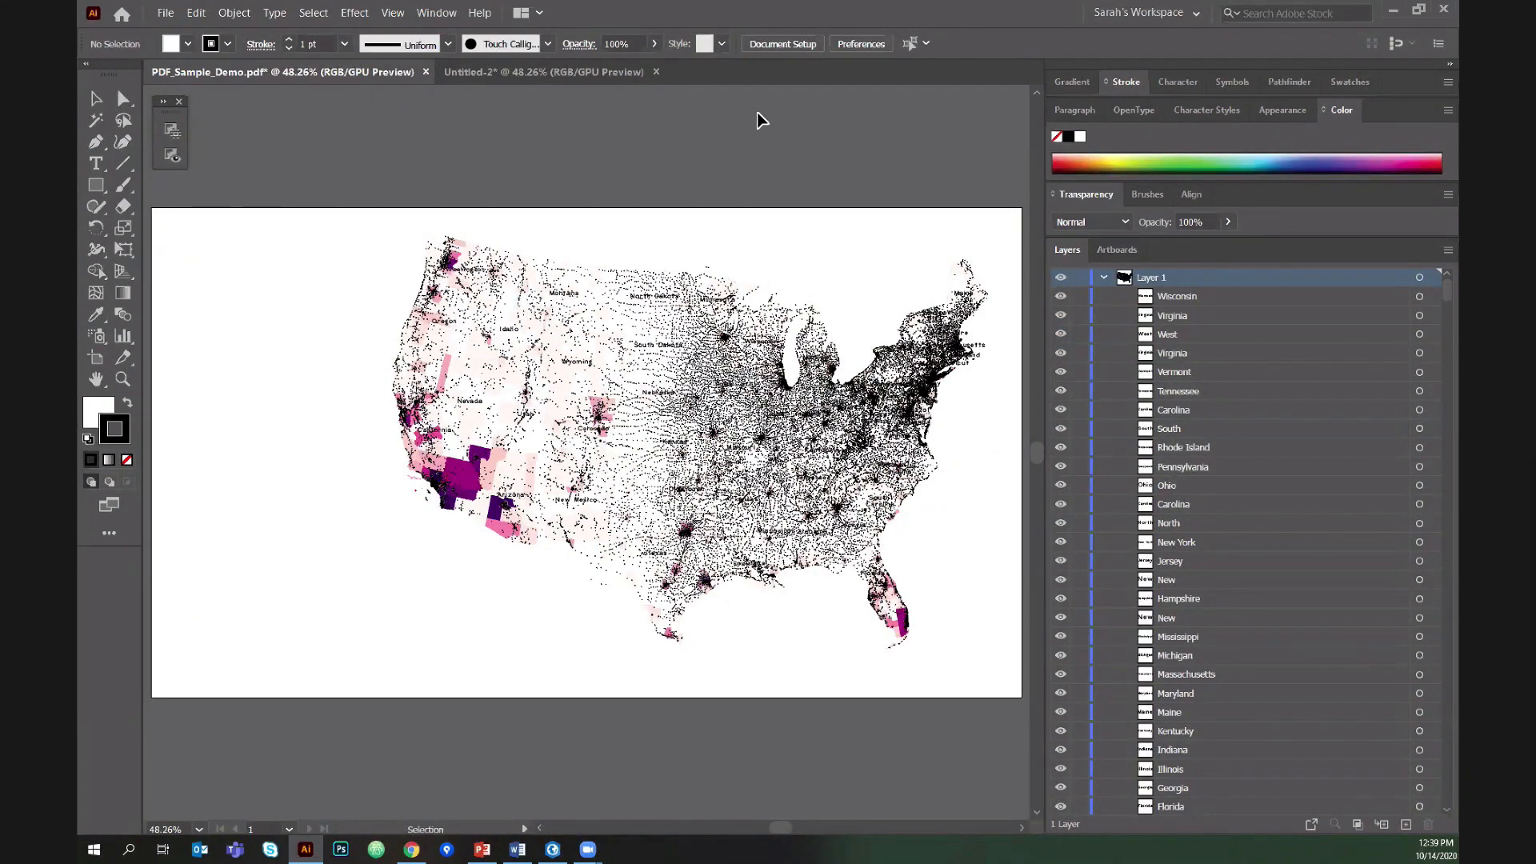
mouse_move(1343, 301)
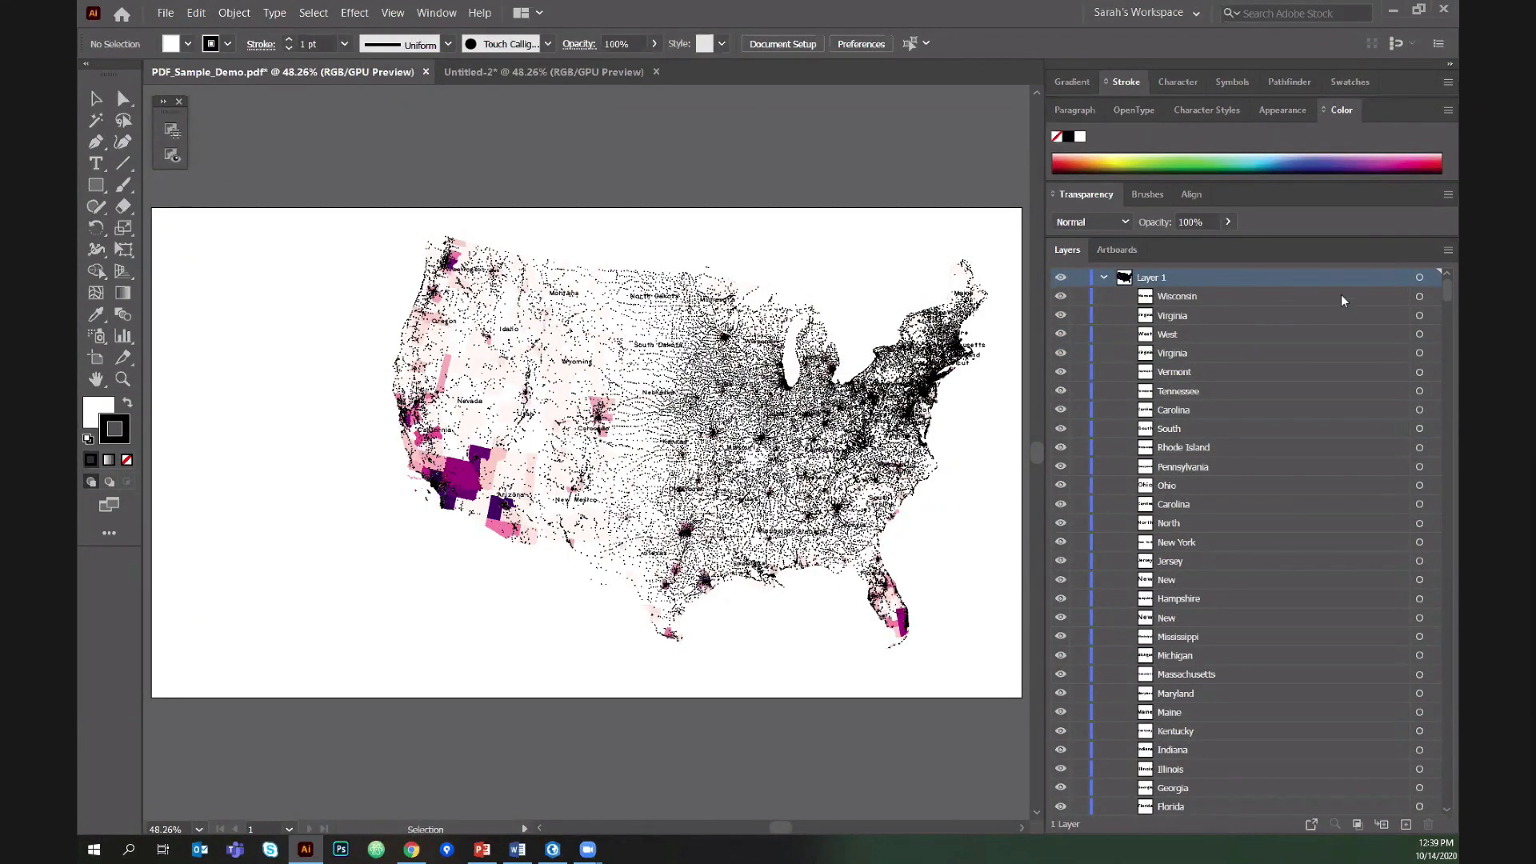
mouse_move(551, 255)
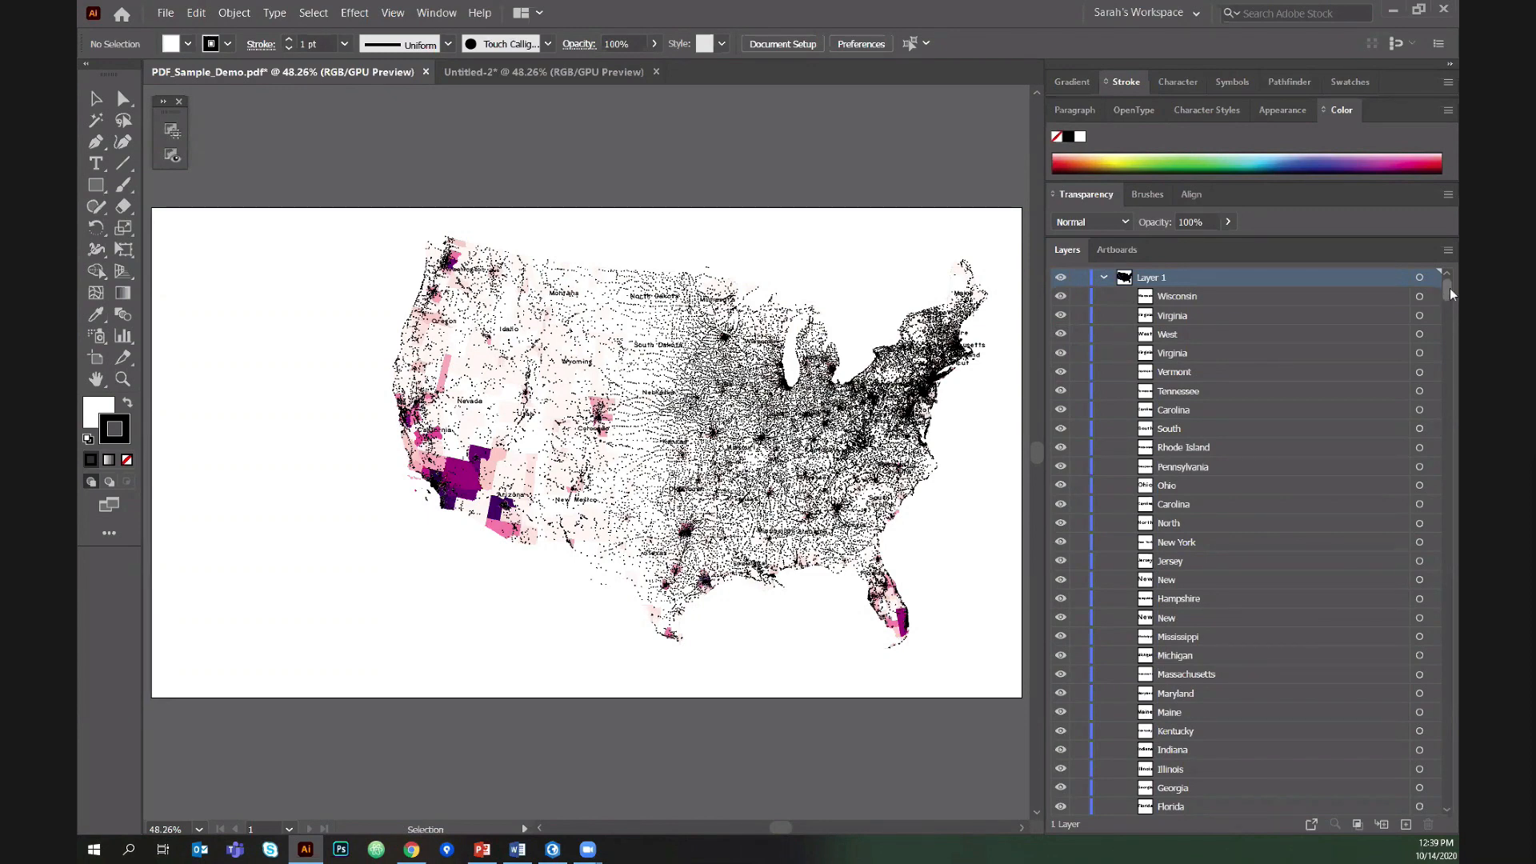
mouse_move(710, 350)
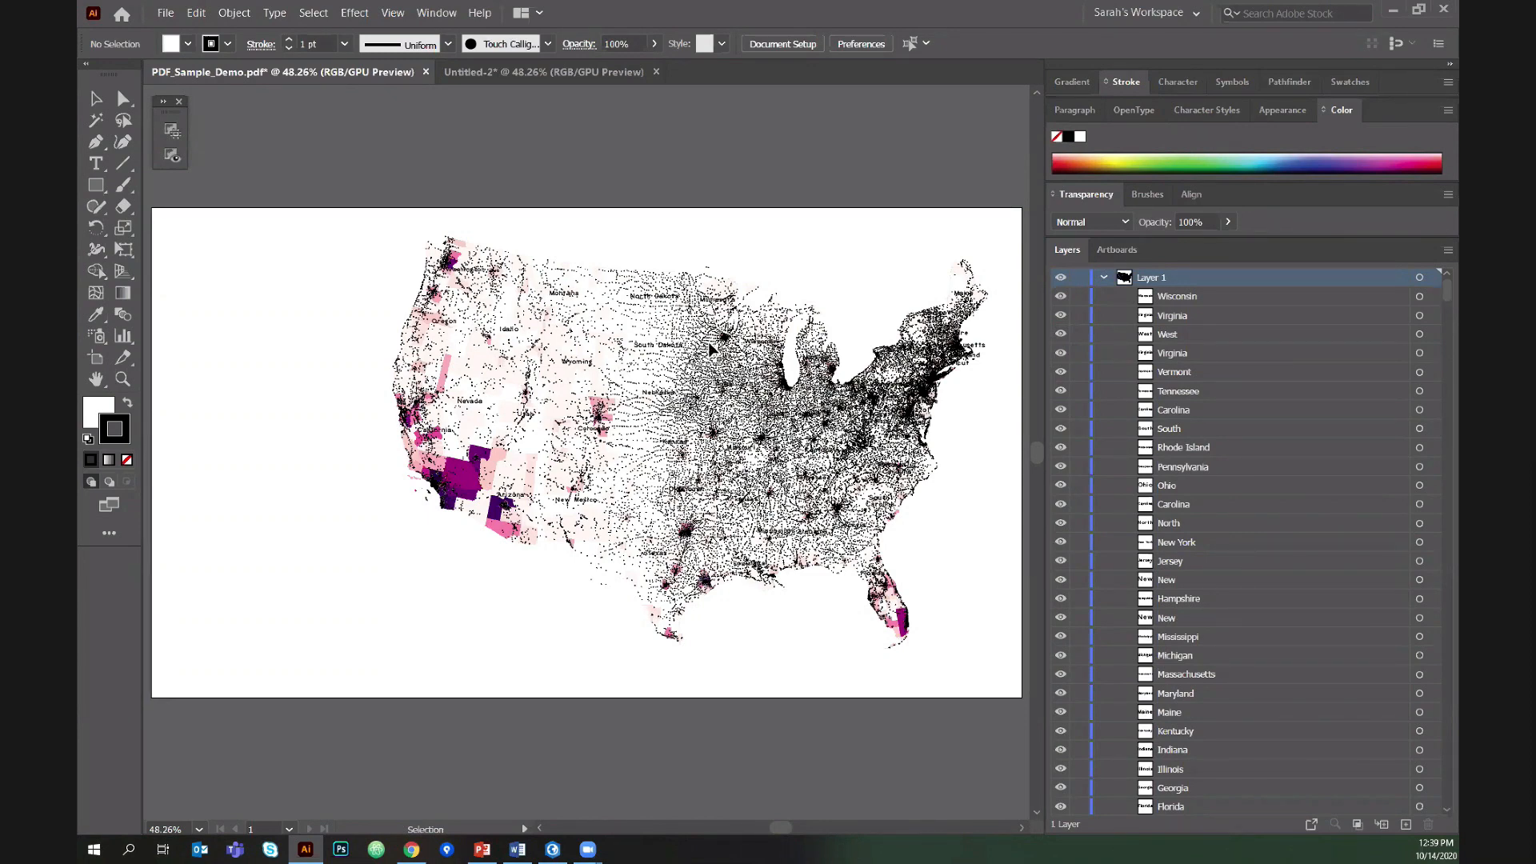
mouse_move(656, 304)
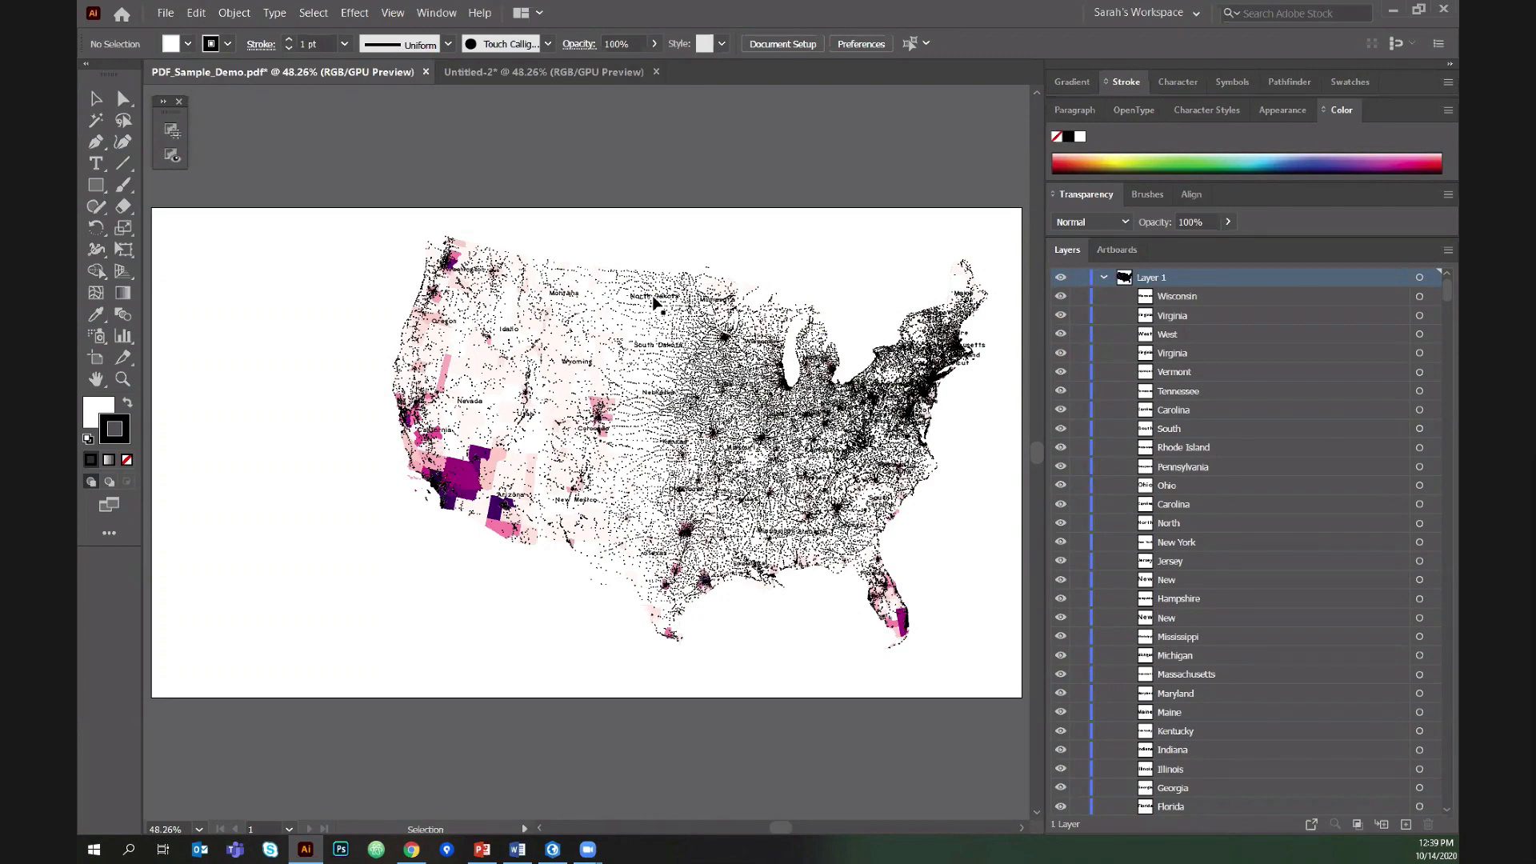
mouse_move(647, 291)
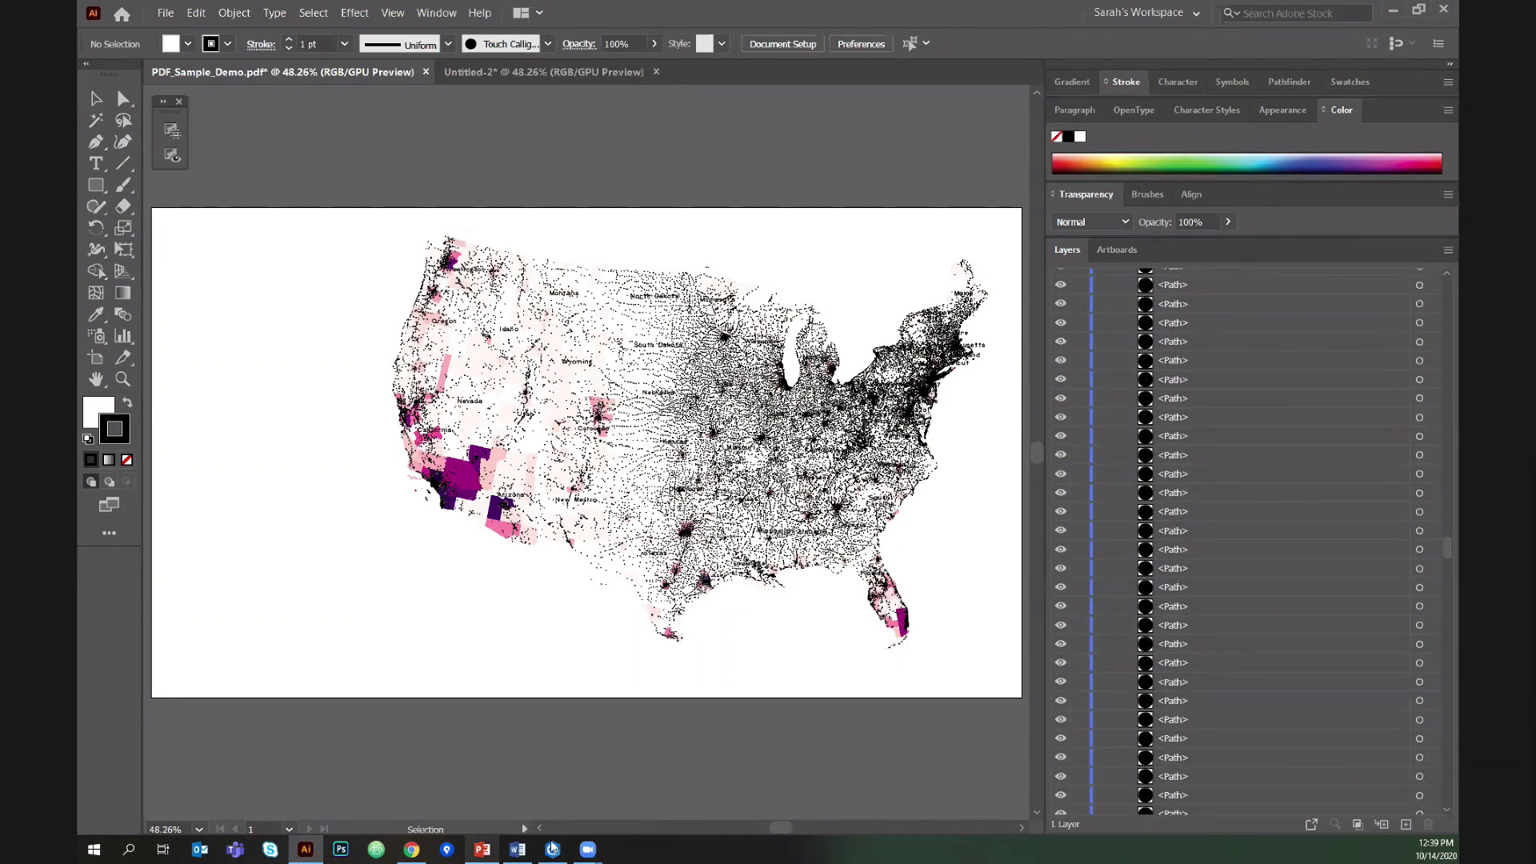
left_click(551, 850)
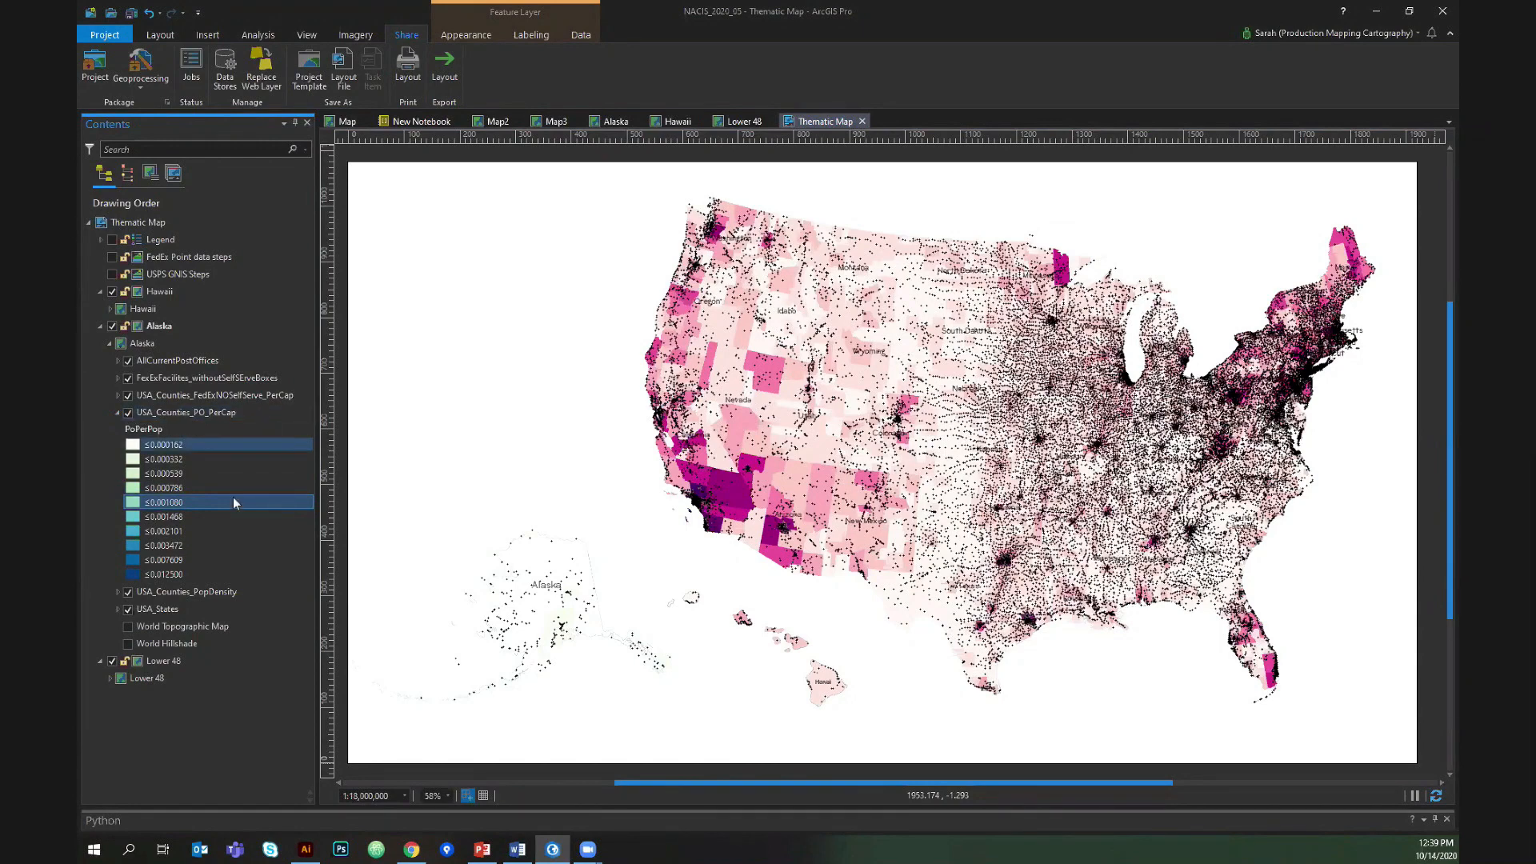
left_click(305, 850)
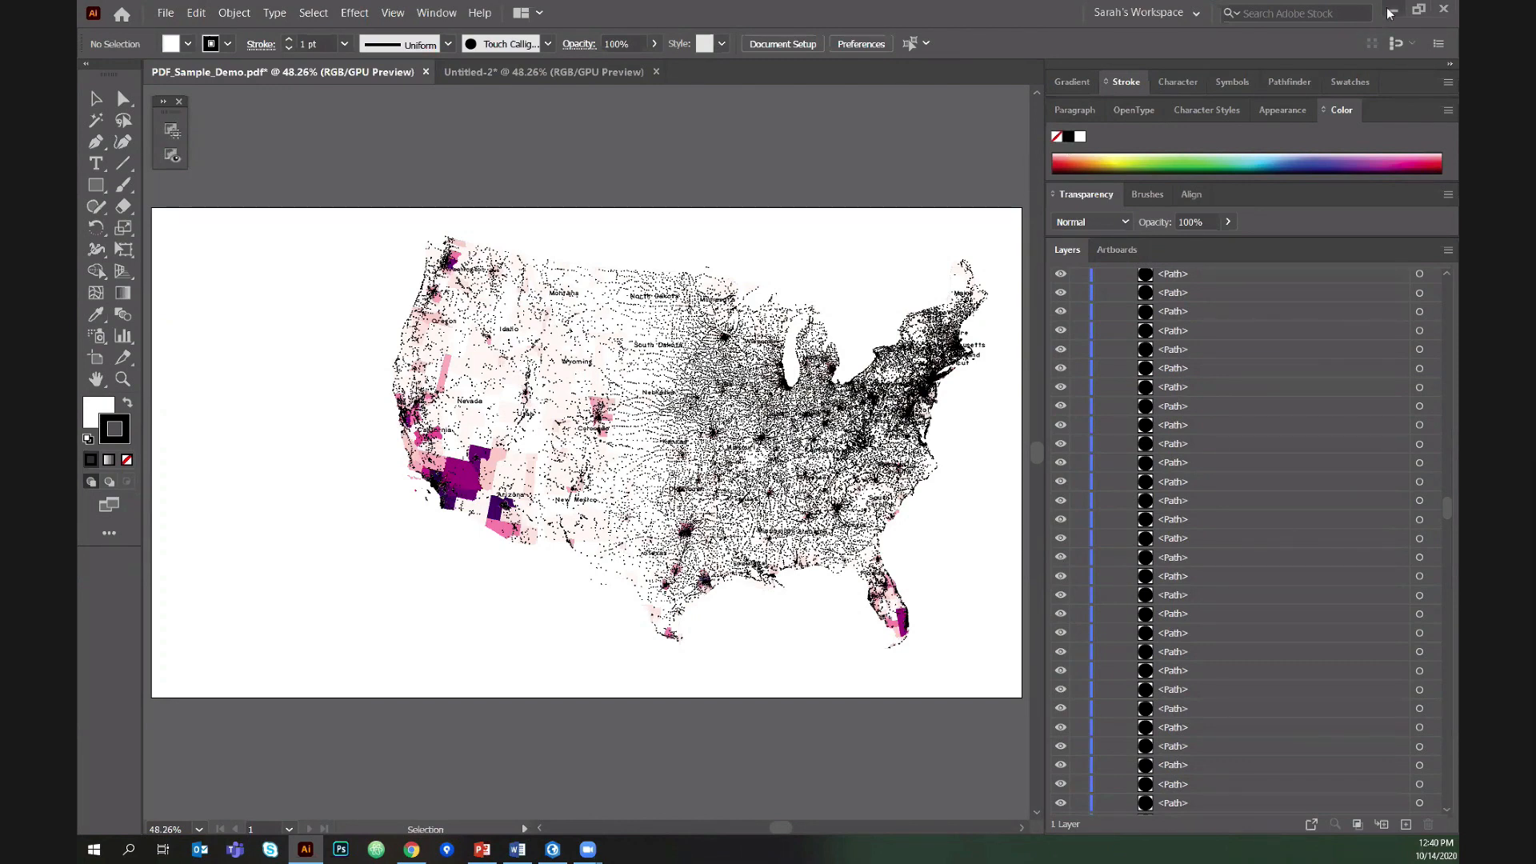
left_click(516, 849)
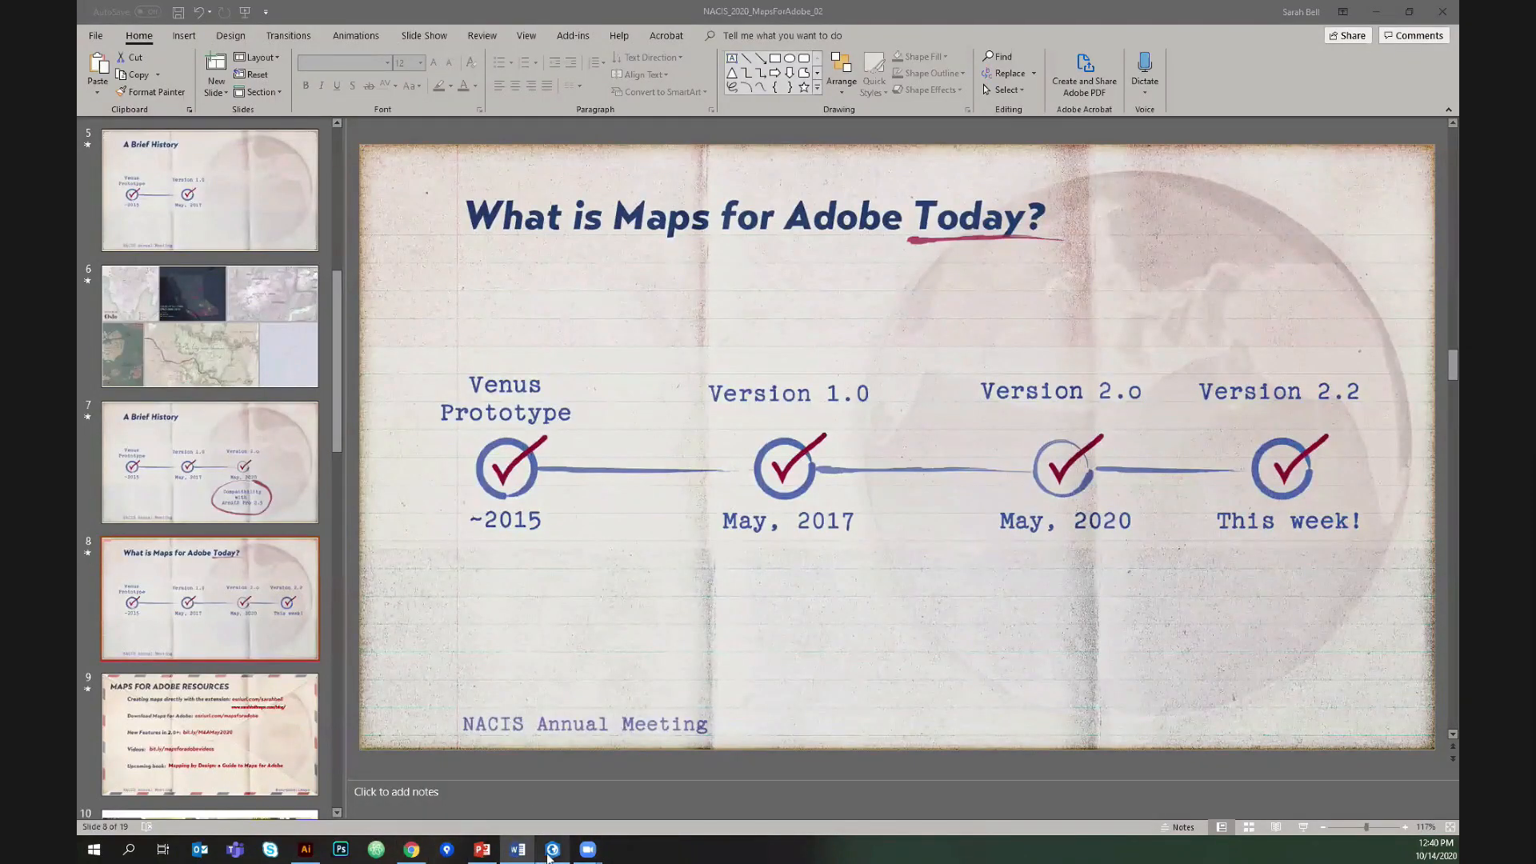
Back in ArcGIS Pro, set the Thematic Map layout export file type to AIX.
left_click(551, 848)
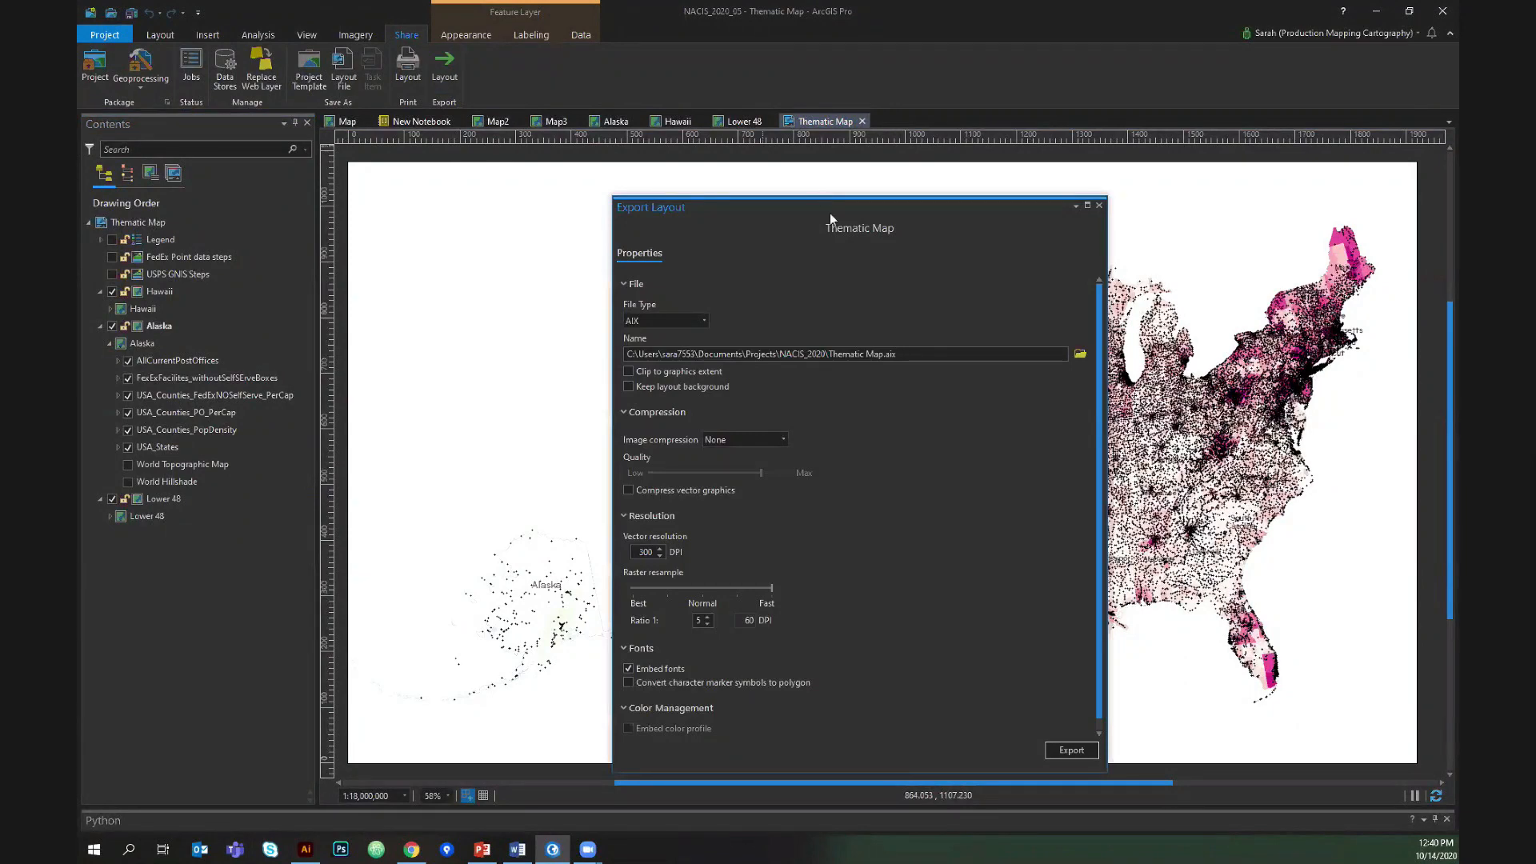
mouse_move(730, 218)
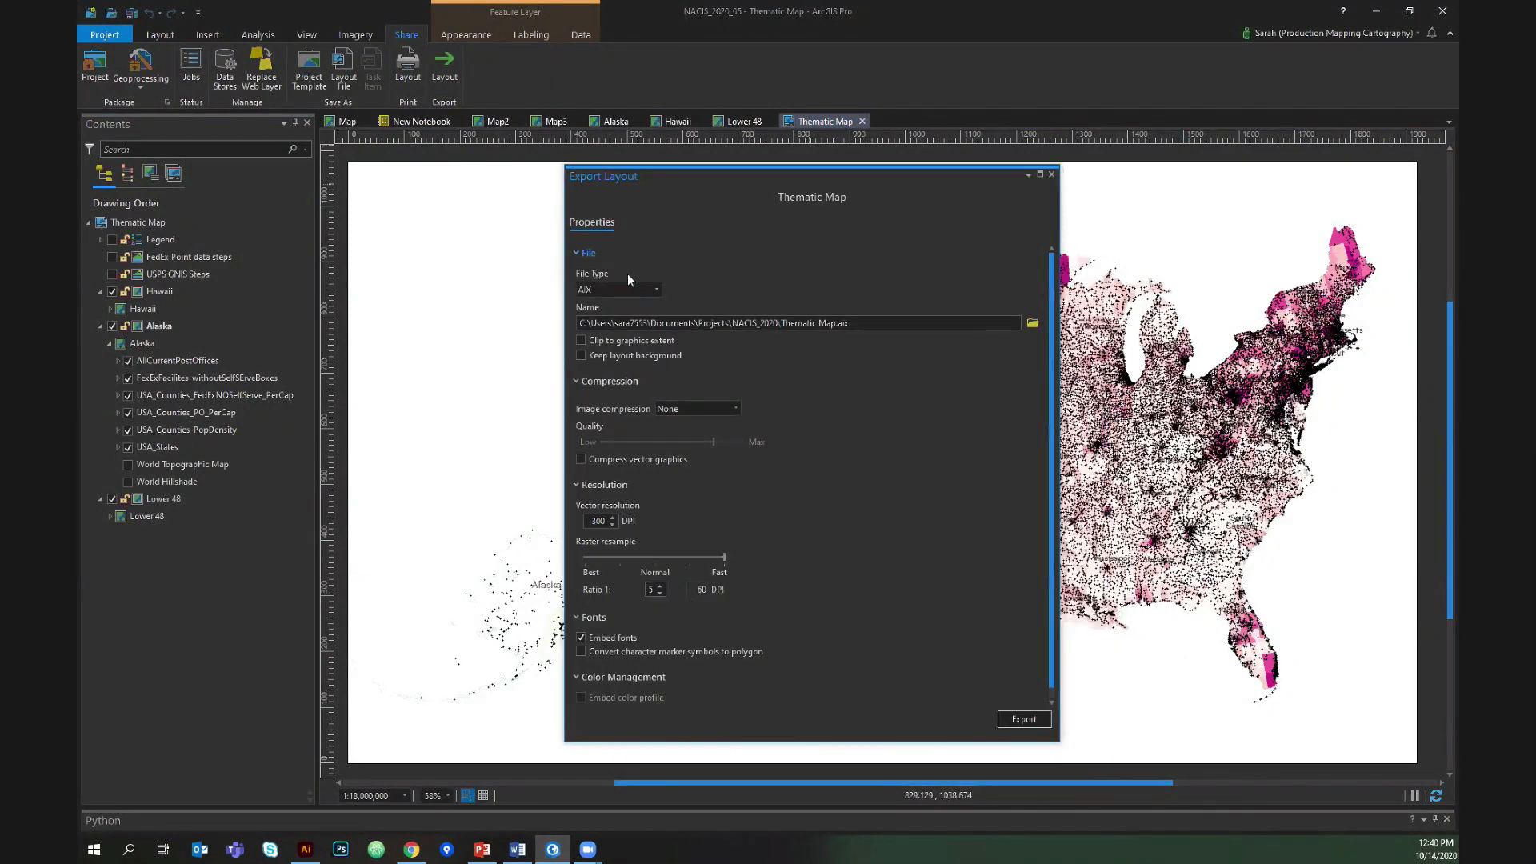
left_click(618, 288)
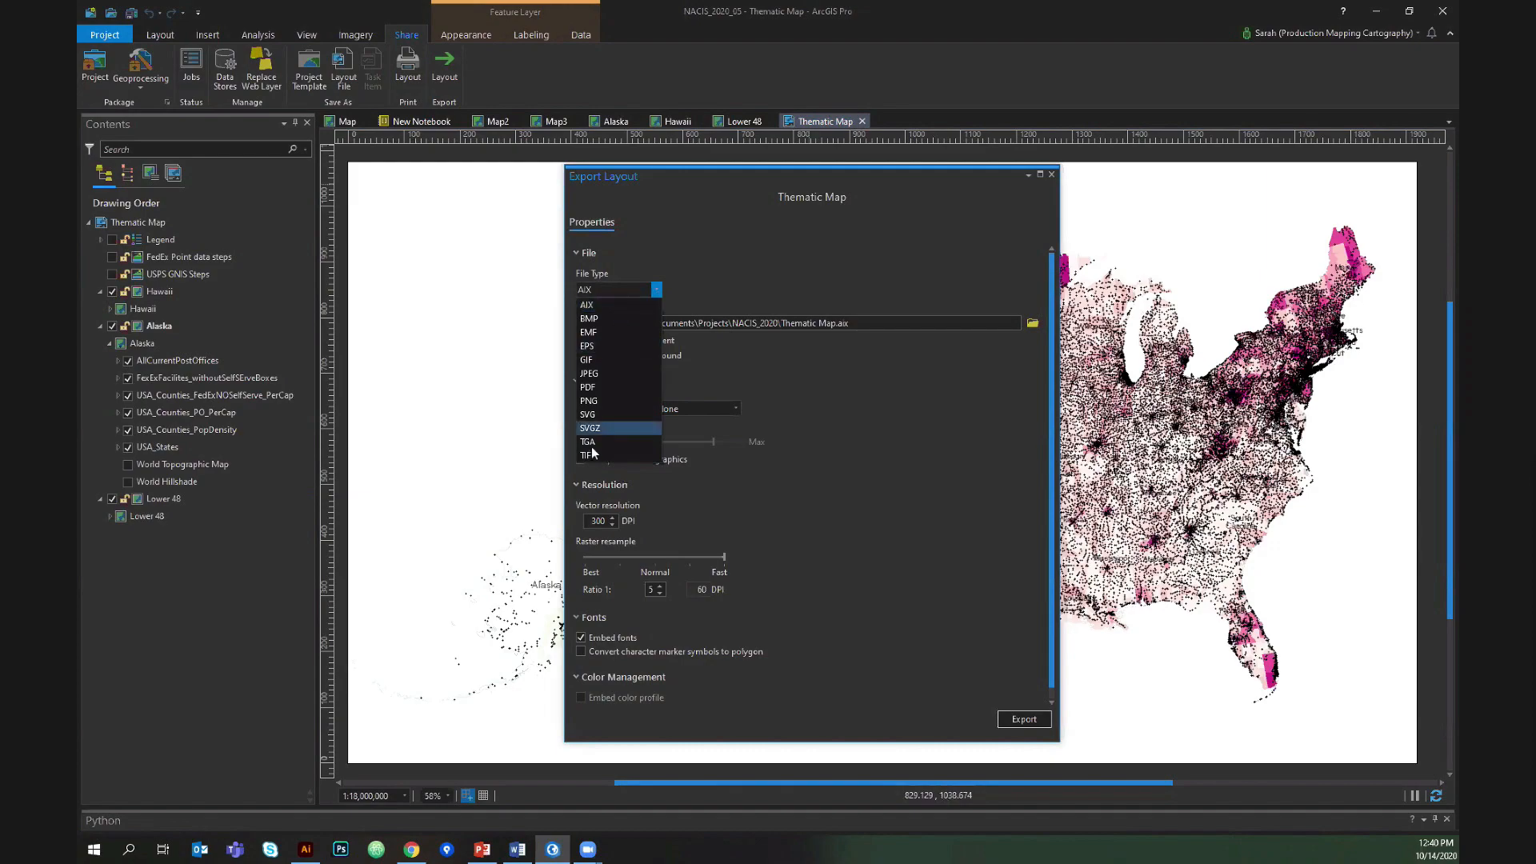
mouse_move(586, 305)
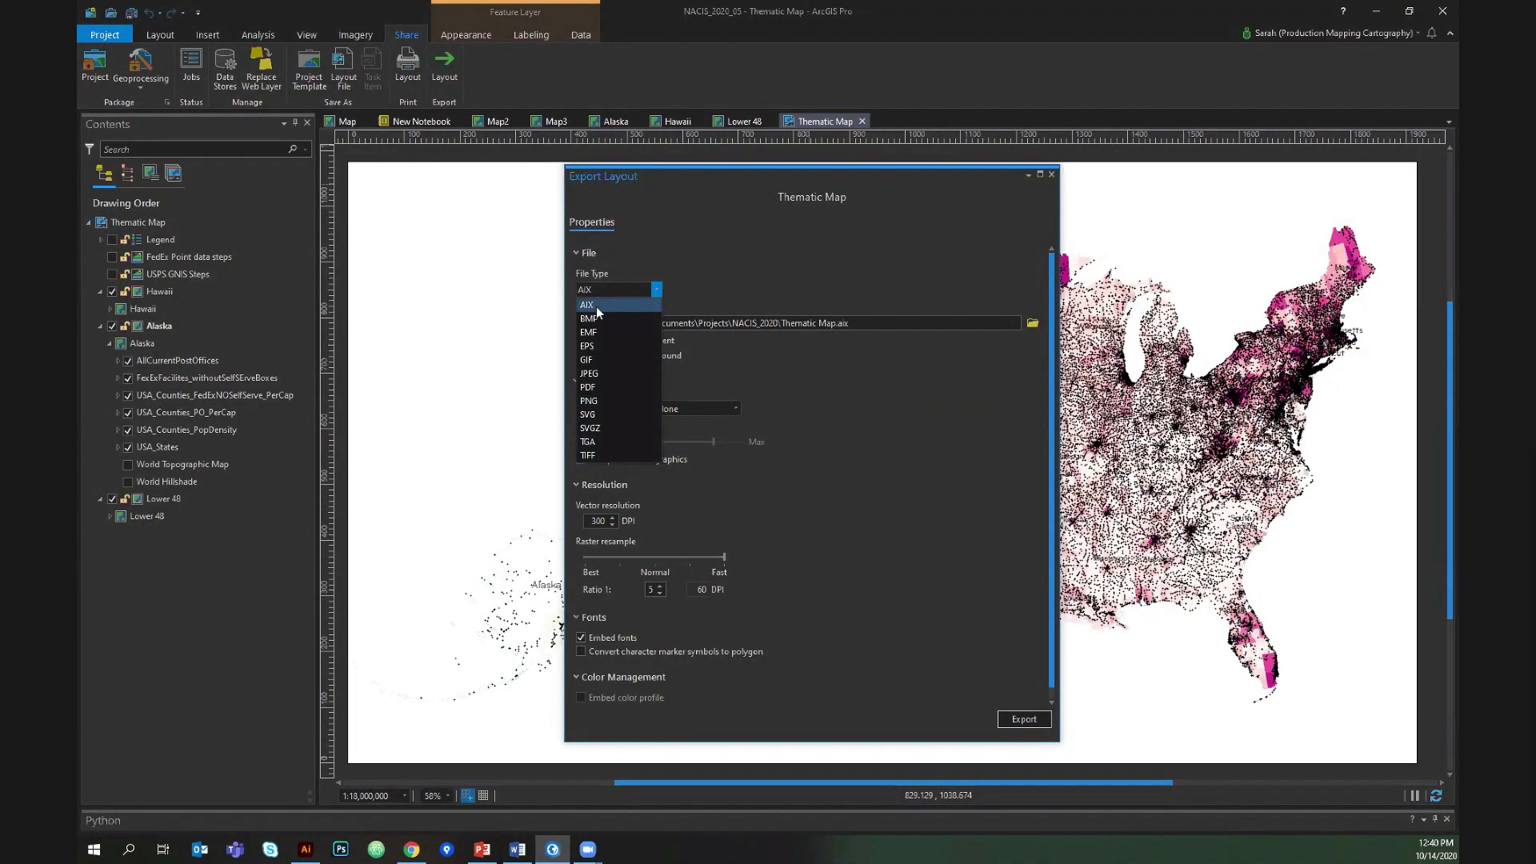
left_click(587, 304)
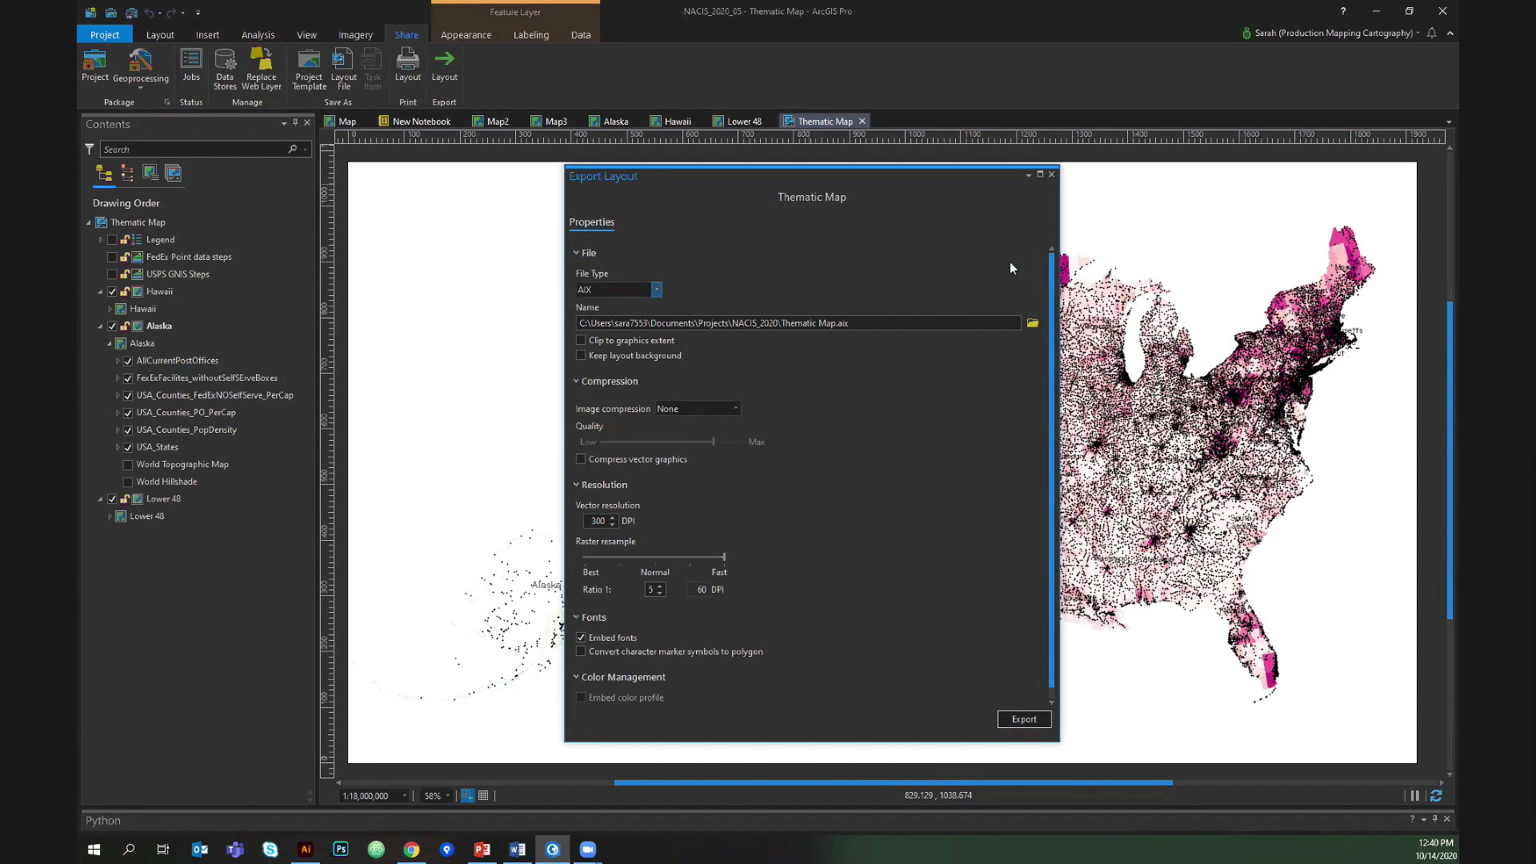
mouse_move(976, 205)
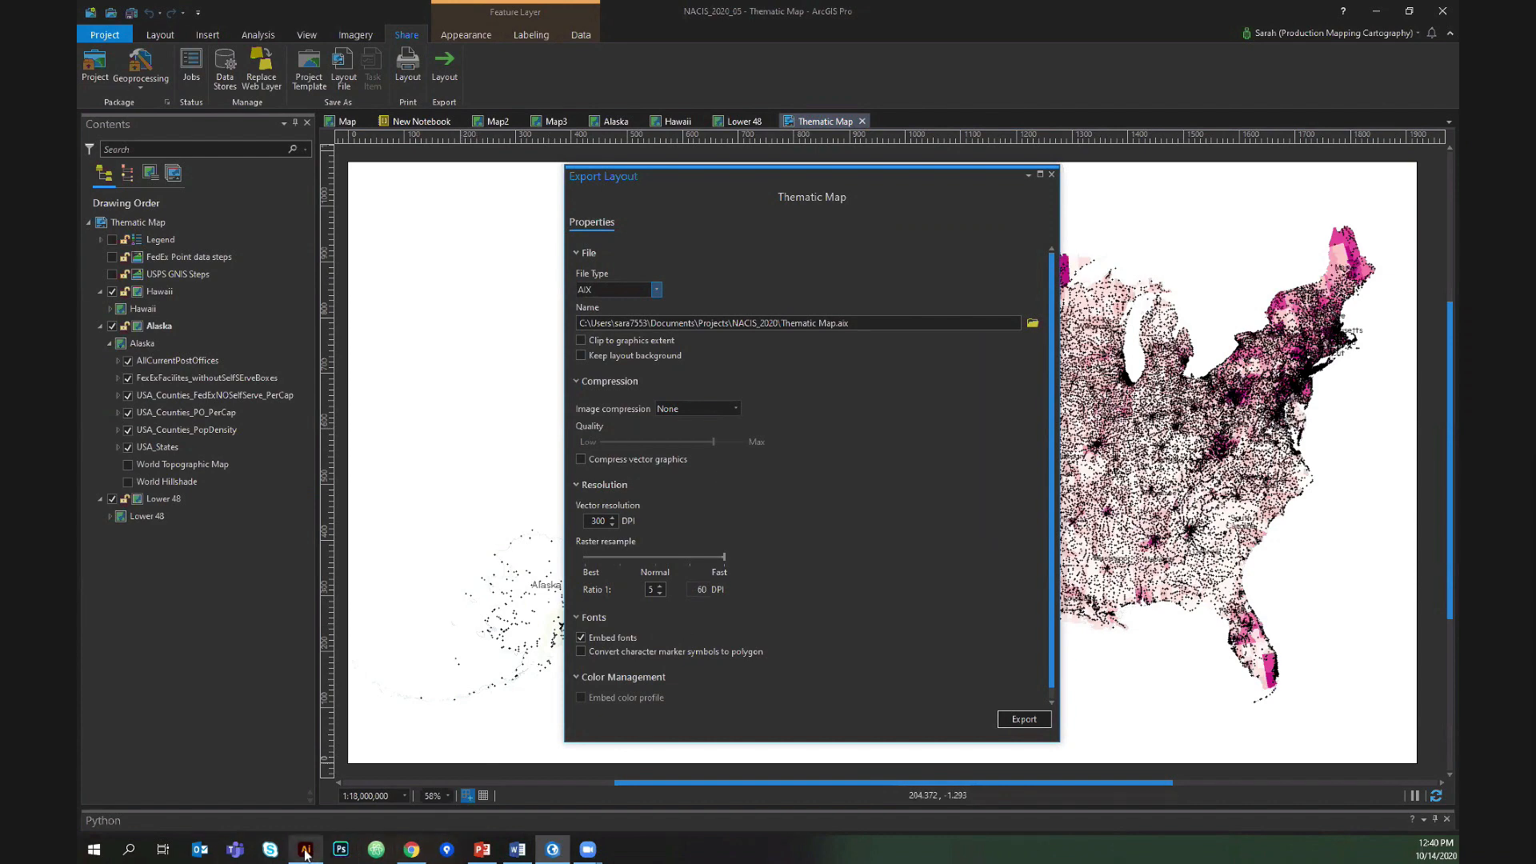
In Illustrator's Untitled-2 document, hide the legend layer.
left_click(305, 848)
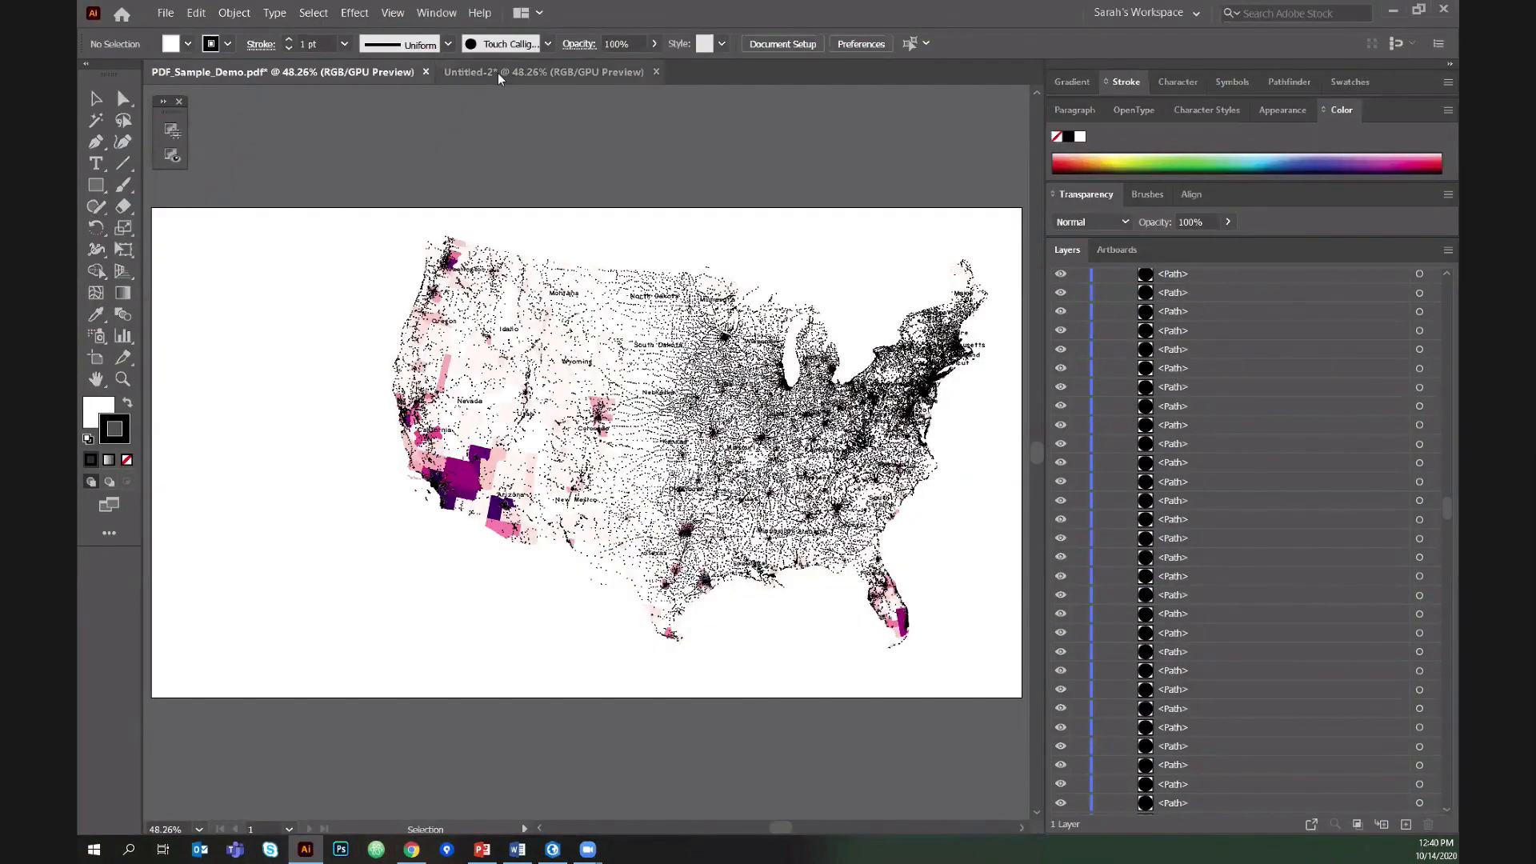
left_click(544, 71)
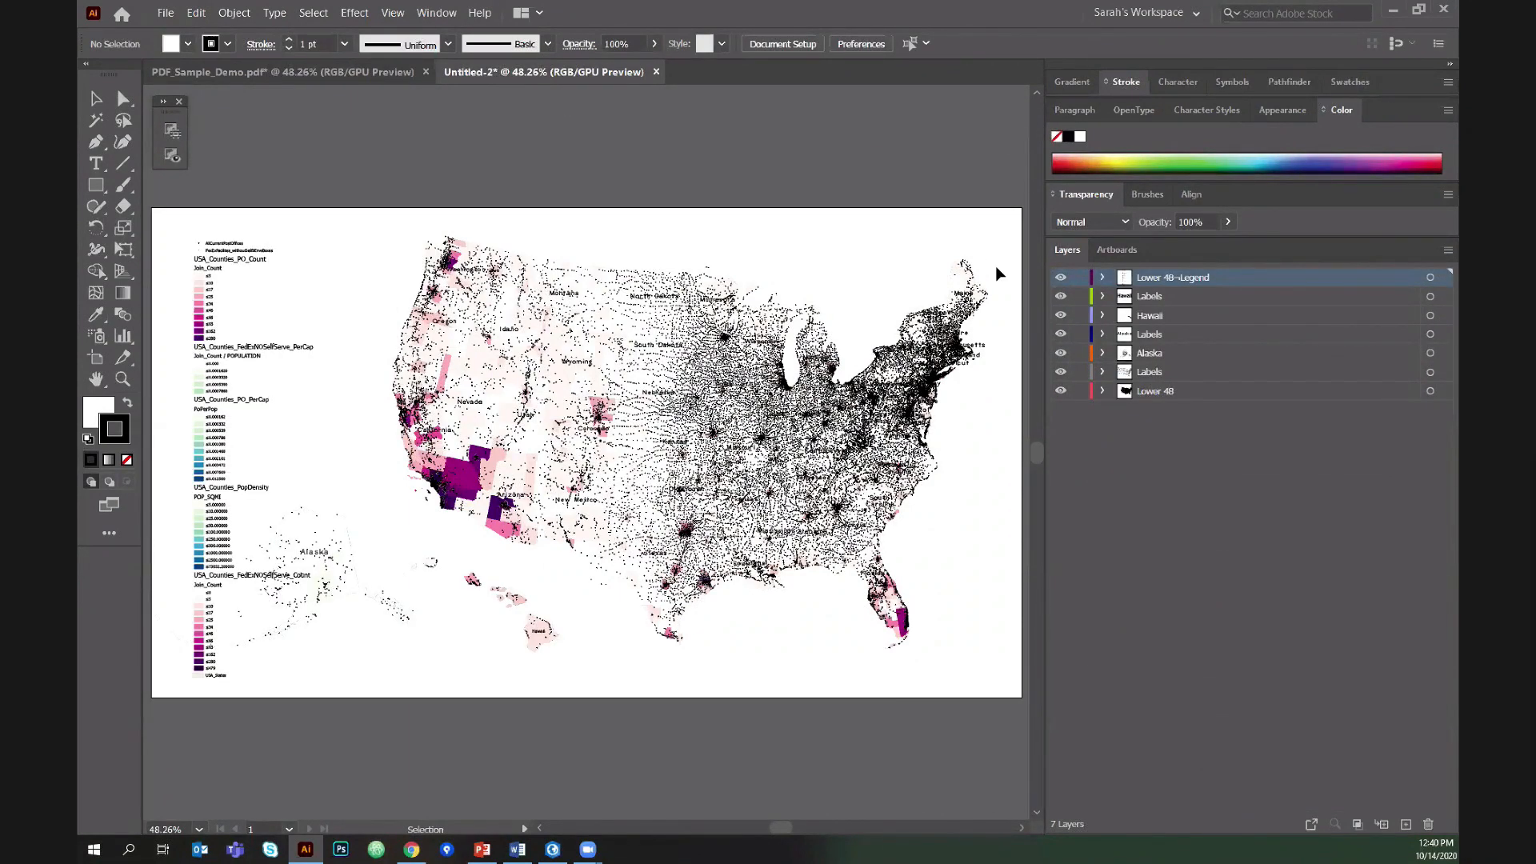
mouse_move(670, 138)
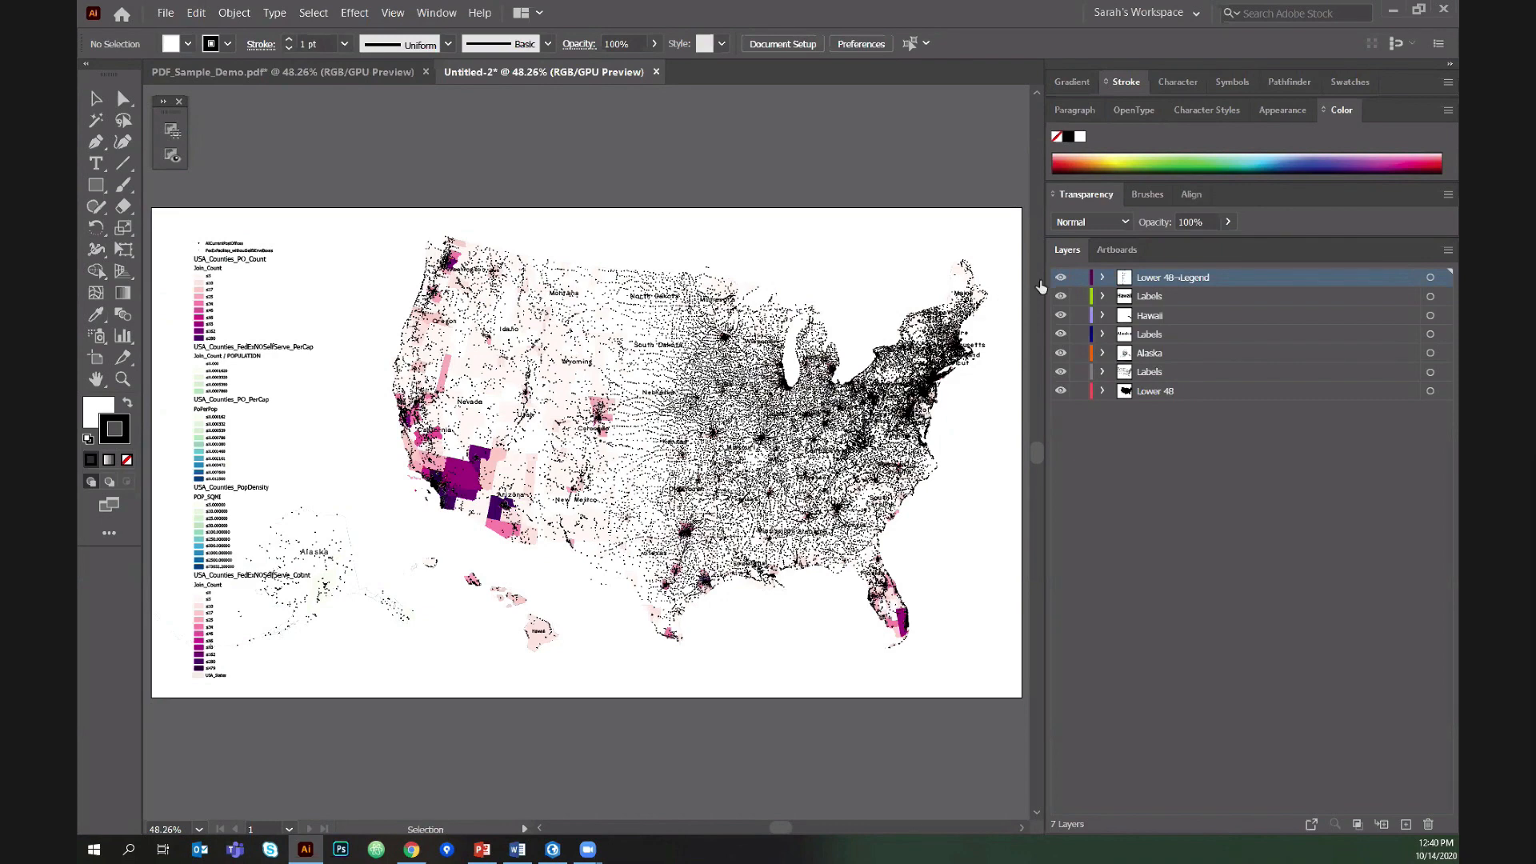
left_click(1060, 278)
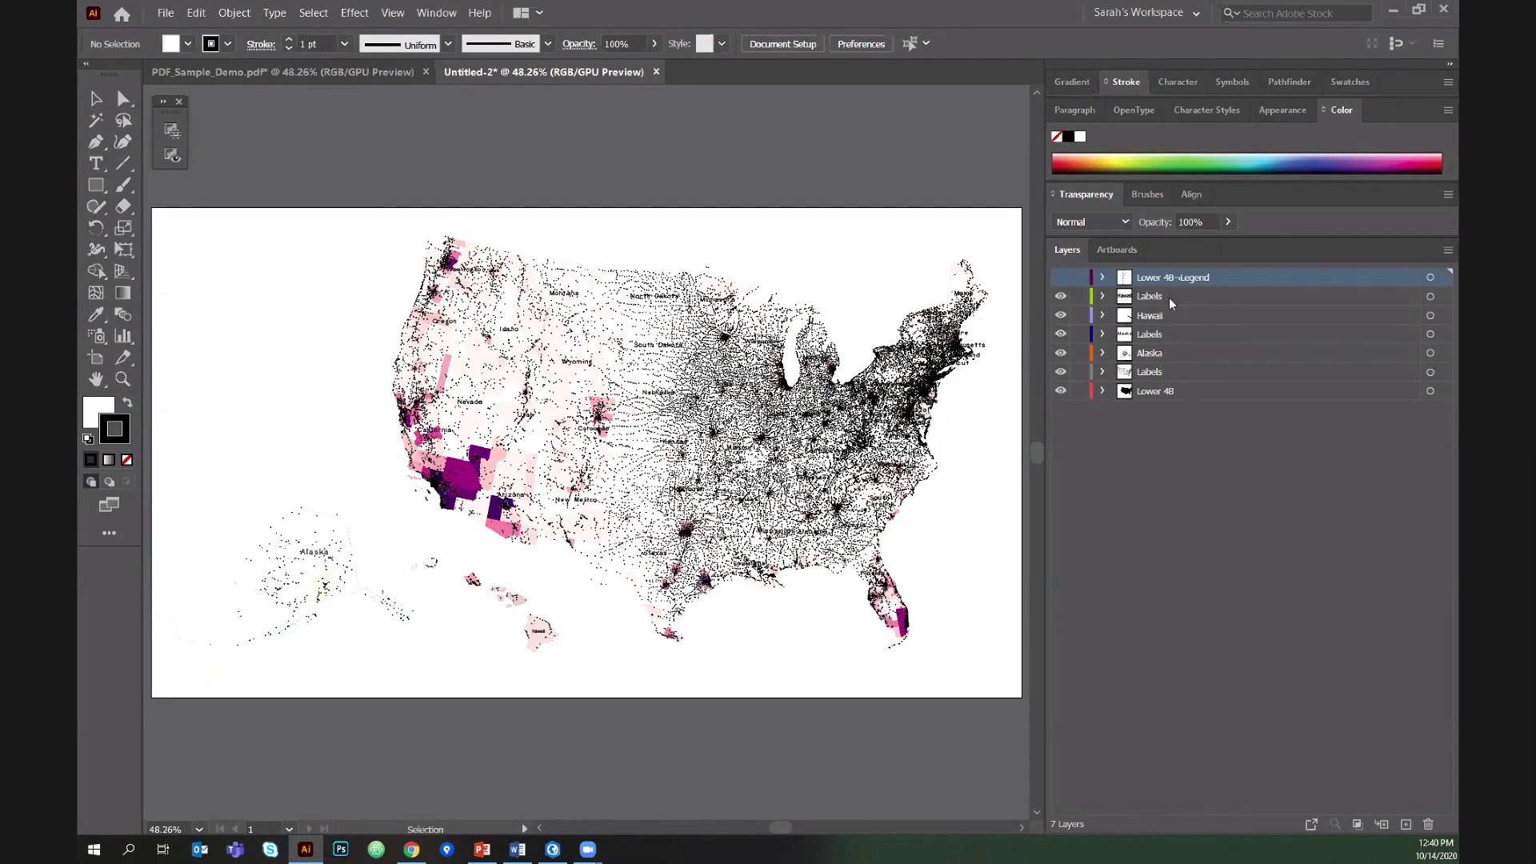
Select the Labels, Hawaii and Alaska layers, then expand Lower 48 and USA_Counties_PO_PerCap.
left_click(1147, 296)
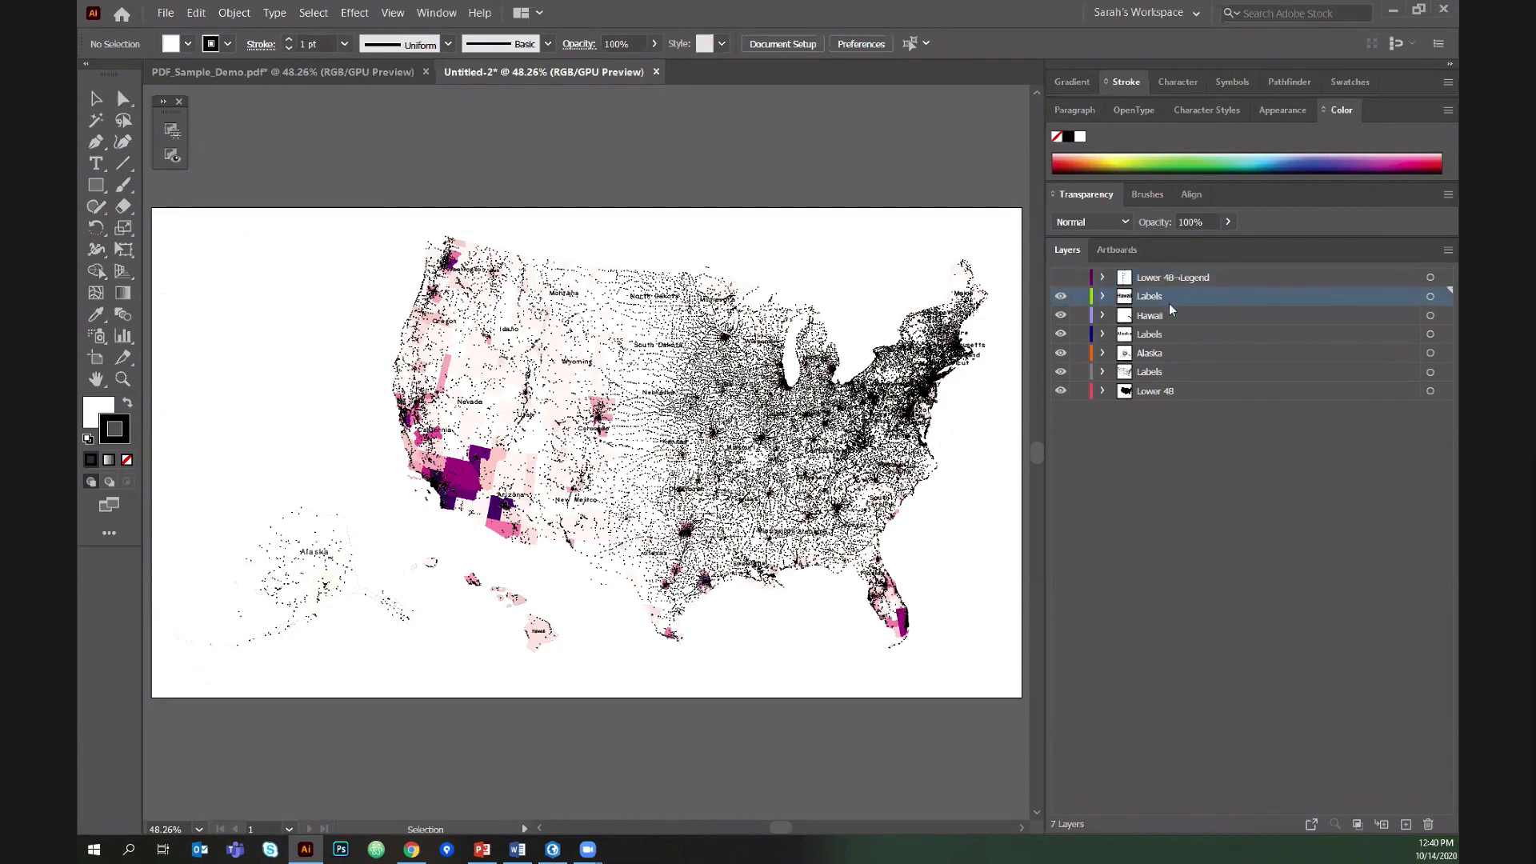
left_click(1149, 314)
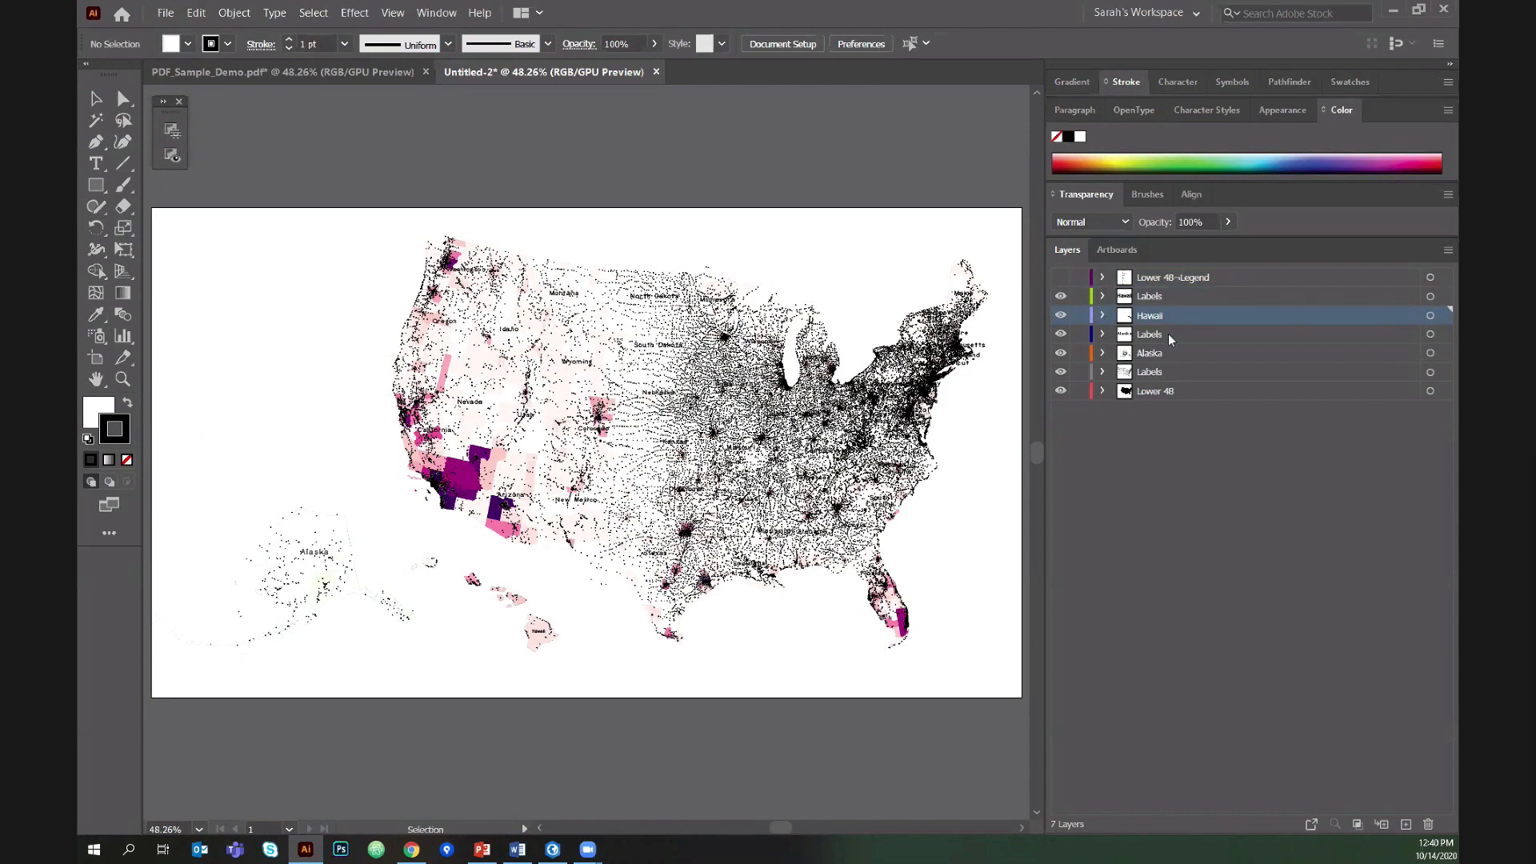
left_click(1175, 352)
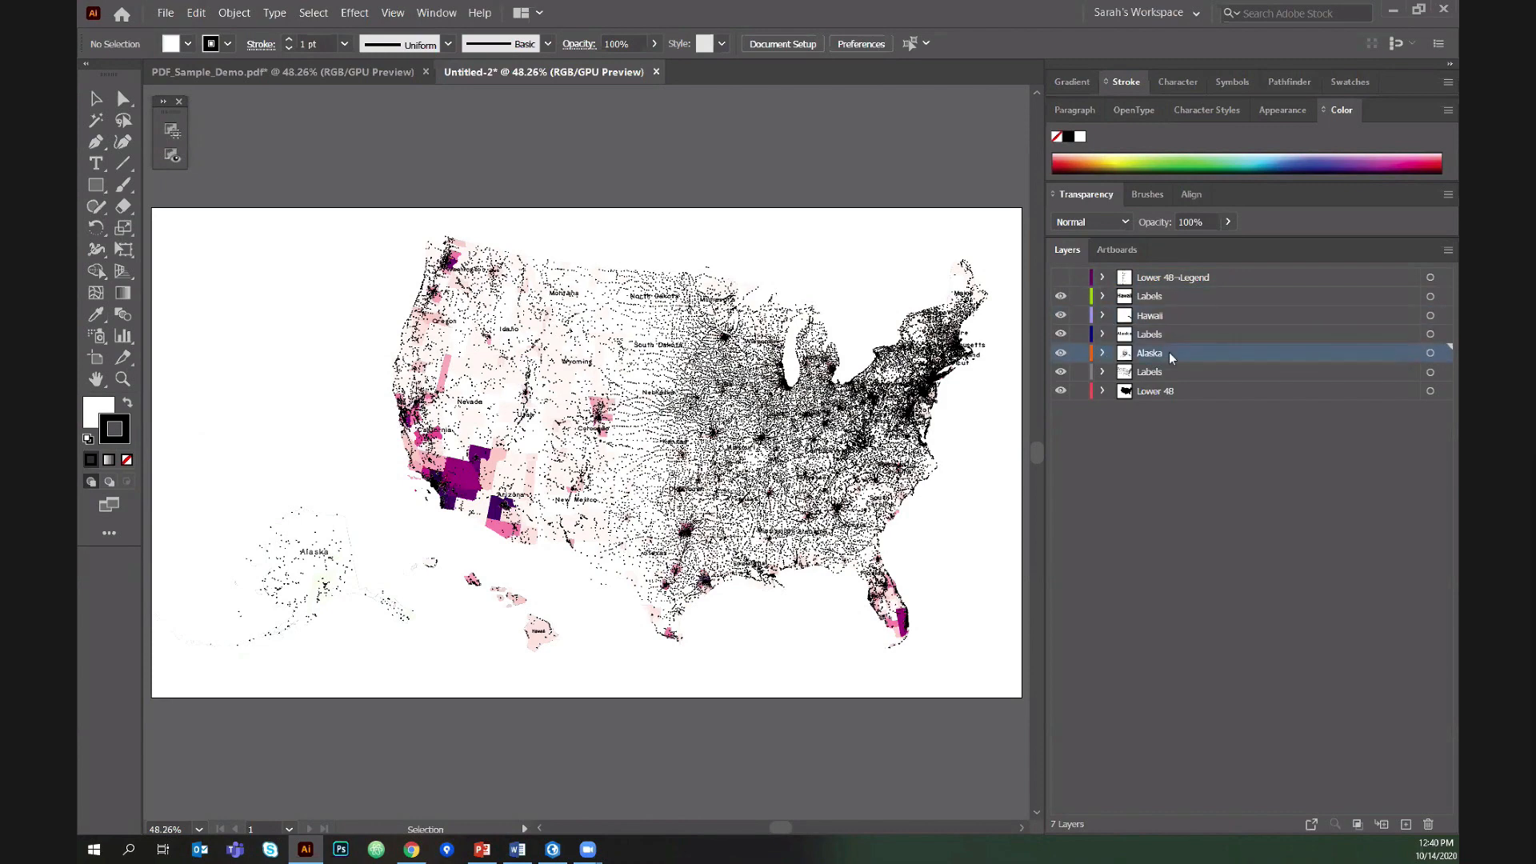
left_click(1156, 392)
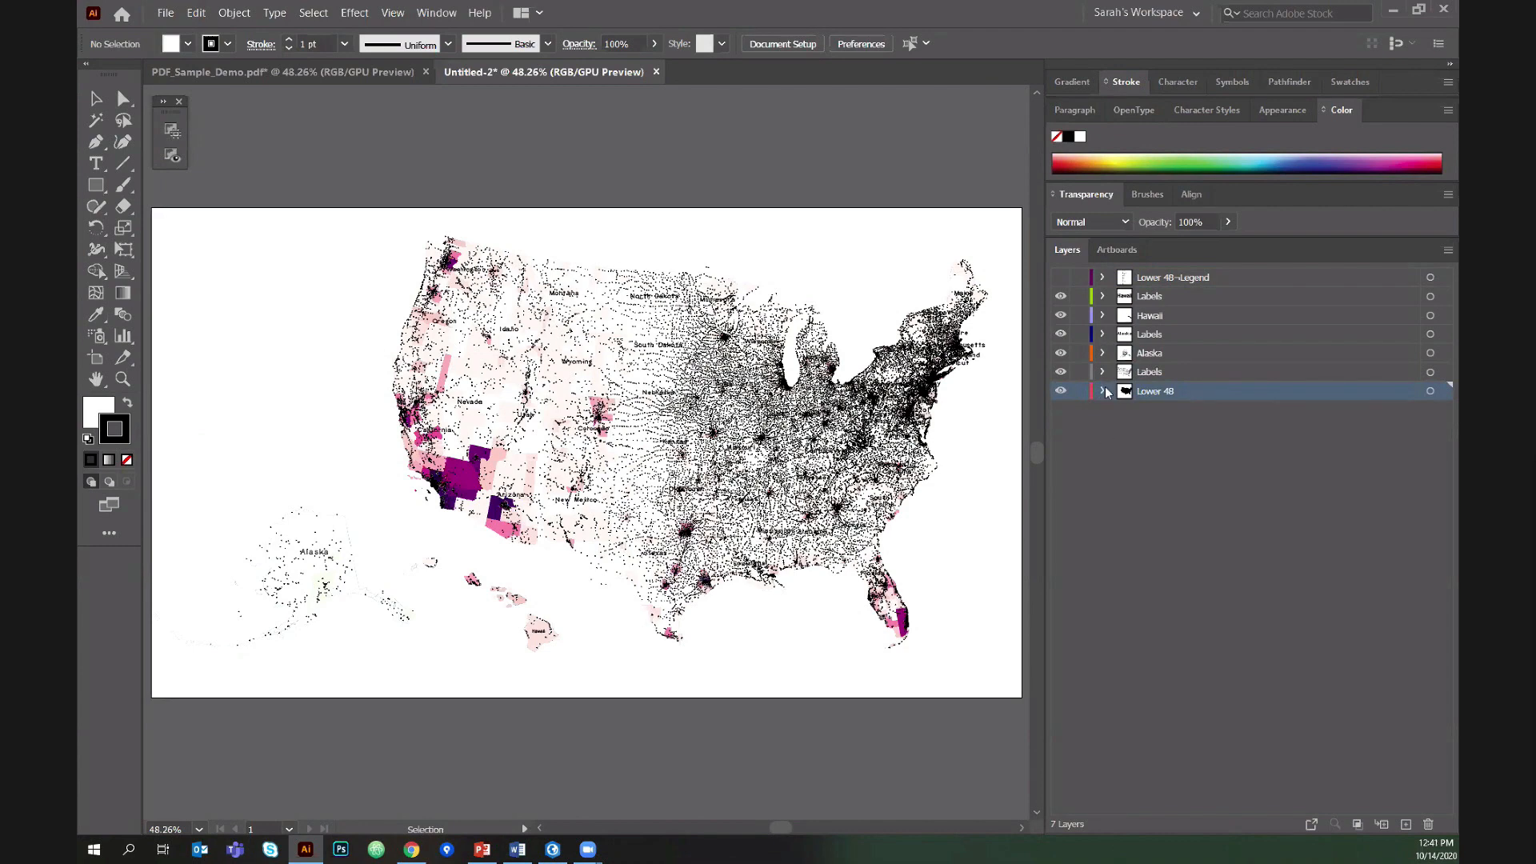
left_click(1101, 392)
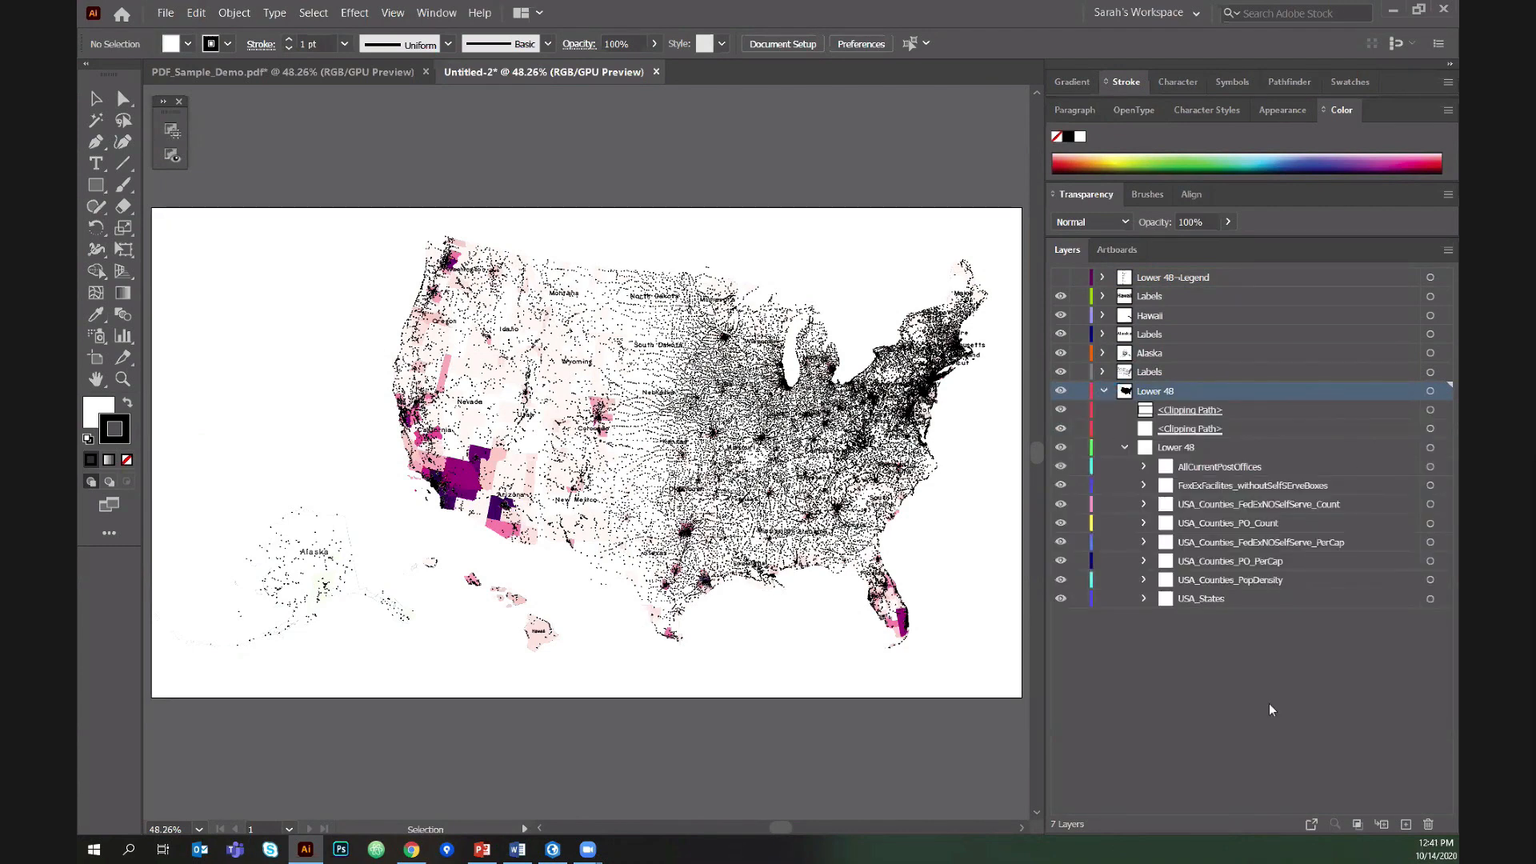
left_click(1177, 447)
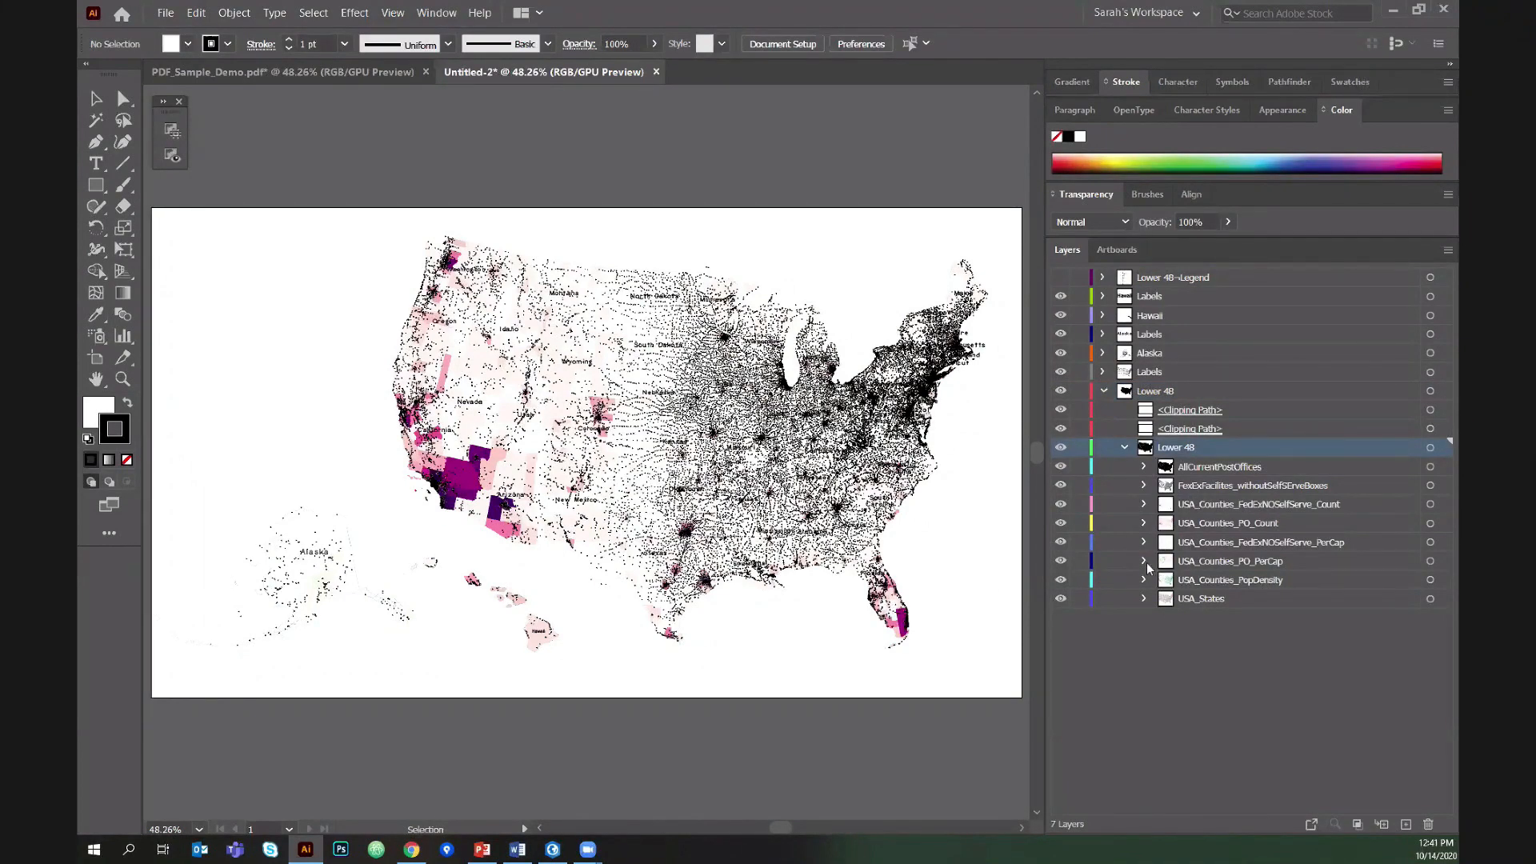
left_click(1143, 560)
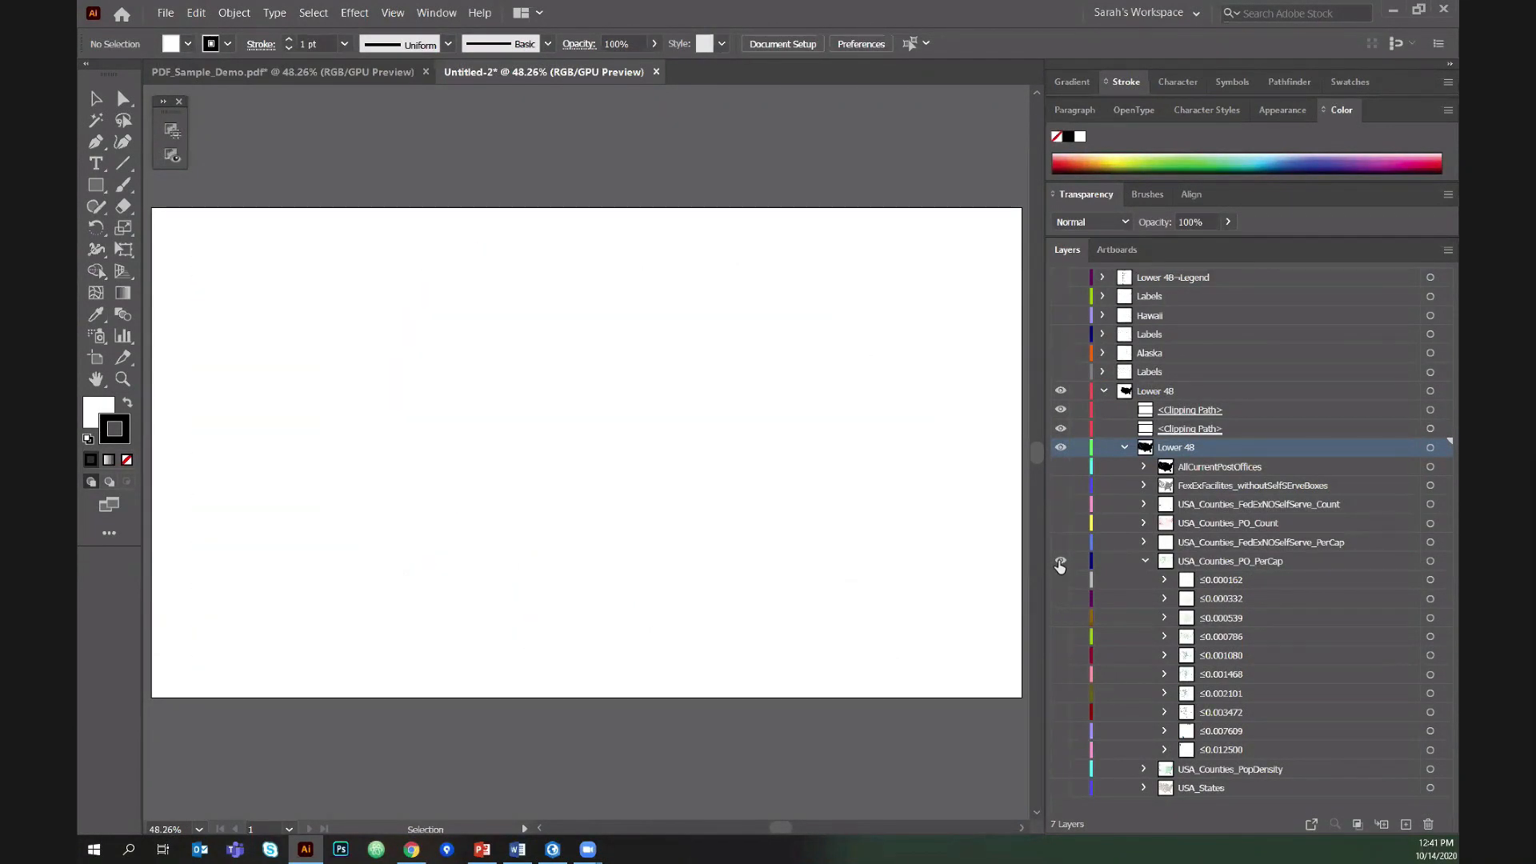
Show only the per-capita county classes and fill the ≤0.001080 class with hex 822061.
left_click(1060, 560)
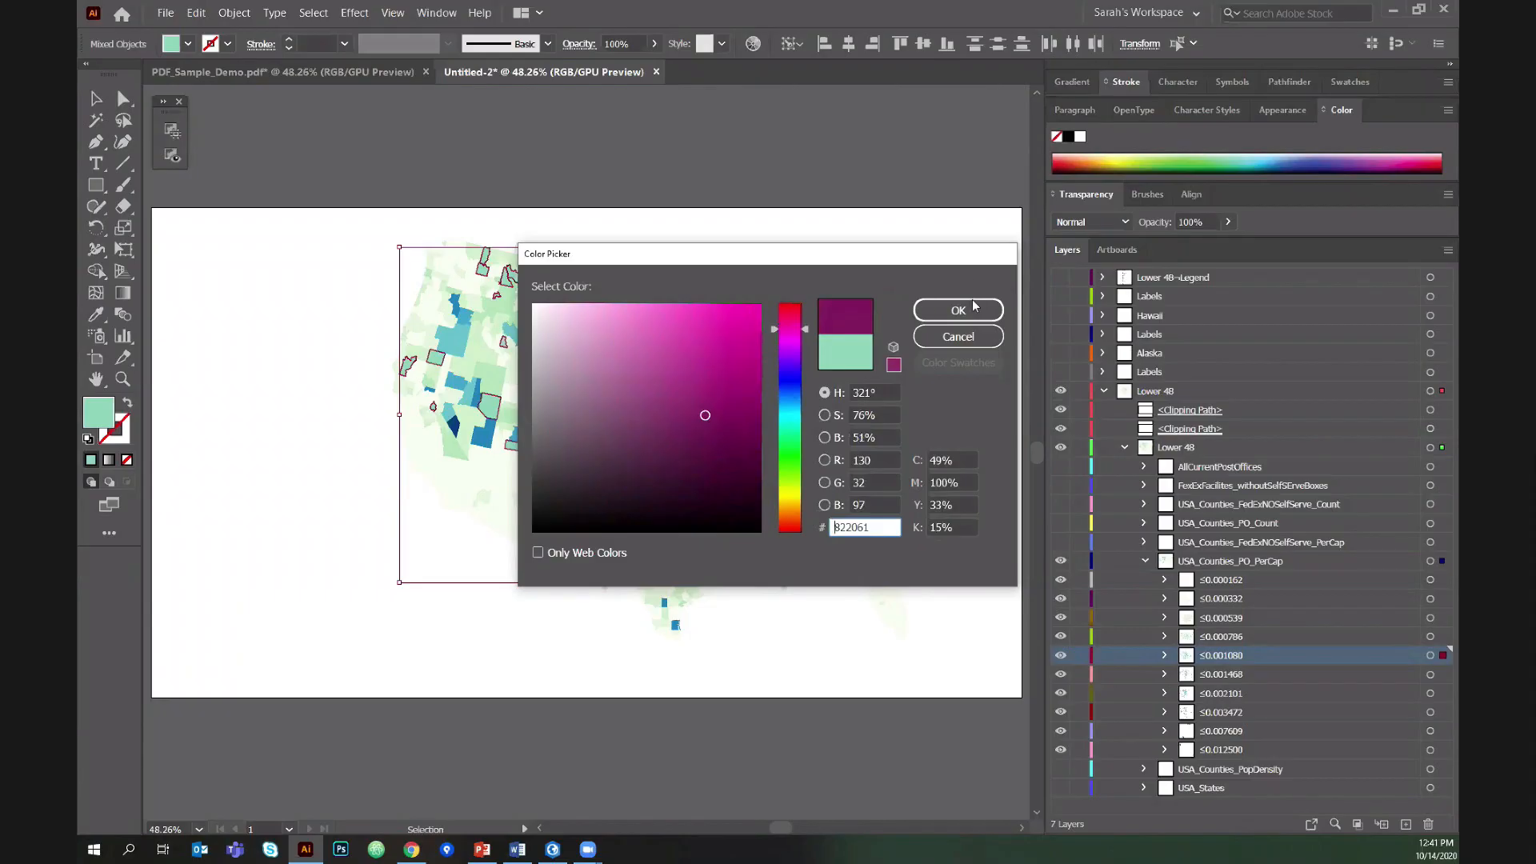
left_click(957, 309)
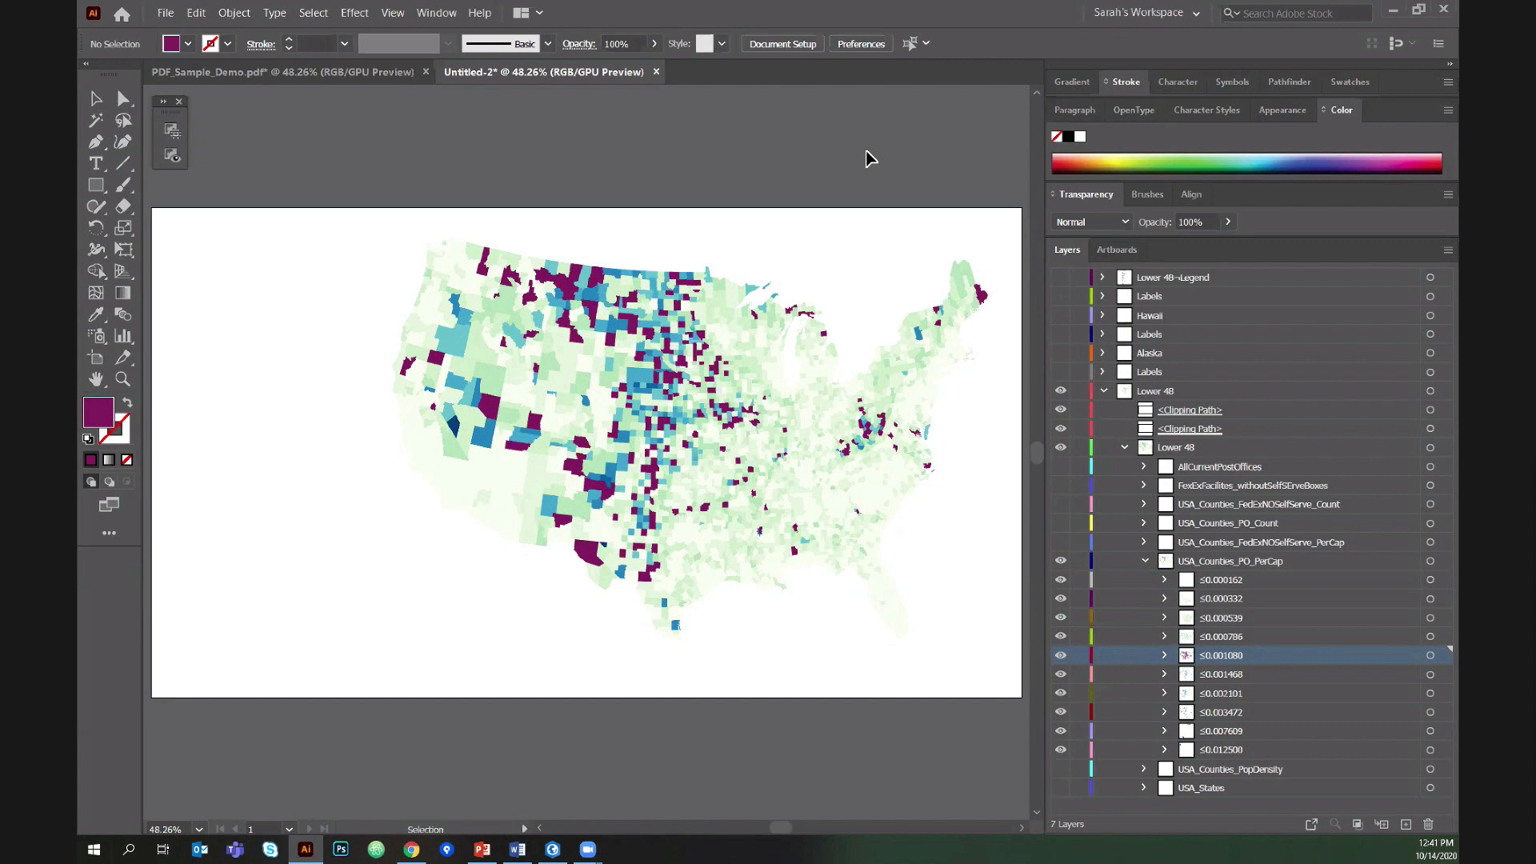
mouse_move(245, 136)
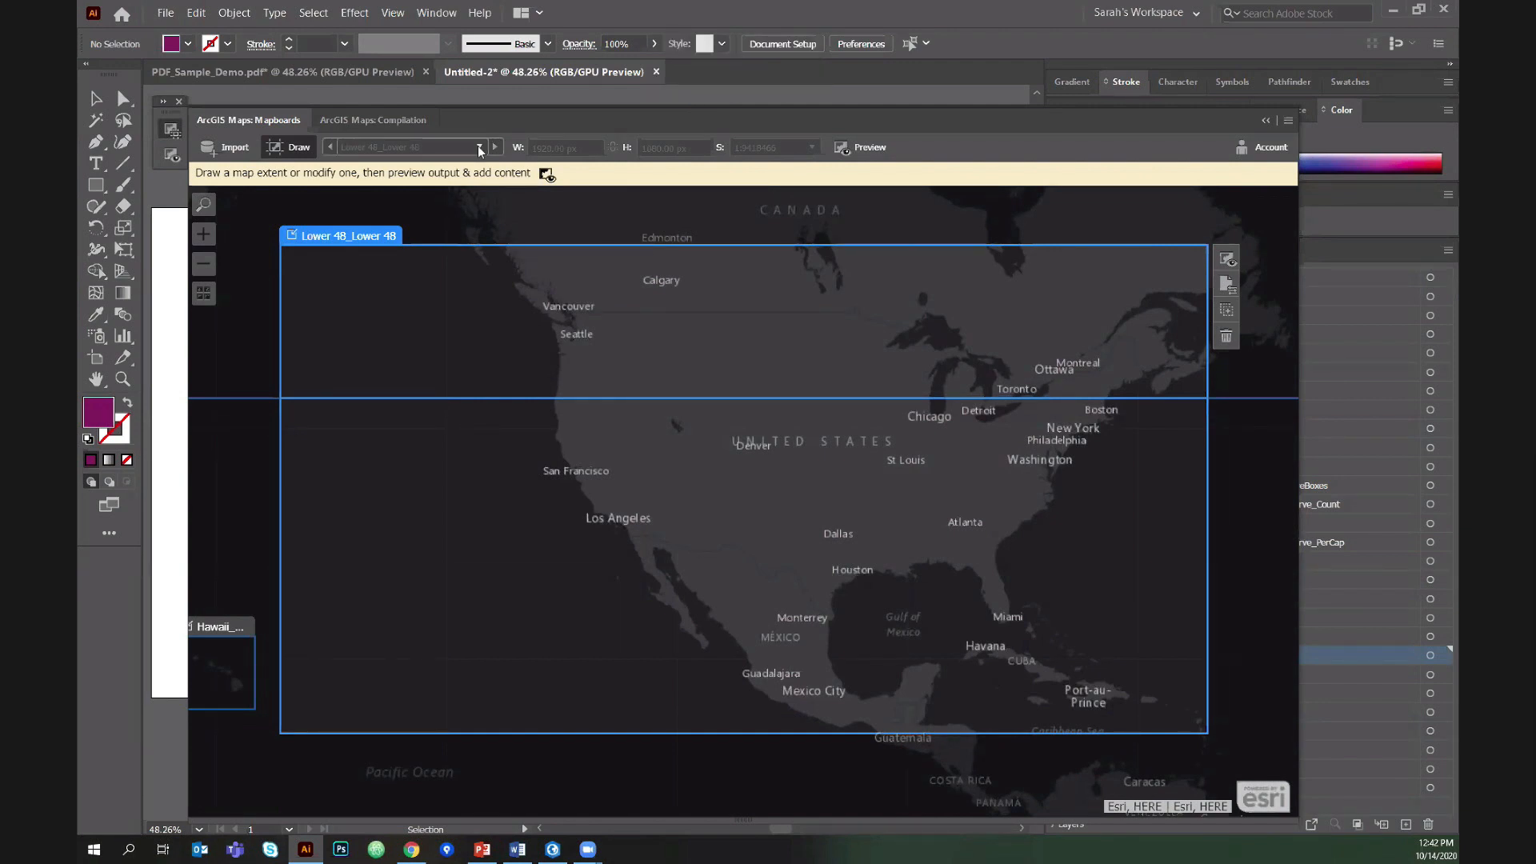
Select the Lower 48_Lower 48 mapboard and view its ArcGIS Maps Compilation.
left_click(479, 147)
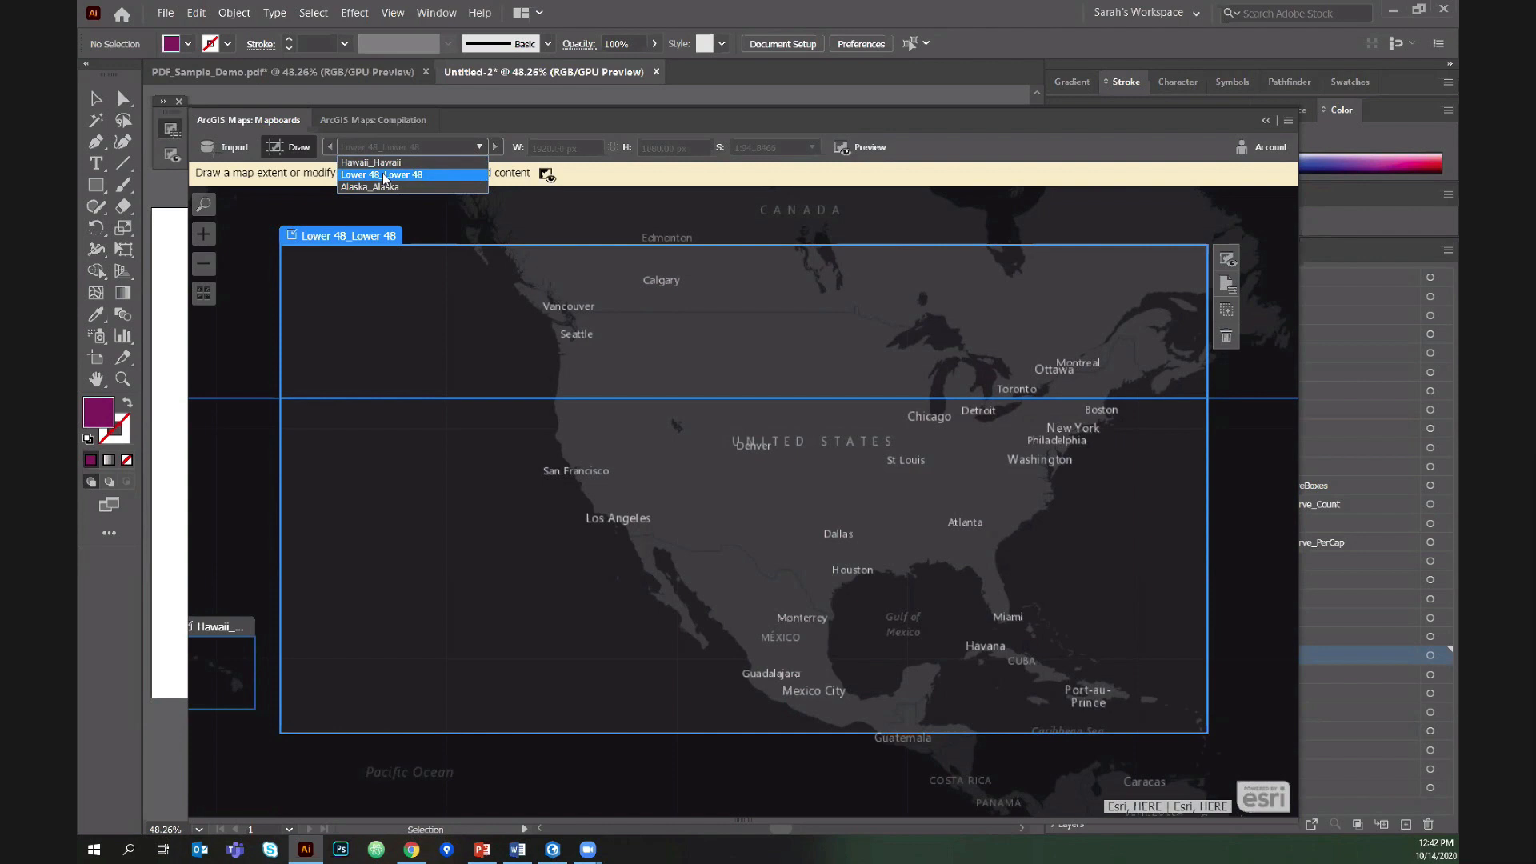
left_click(355, 119)
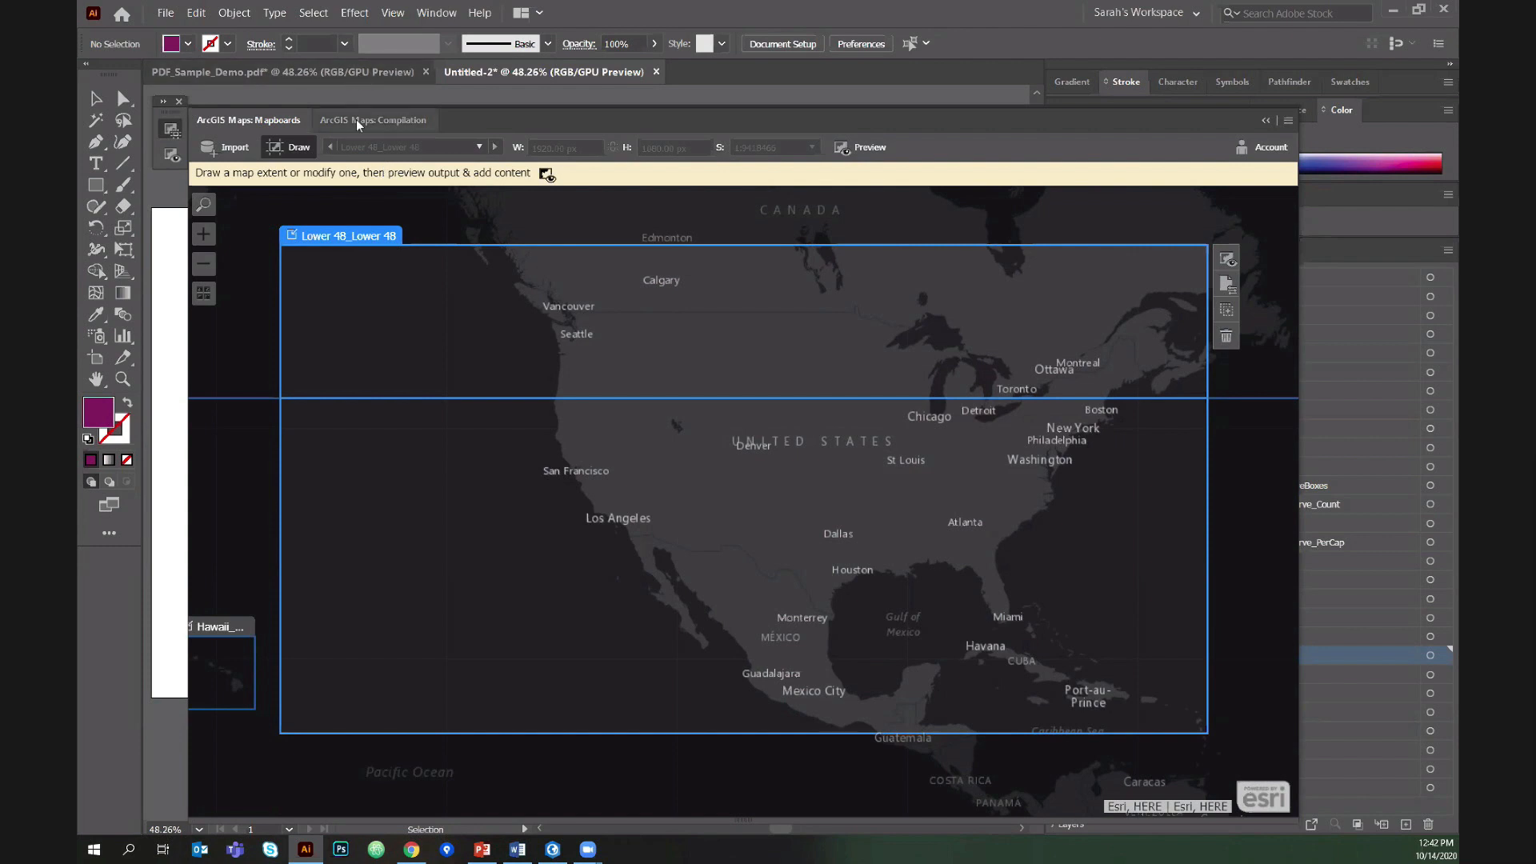
left_click(372, 119)
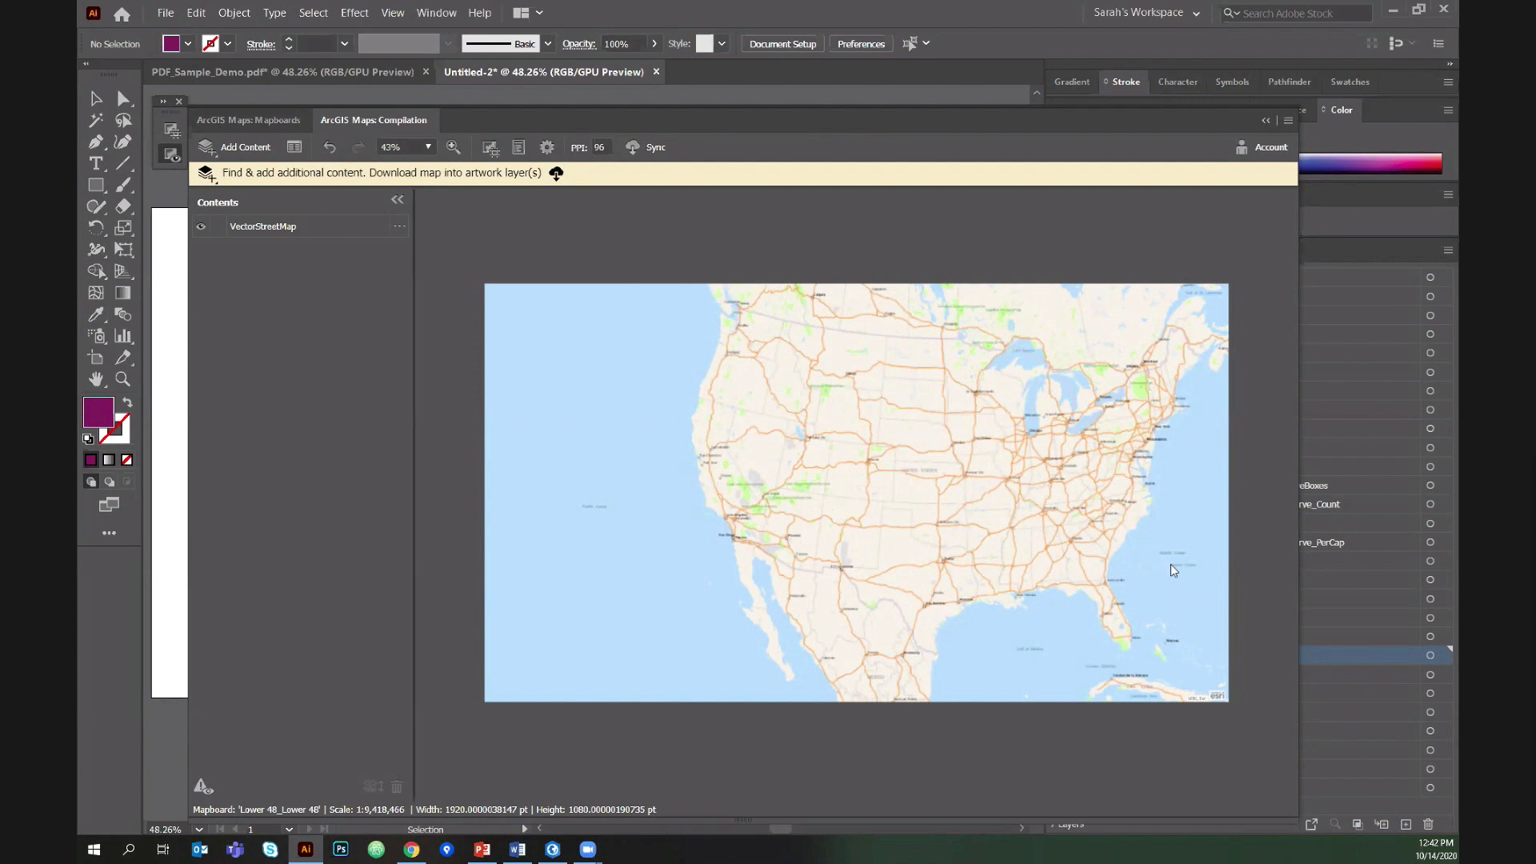
Add the StateLinesNoCoastOrBorder layer from My Content via Add Layers, then close the catalogue.
left_click(244, 147)
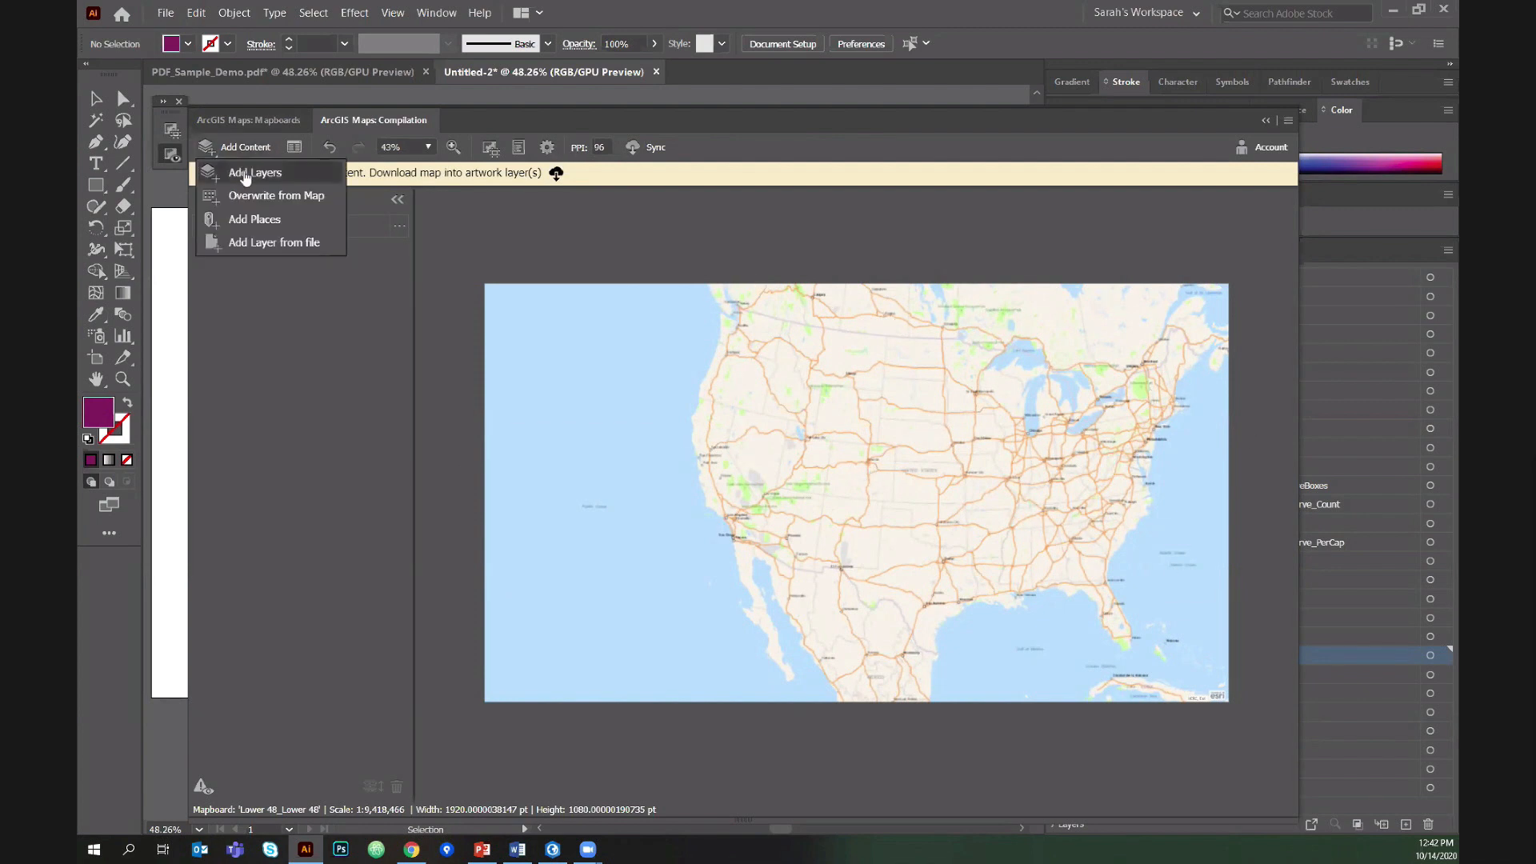
mouse_move(263, 238)
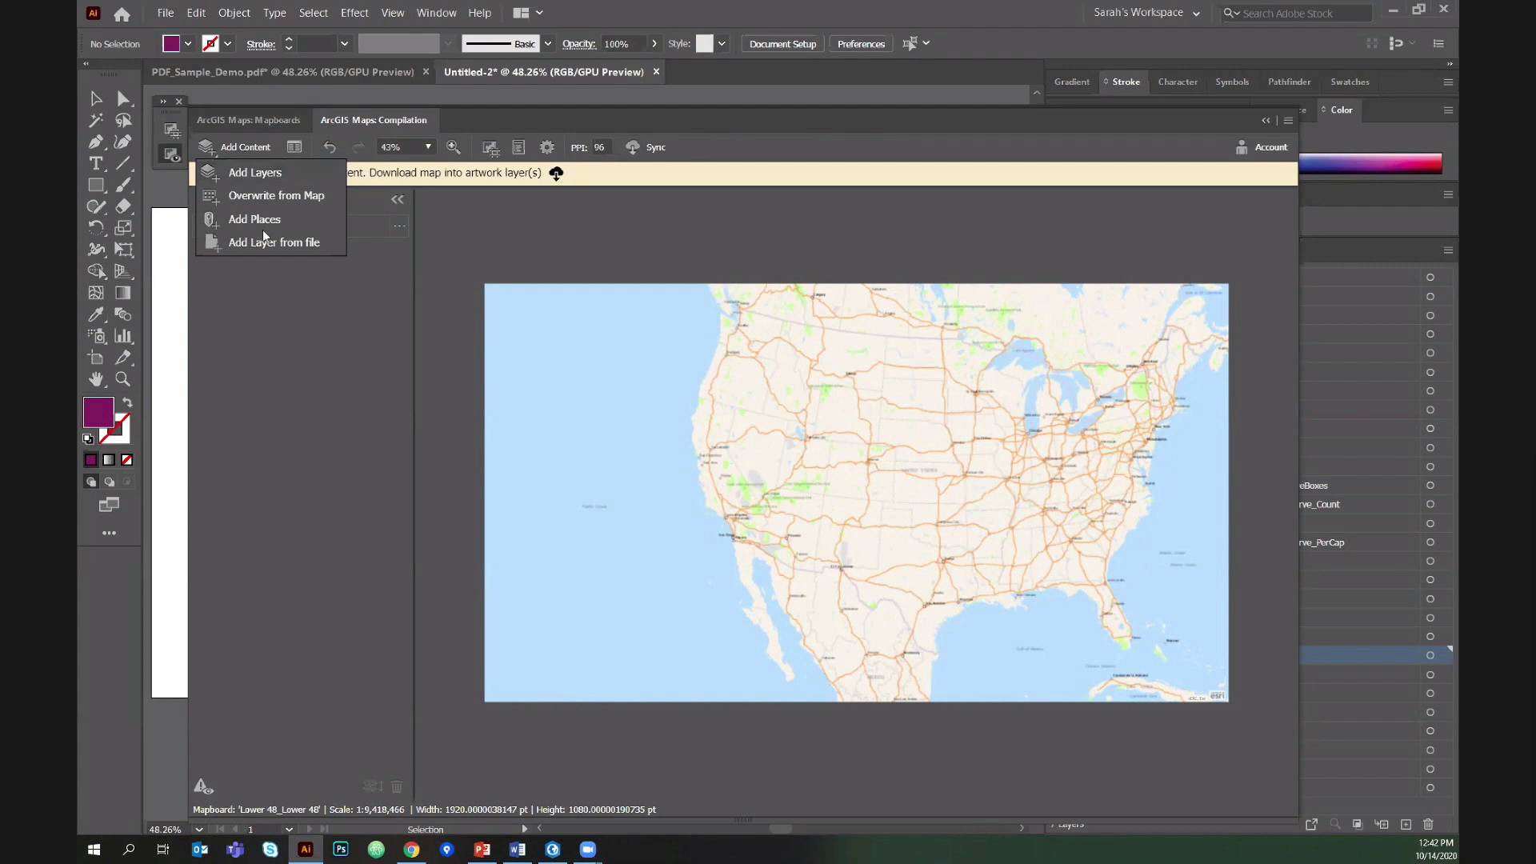
mouse_move(254, 173)
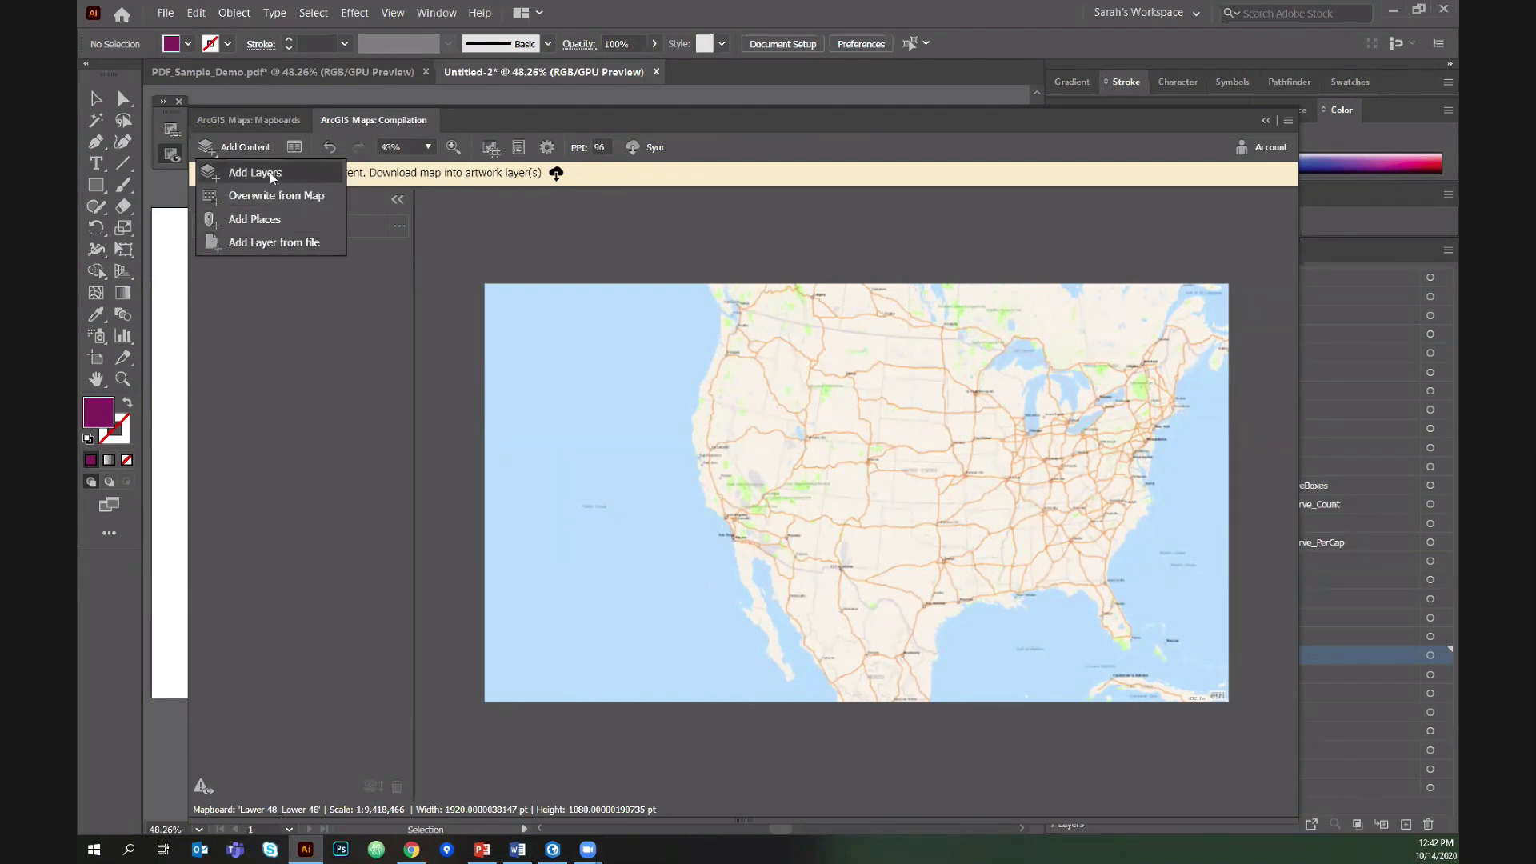
left_click(255, 173)
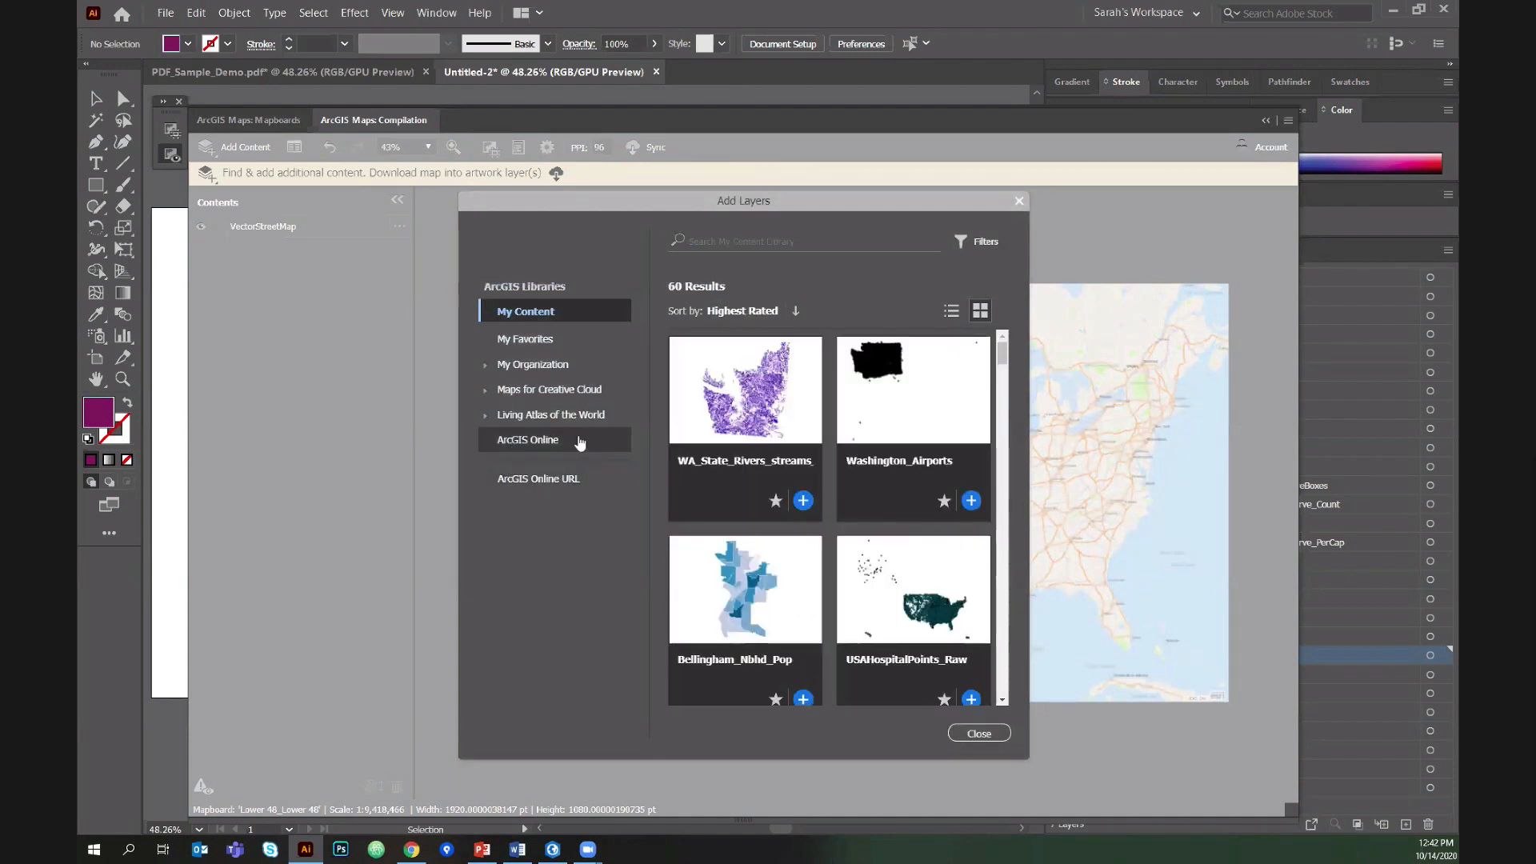
mouse_move(551, 414)
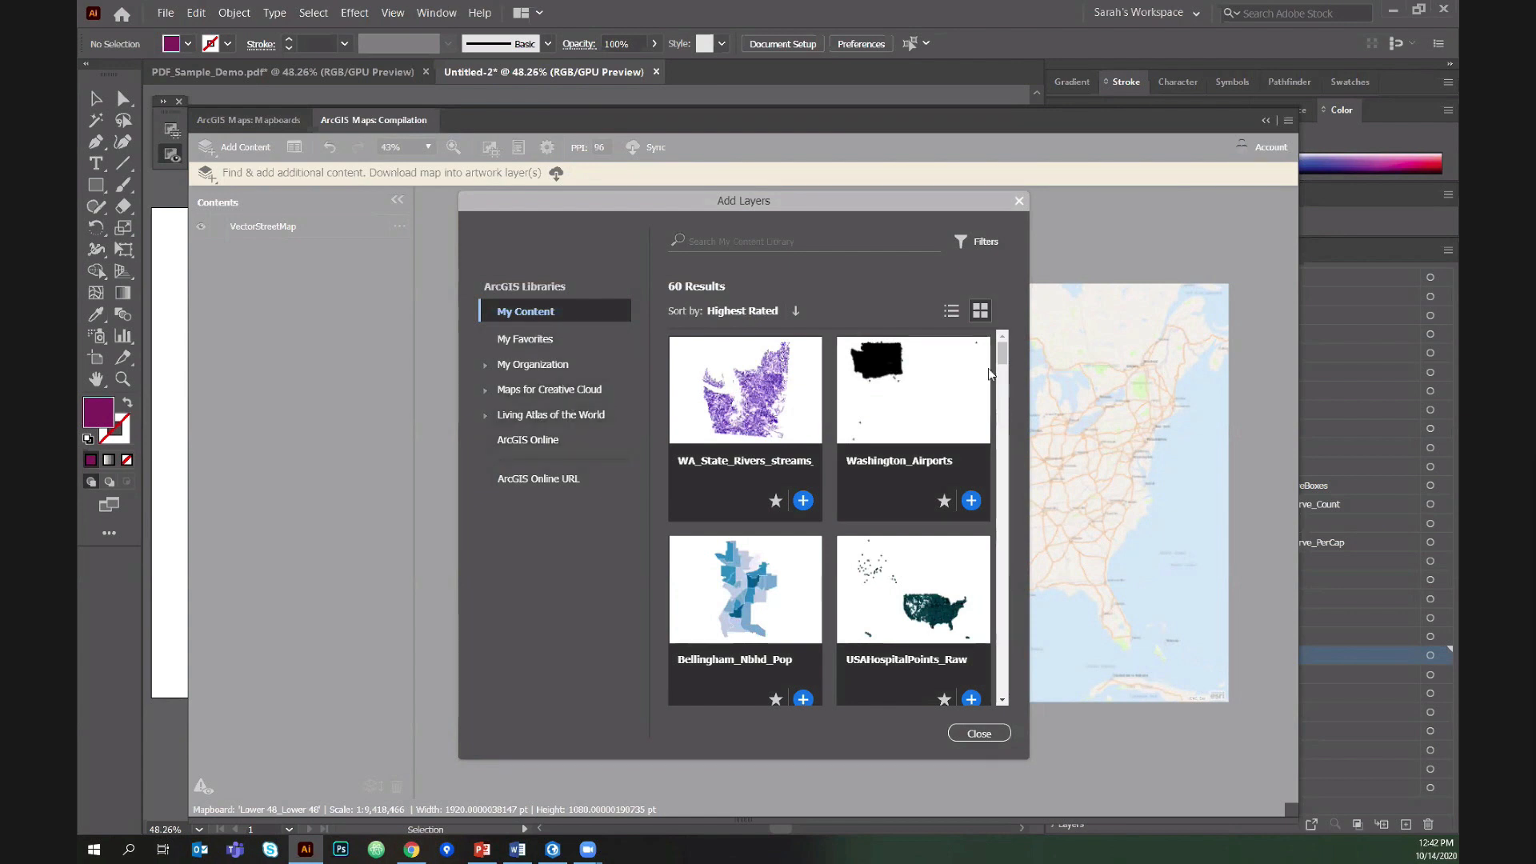
scroll("down", 3)
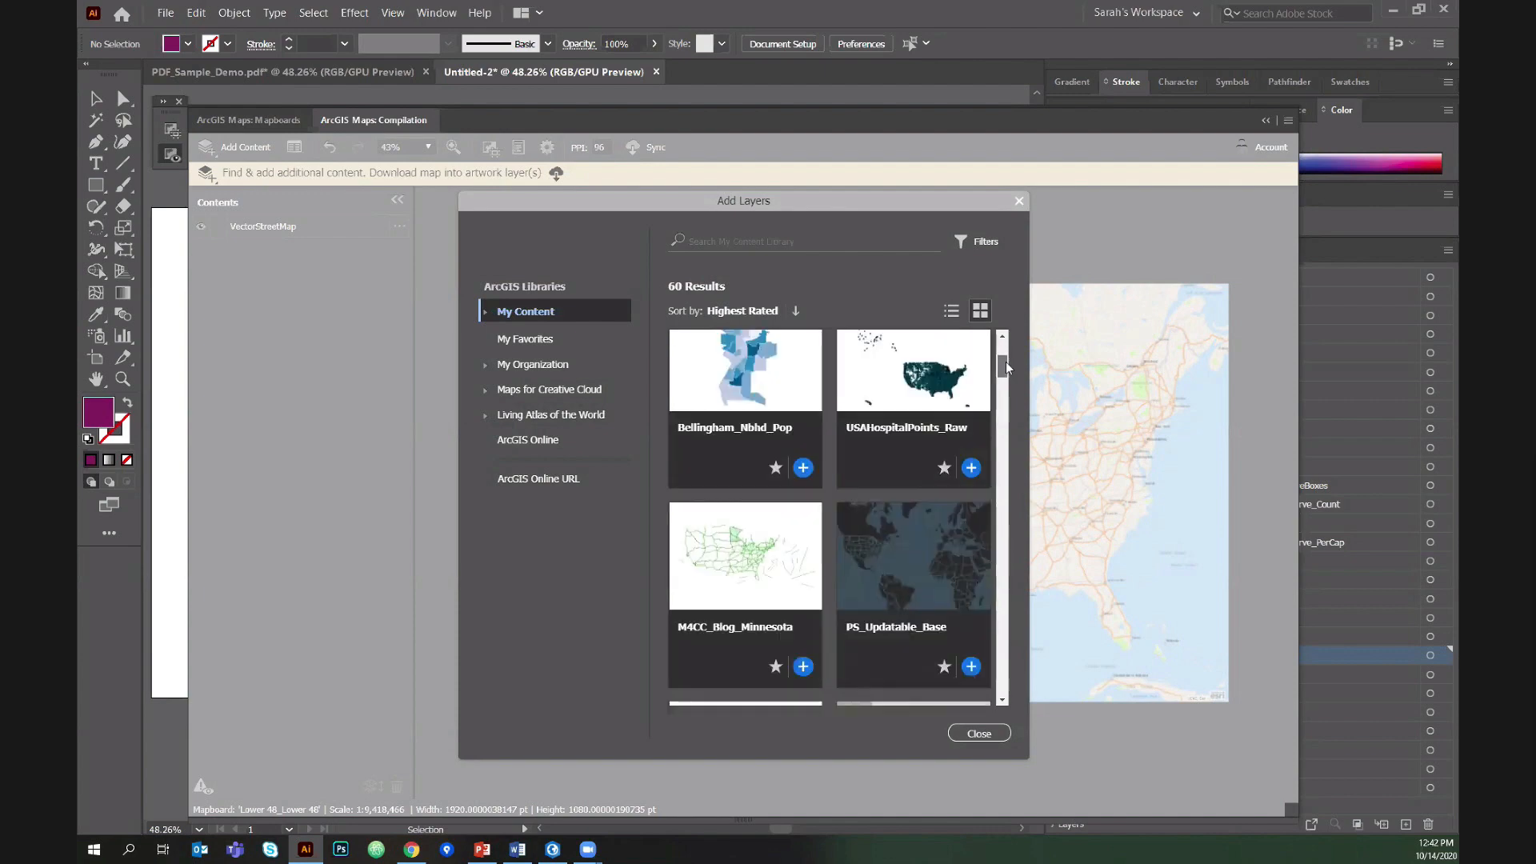
scroll("down", 3)
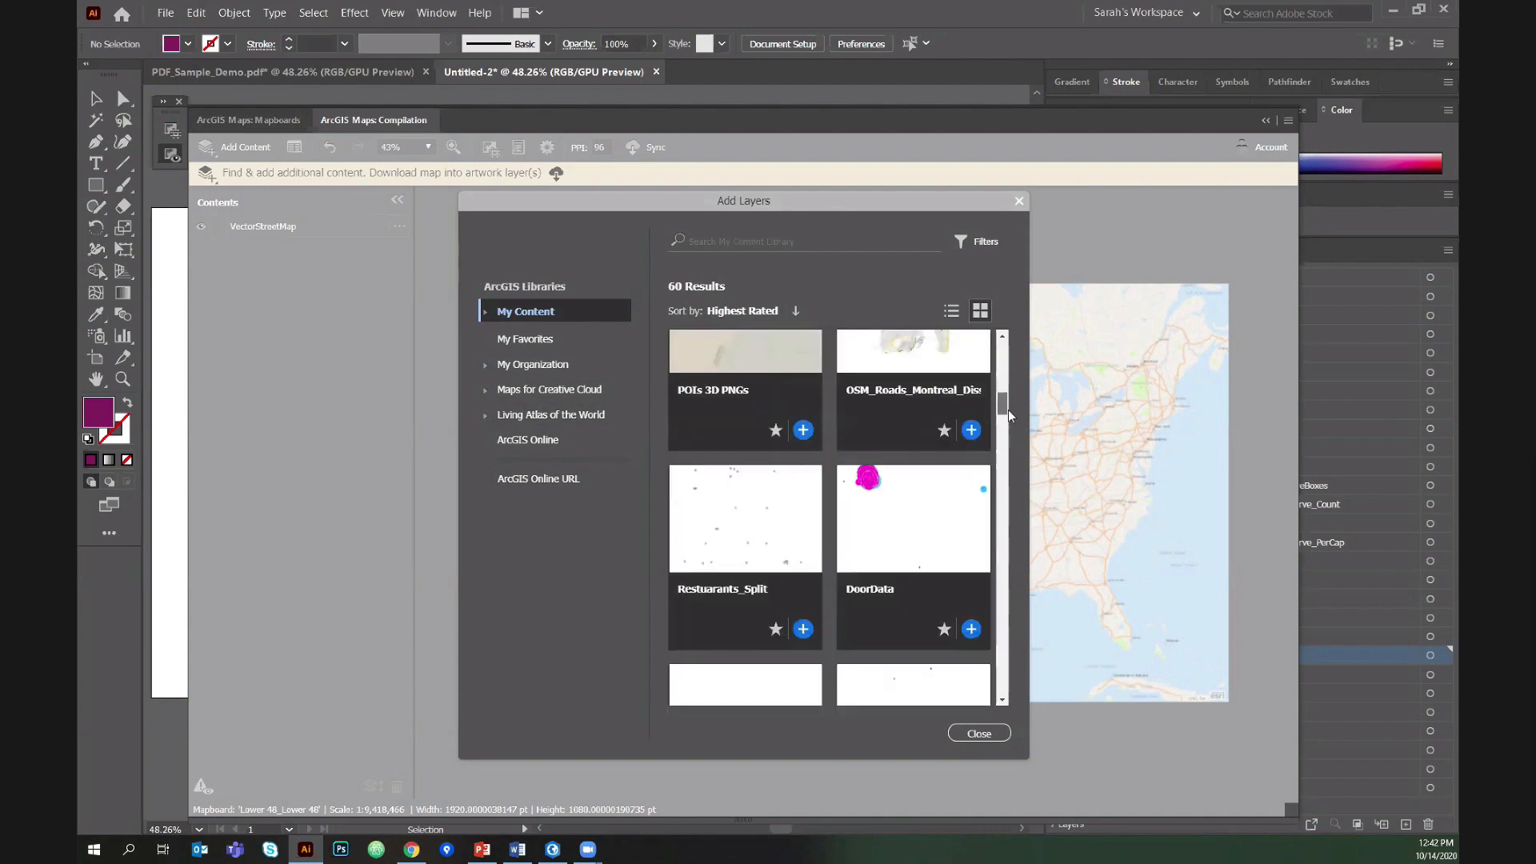
scroll("down", 3)
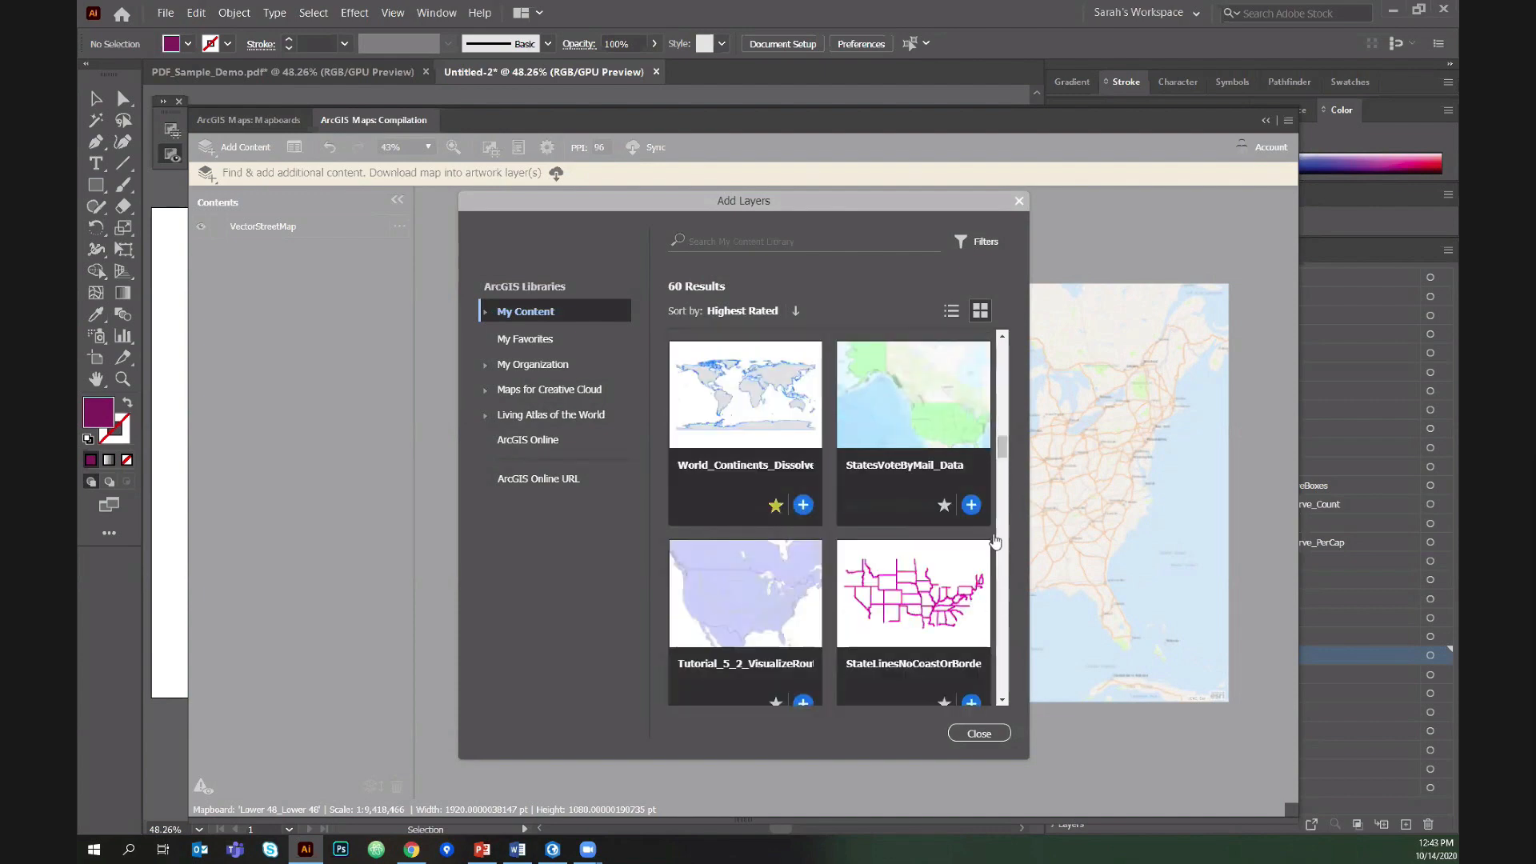
mouse_move(860, 556)
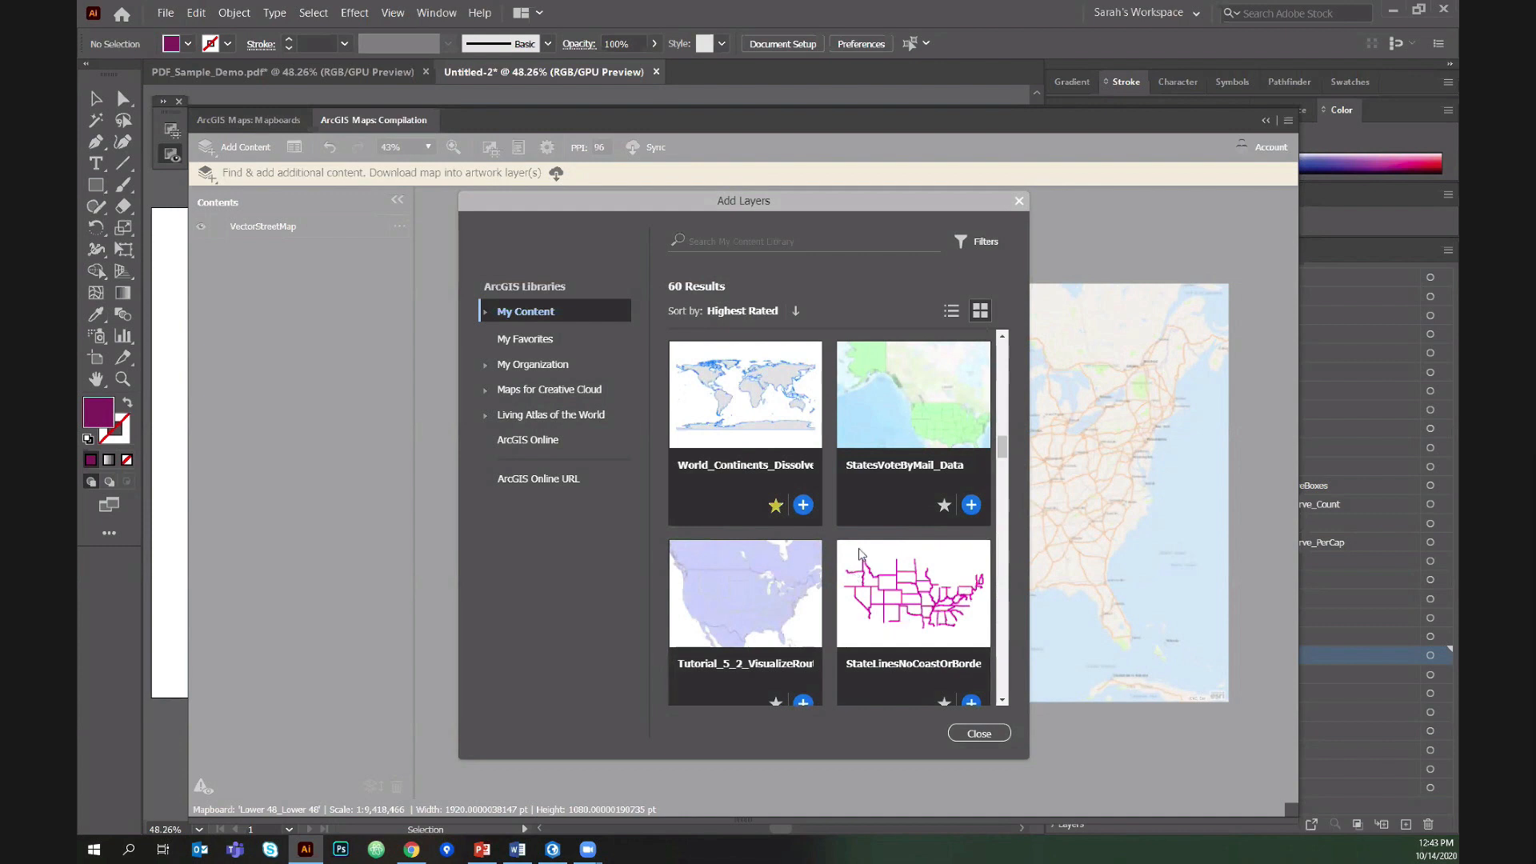
mouse_move(889, 641)
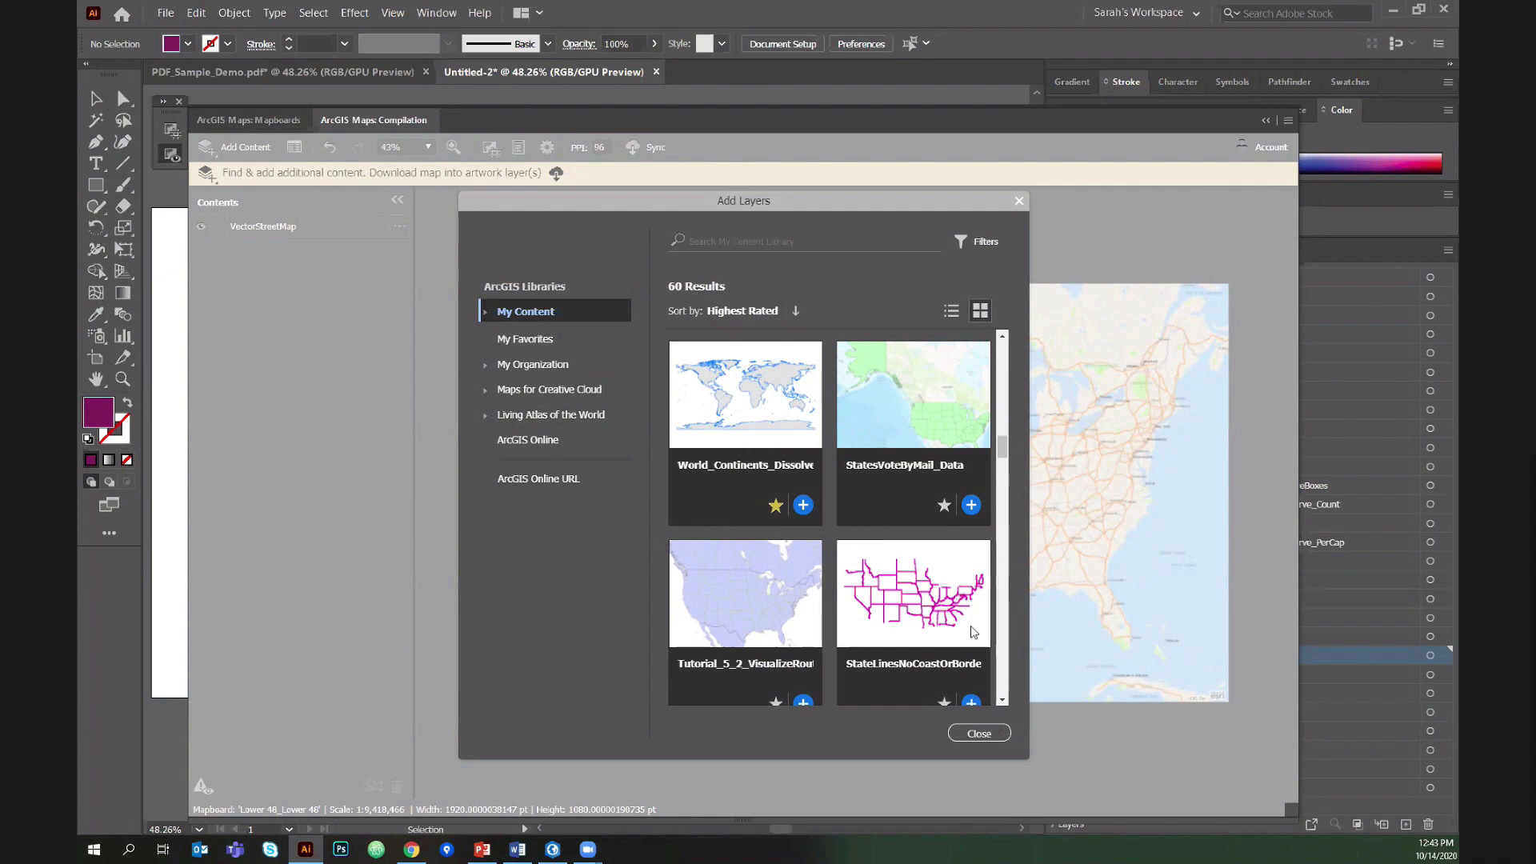
scroll("down", 3)
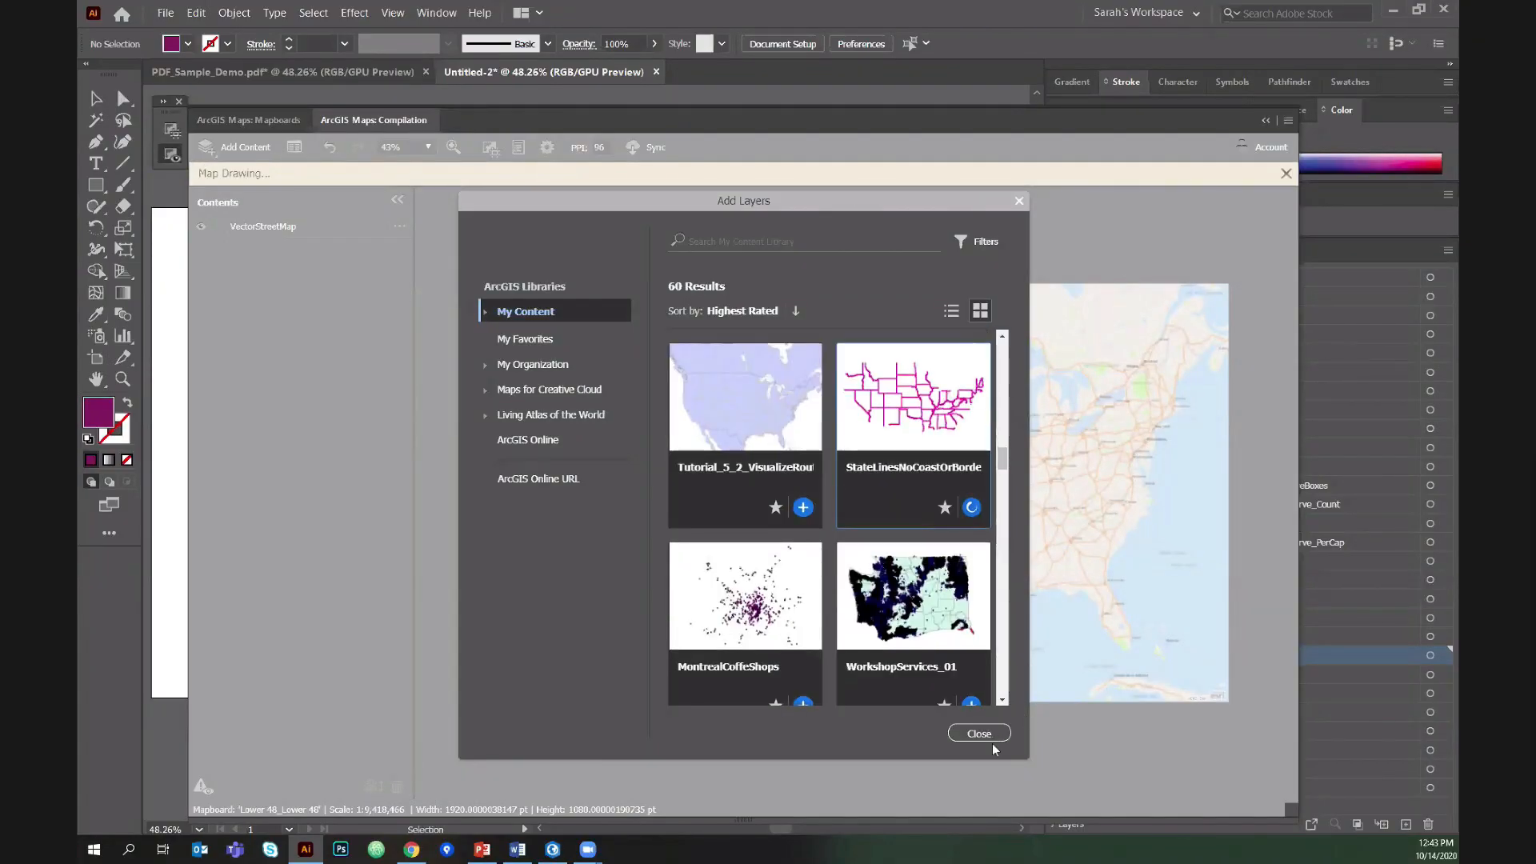
left_click(971, 506)
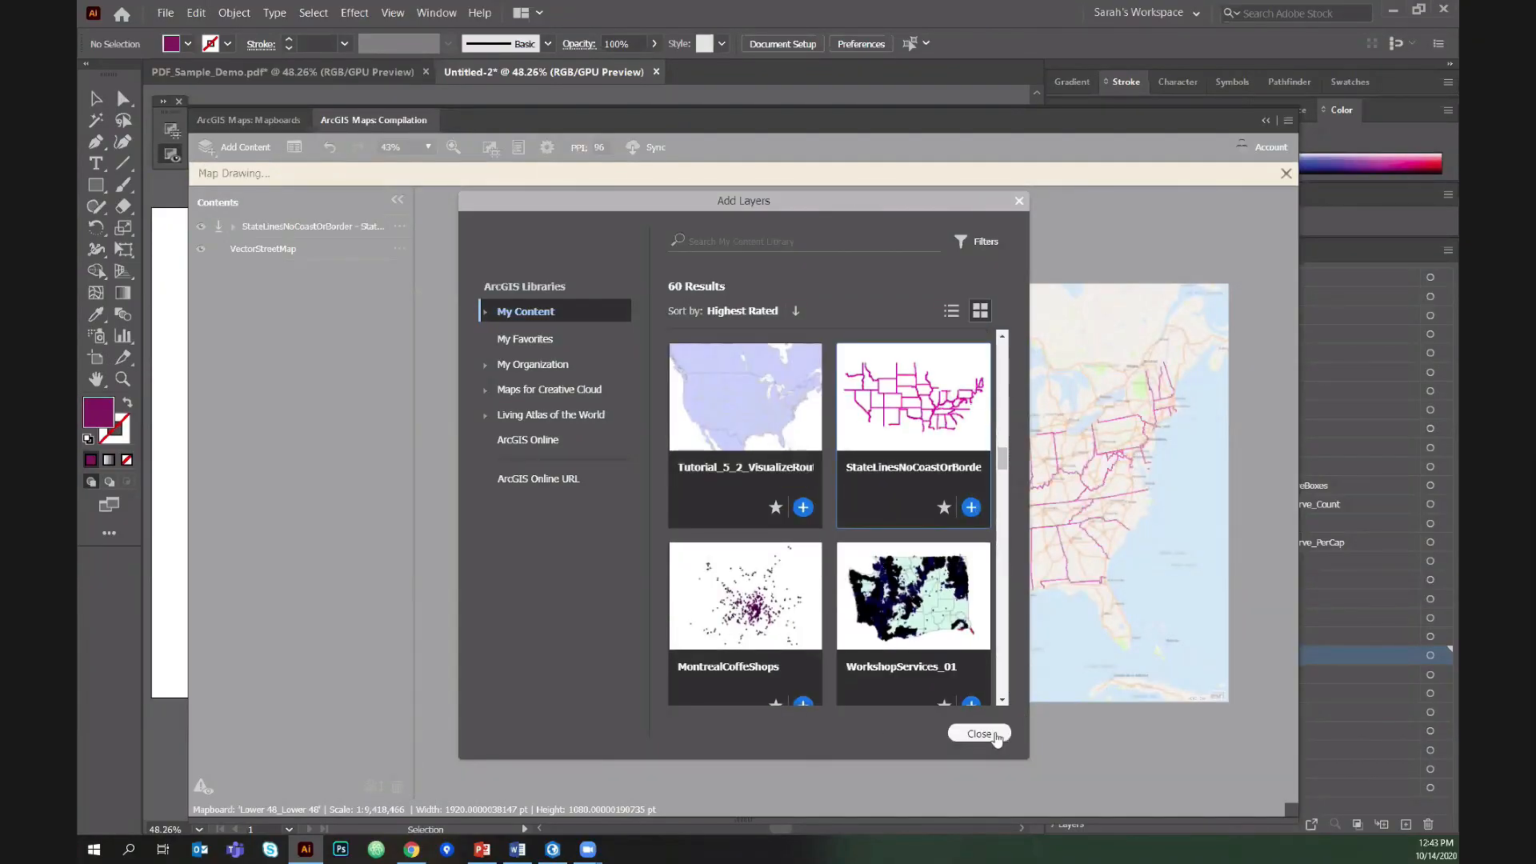
left_click(977, 733)
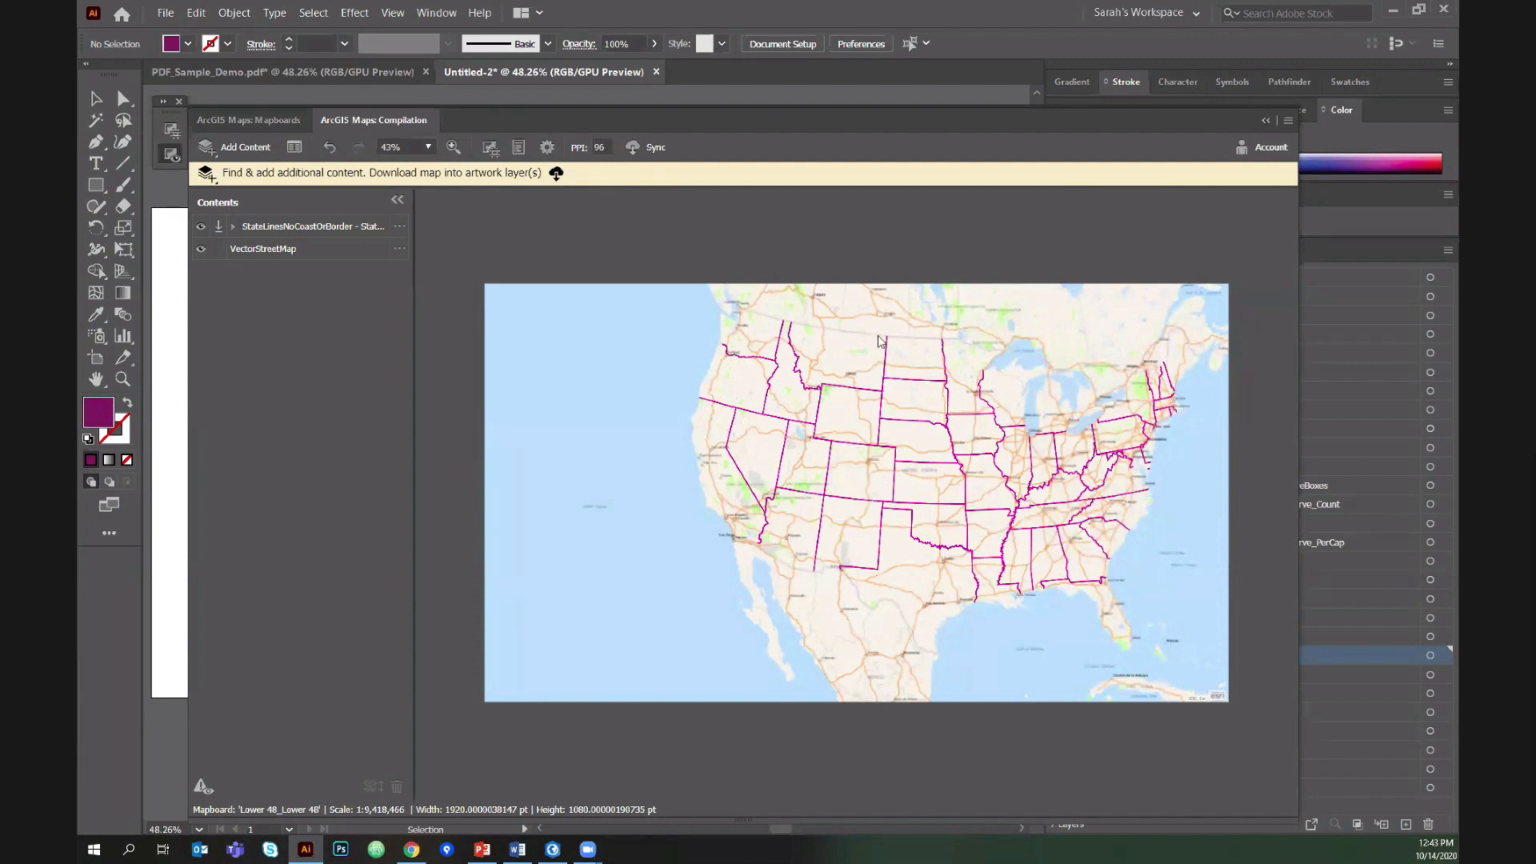
mouse_move(179, 259)
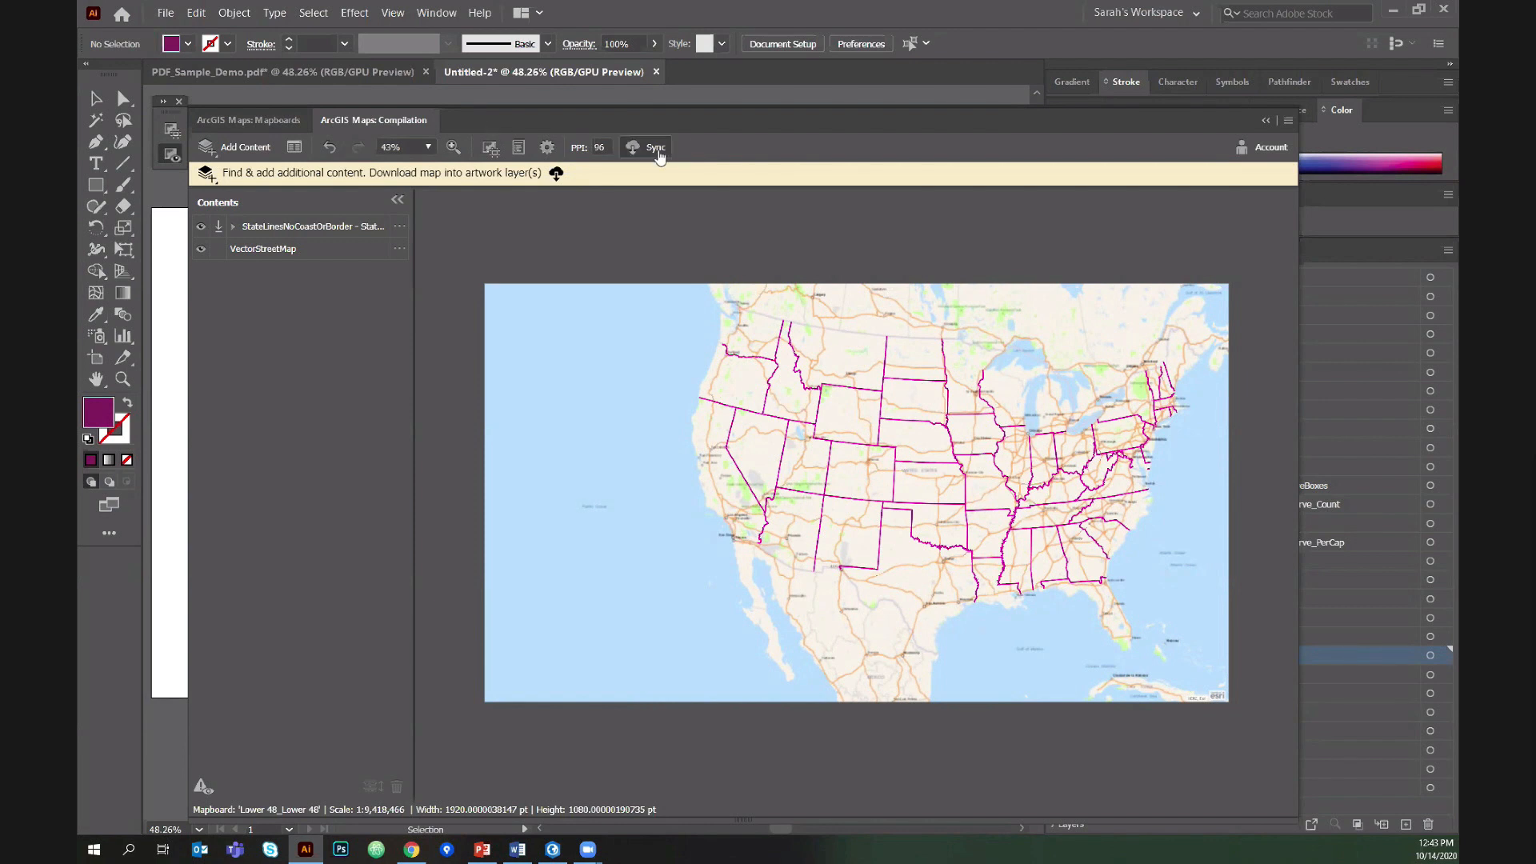
Sync the Lower 48 compilation, confirm embedding the map, and return to Untitled-2.
left_click(654, 147)
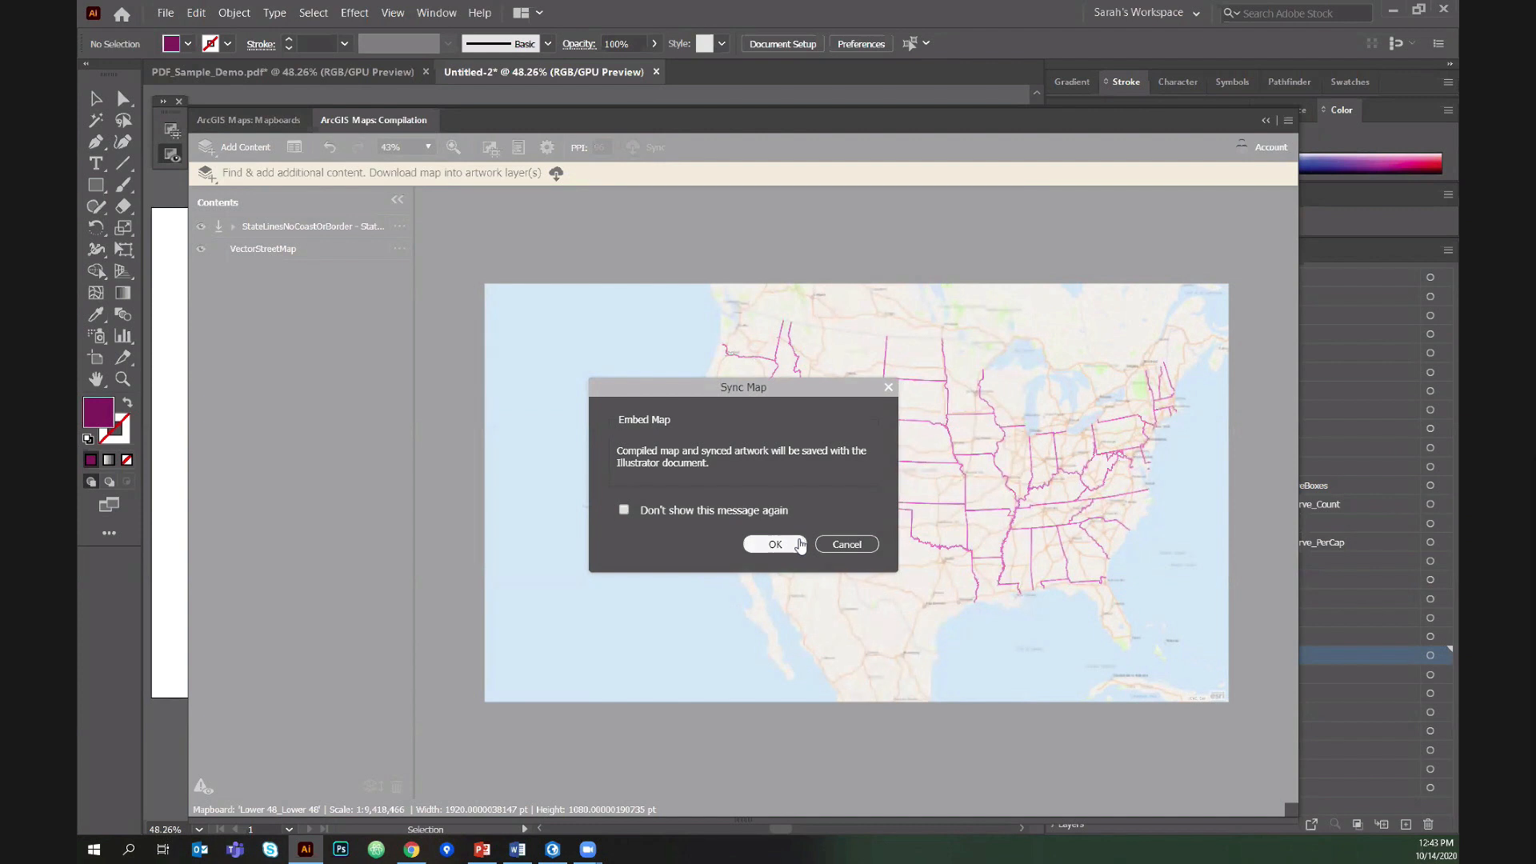
mouse_move(793, 546)
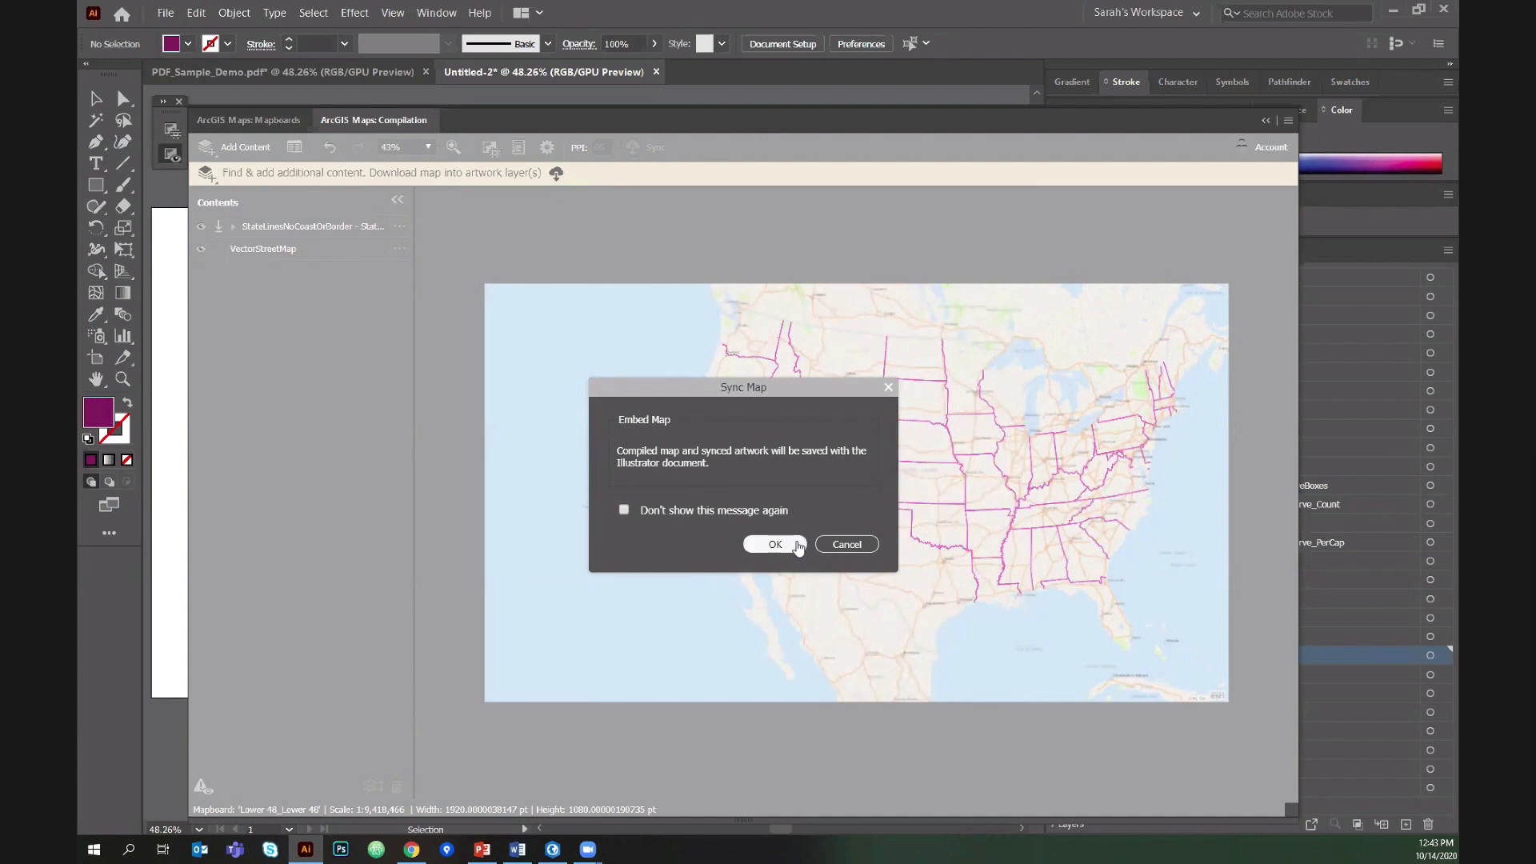
left_click(773, 544)
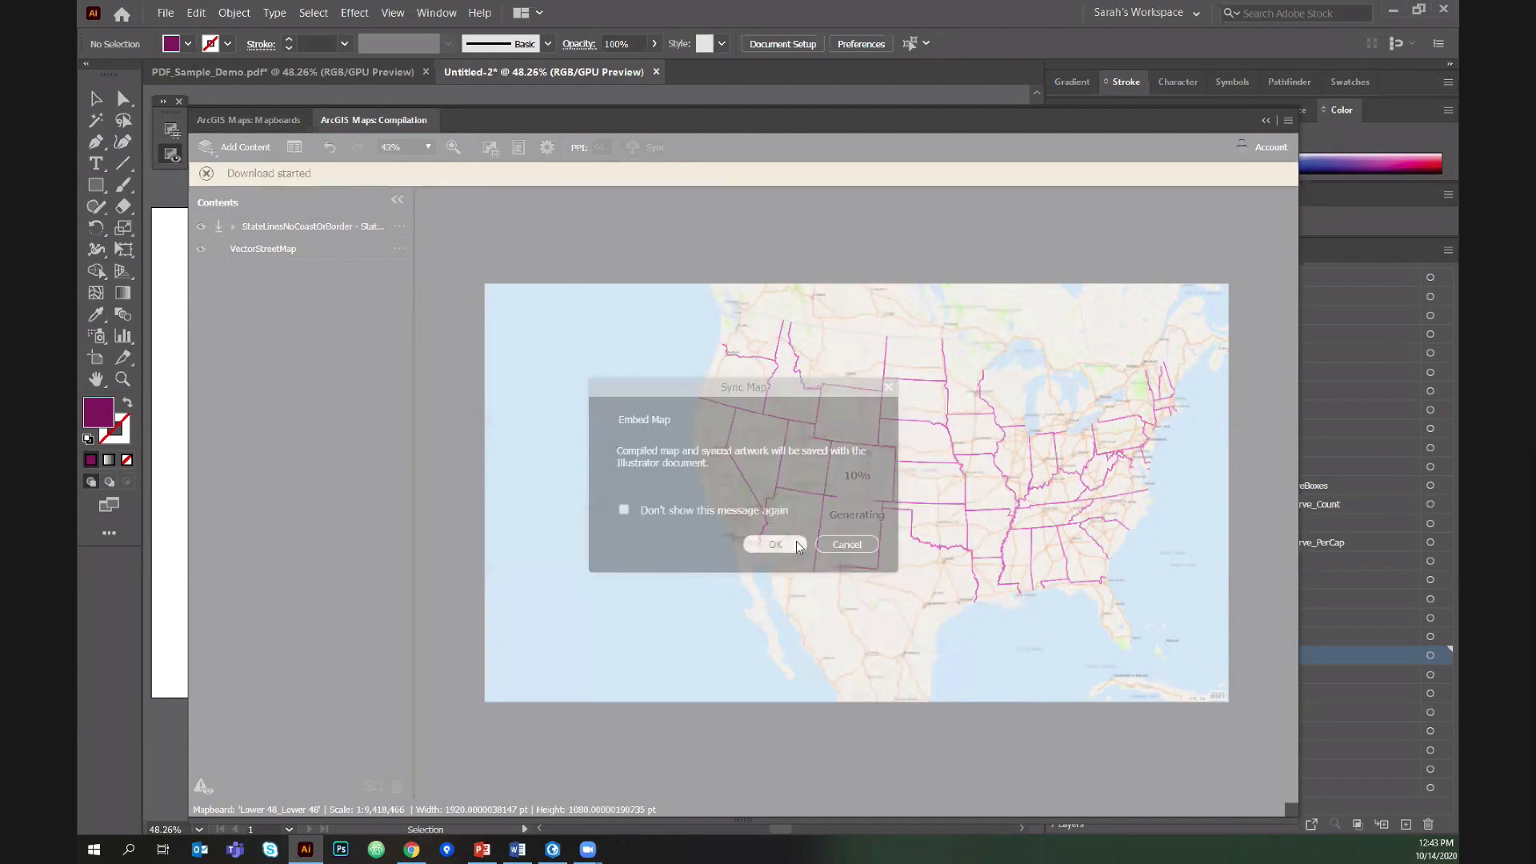
left_click(775, 544)
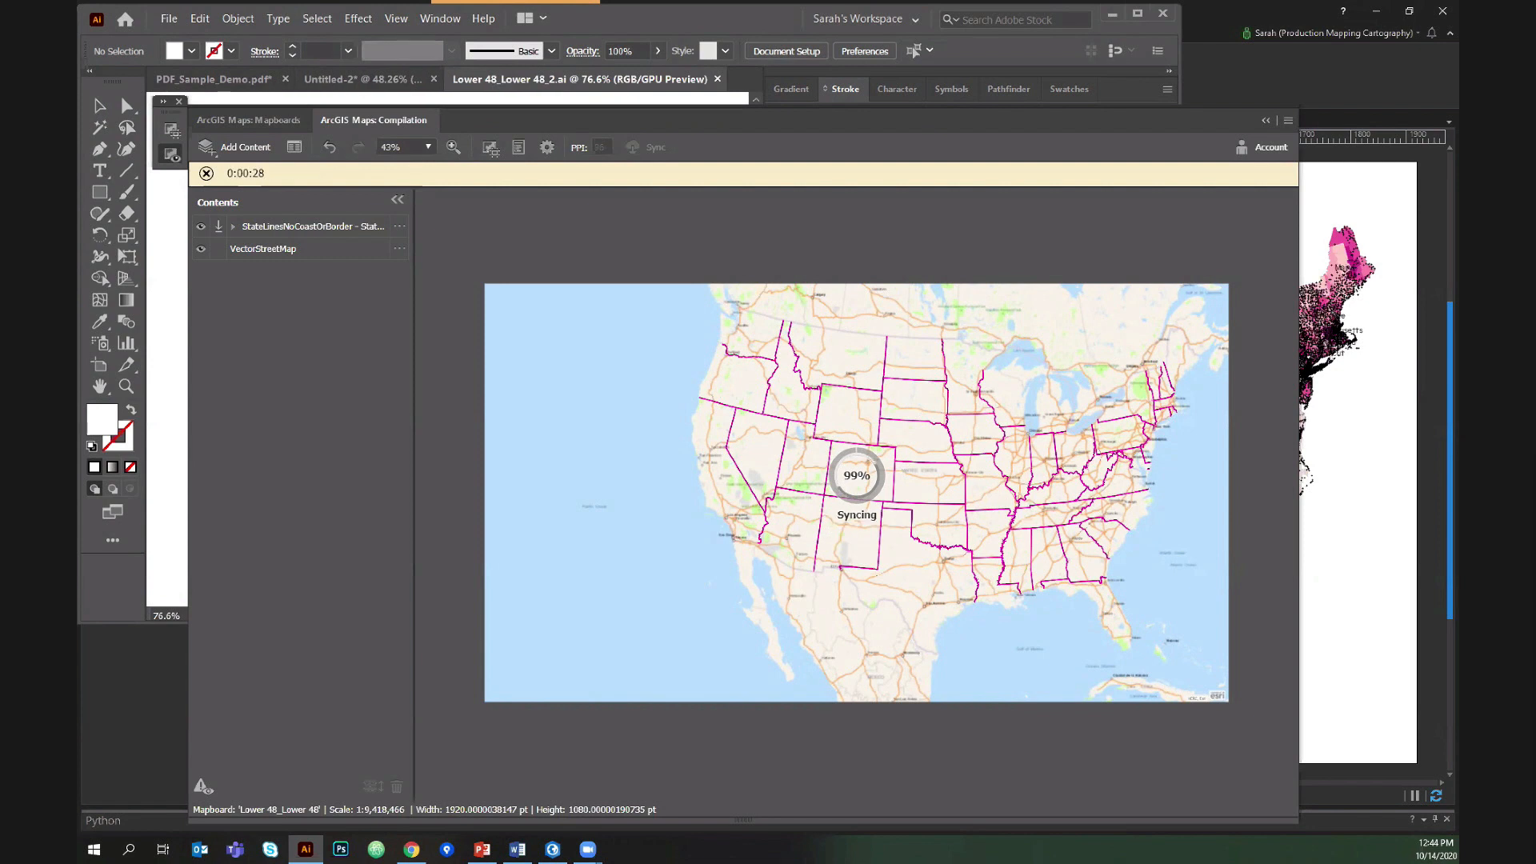
left_click(392, 78)
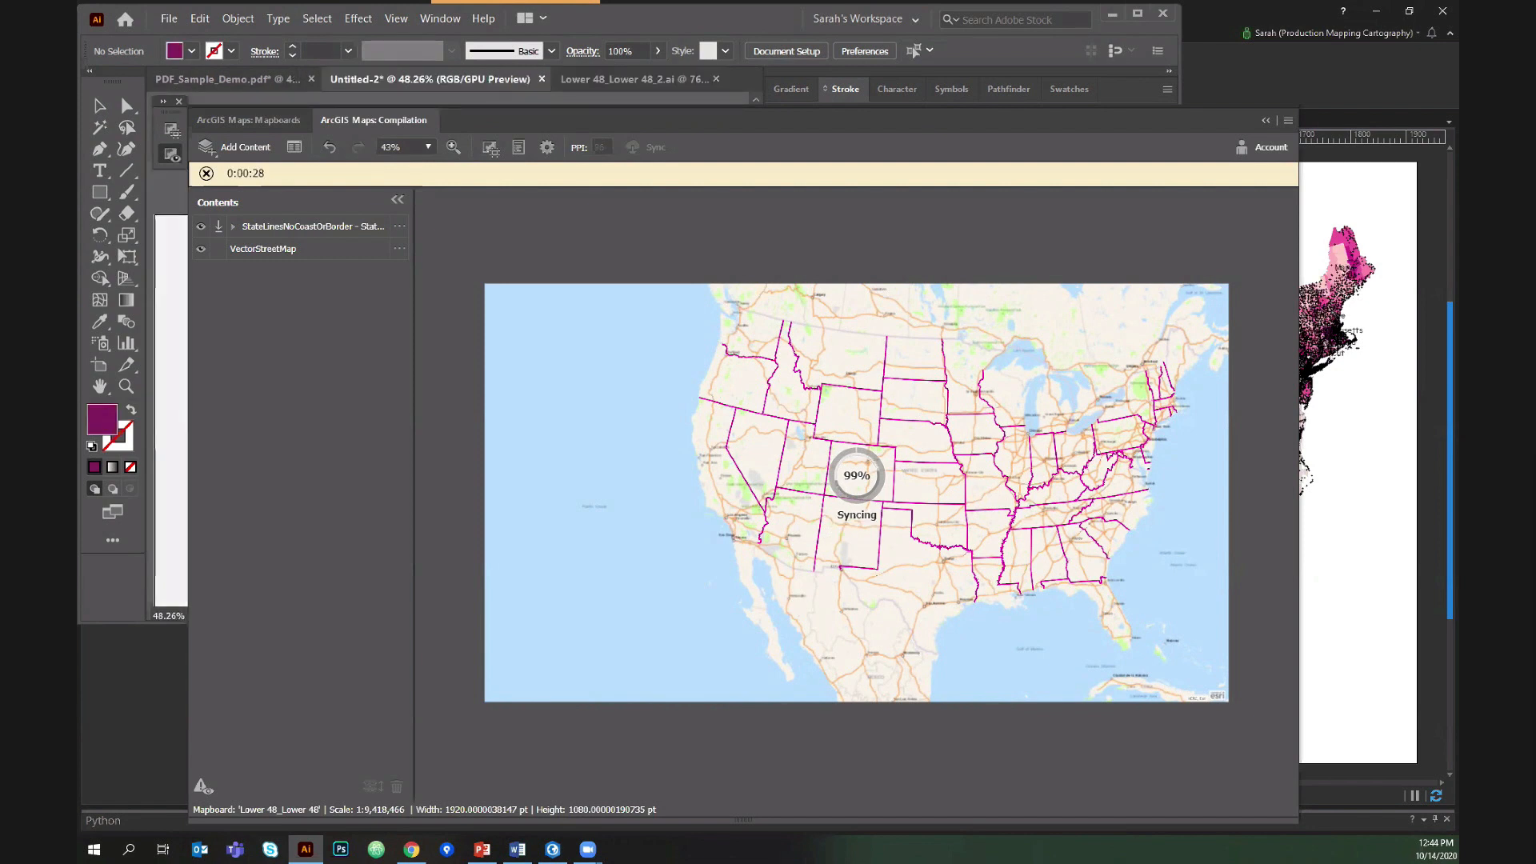
mouse_move(358, 298)
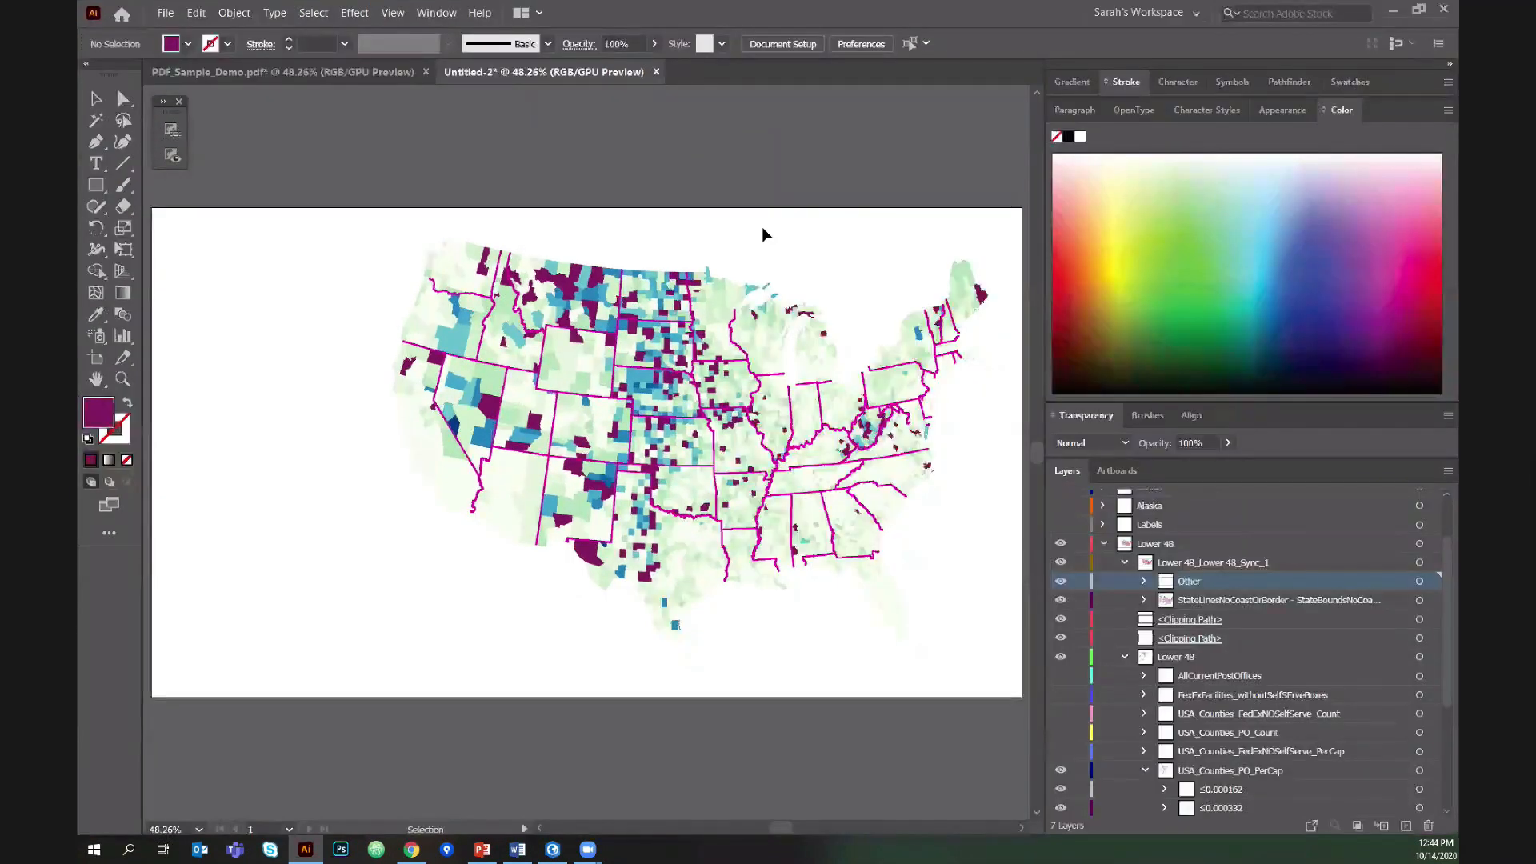
mouse_move(794, 383)
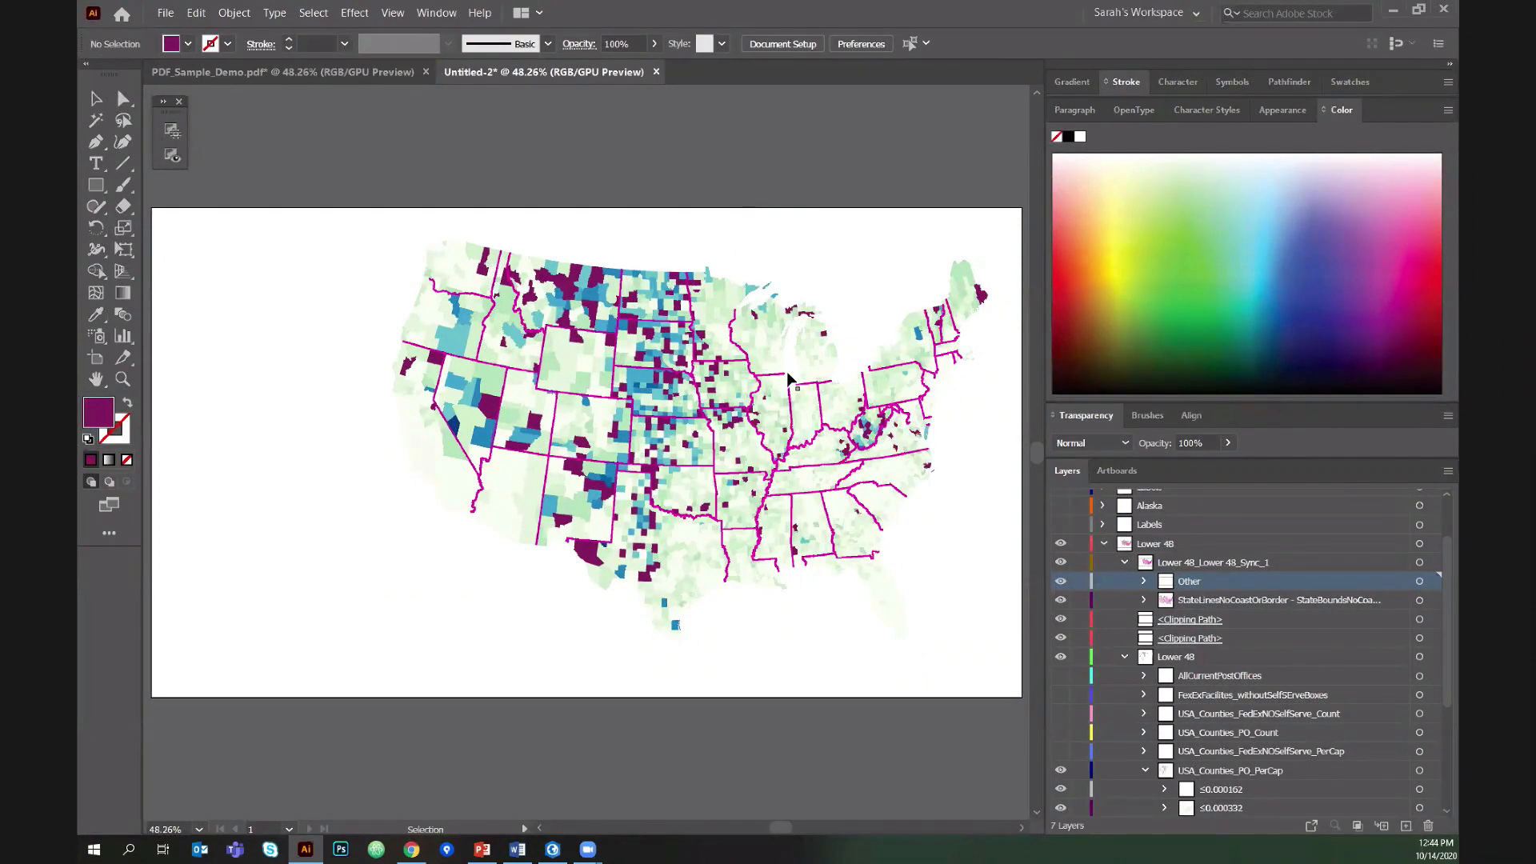
mouse_move(1181, 551)
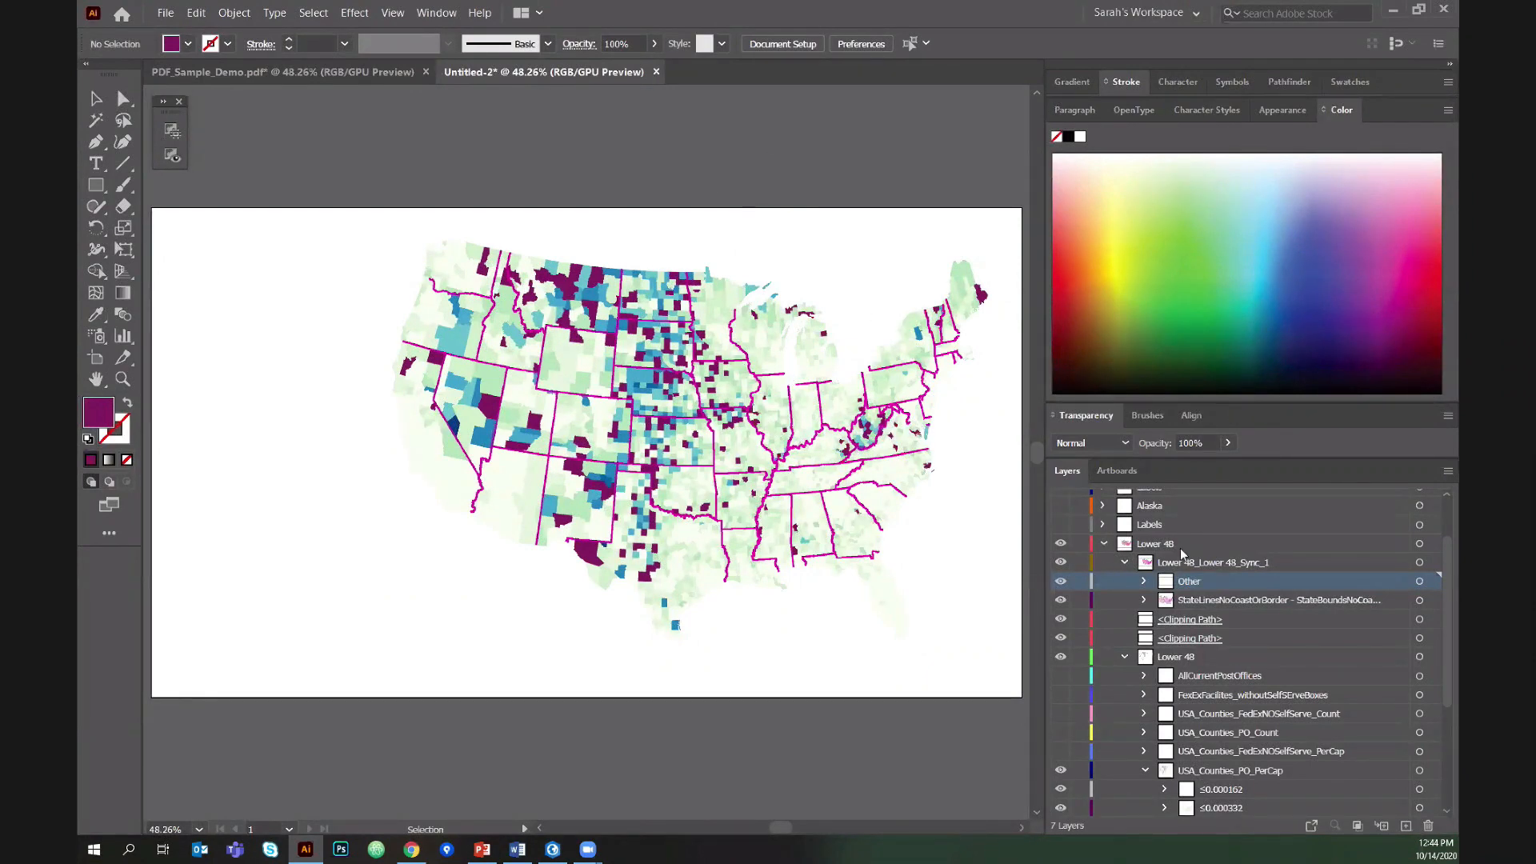
Select all state boundary lines in the Lower 48 group and give their stroke a pale pink.
left_click(1155, 544)
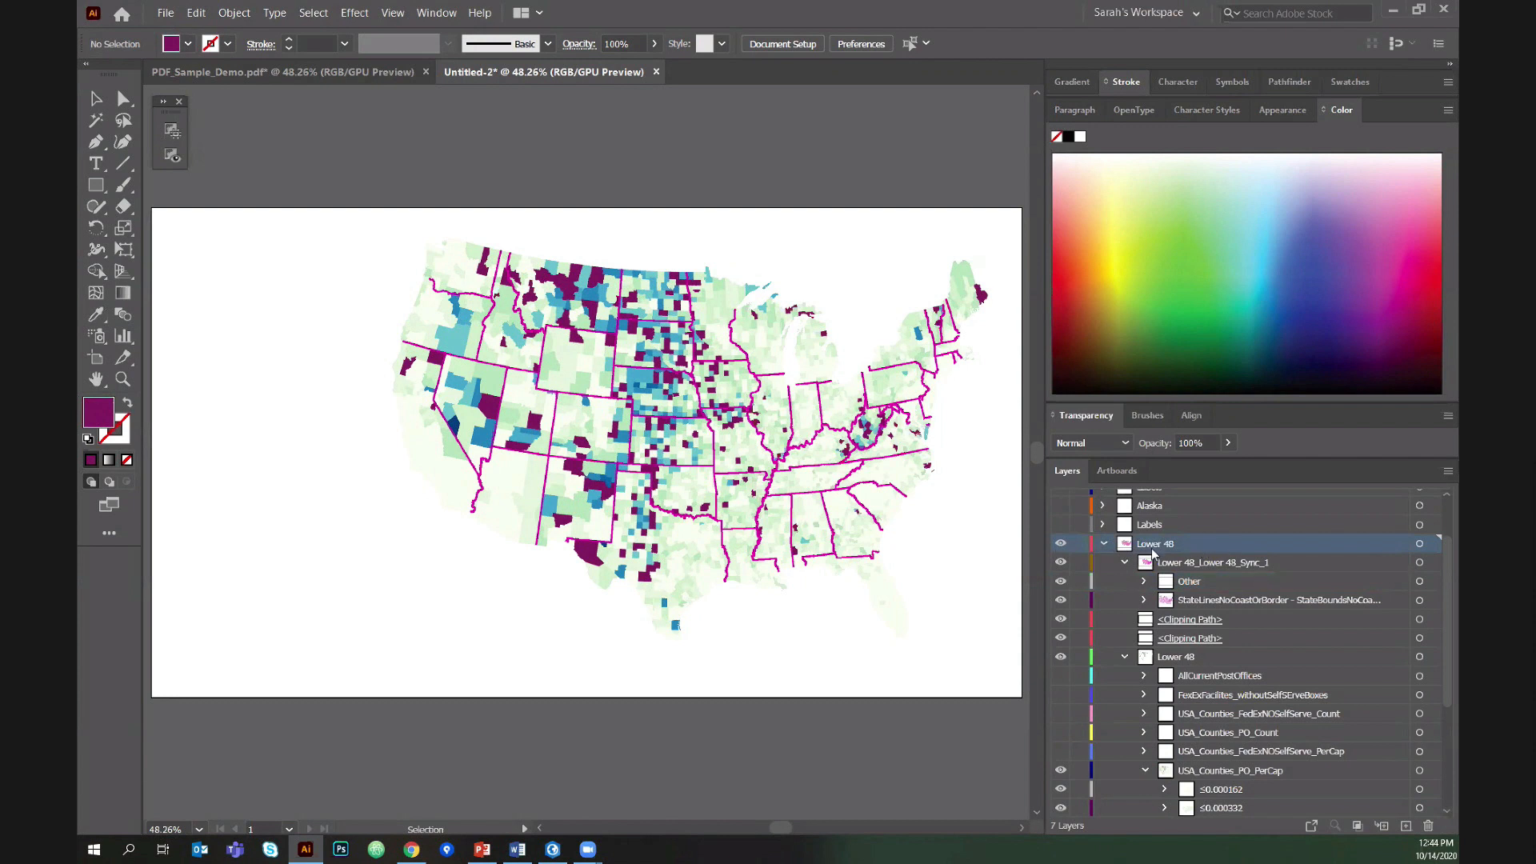
left_click(1273, 599)
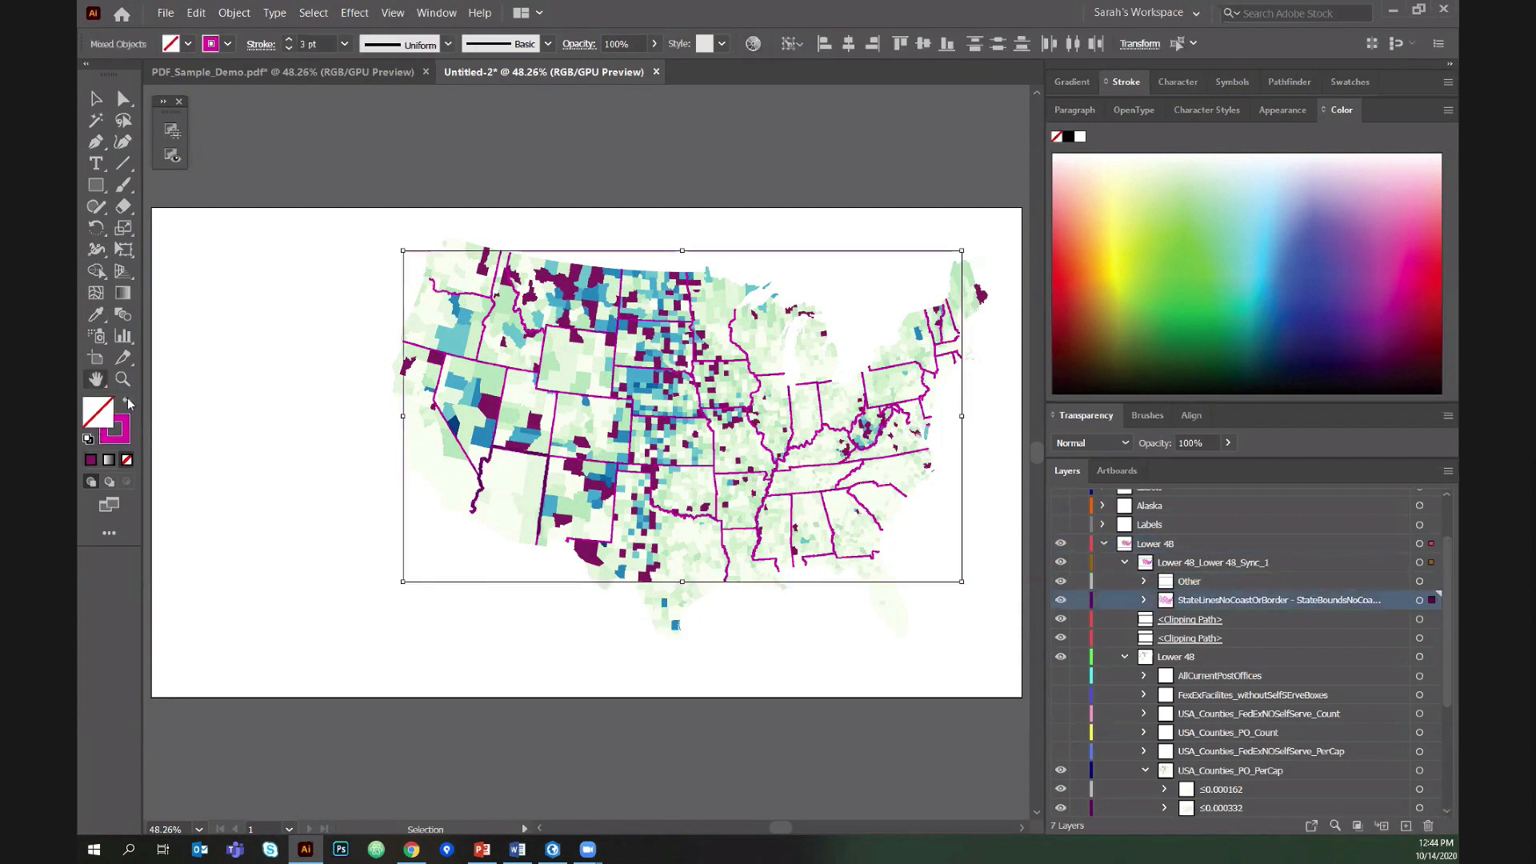
double_click(97, 406)
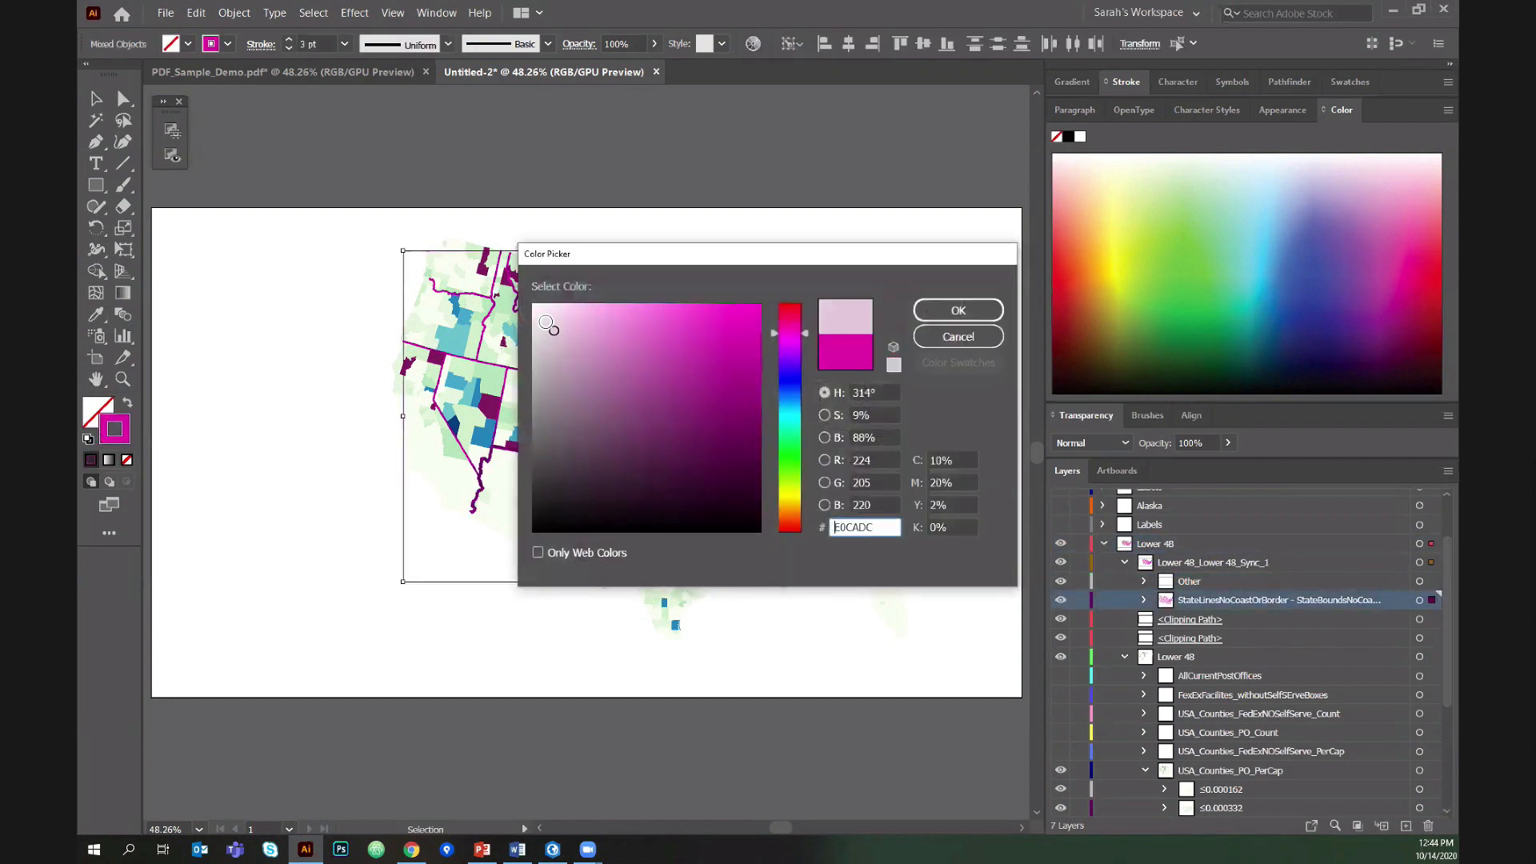
left_click(956, 310)
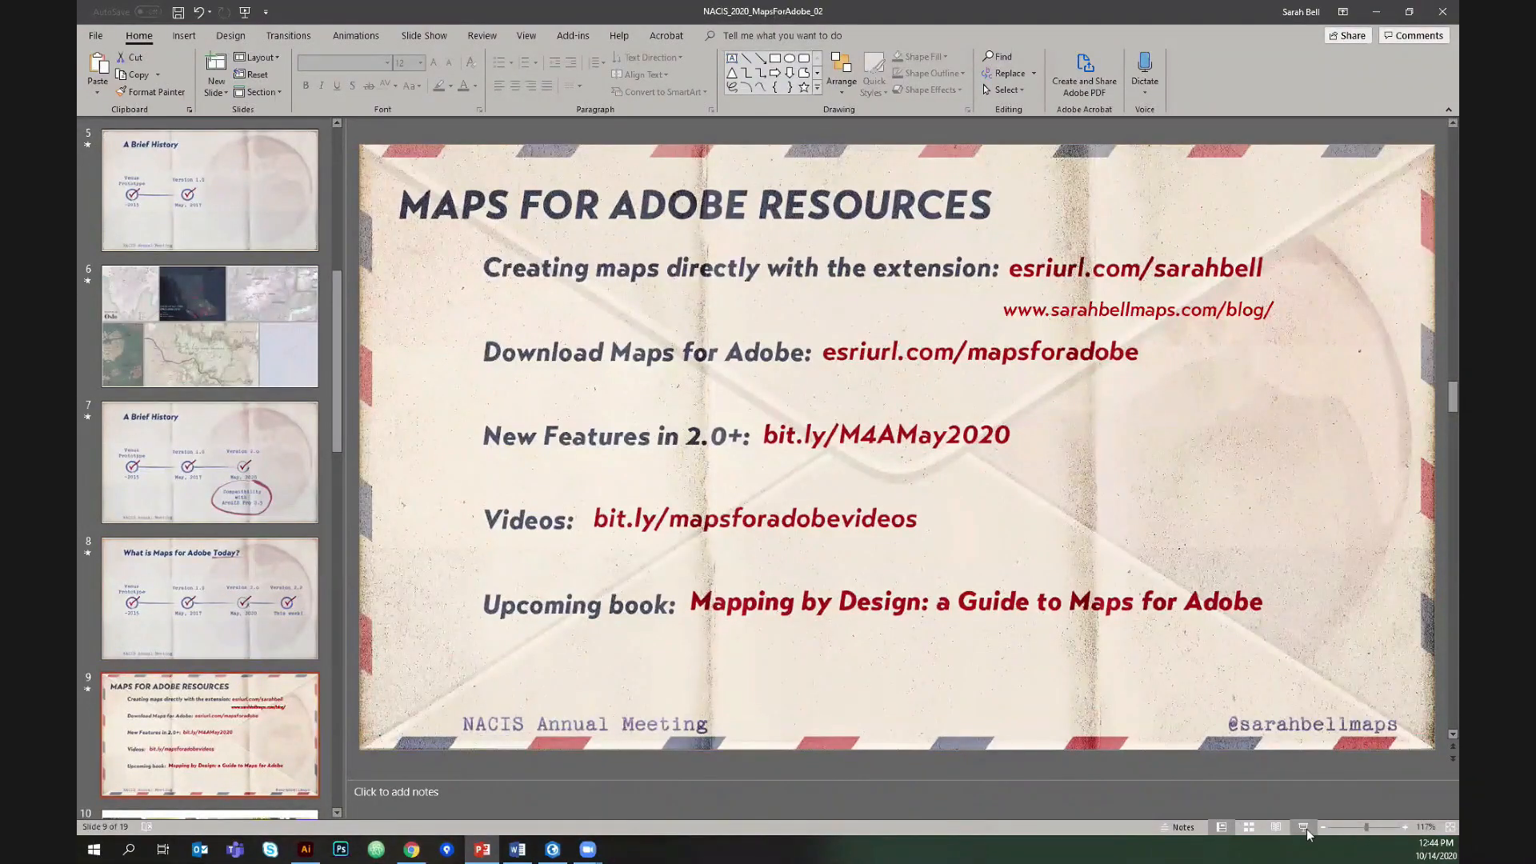
Start the slide show on the Maps for Adobe Resources slide.
left_click(1303, 827)
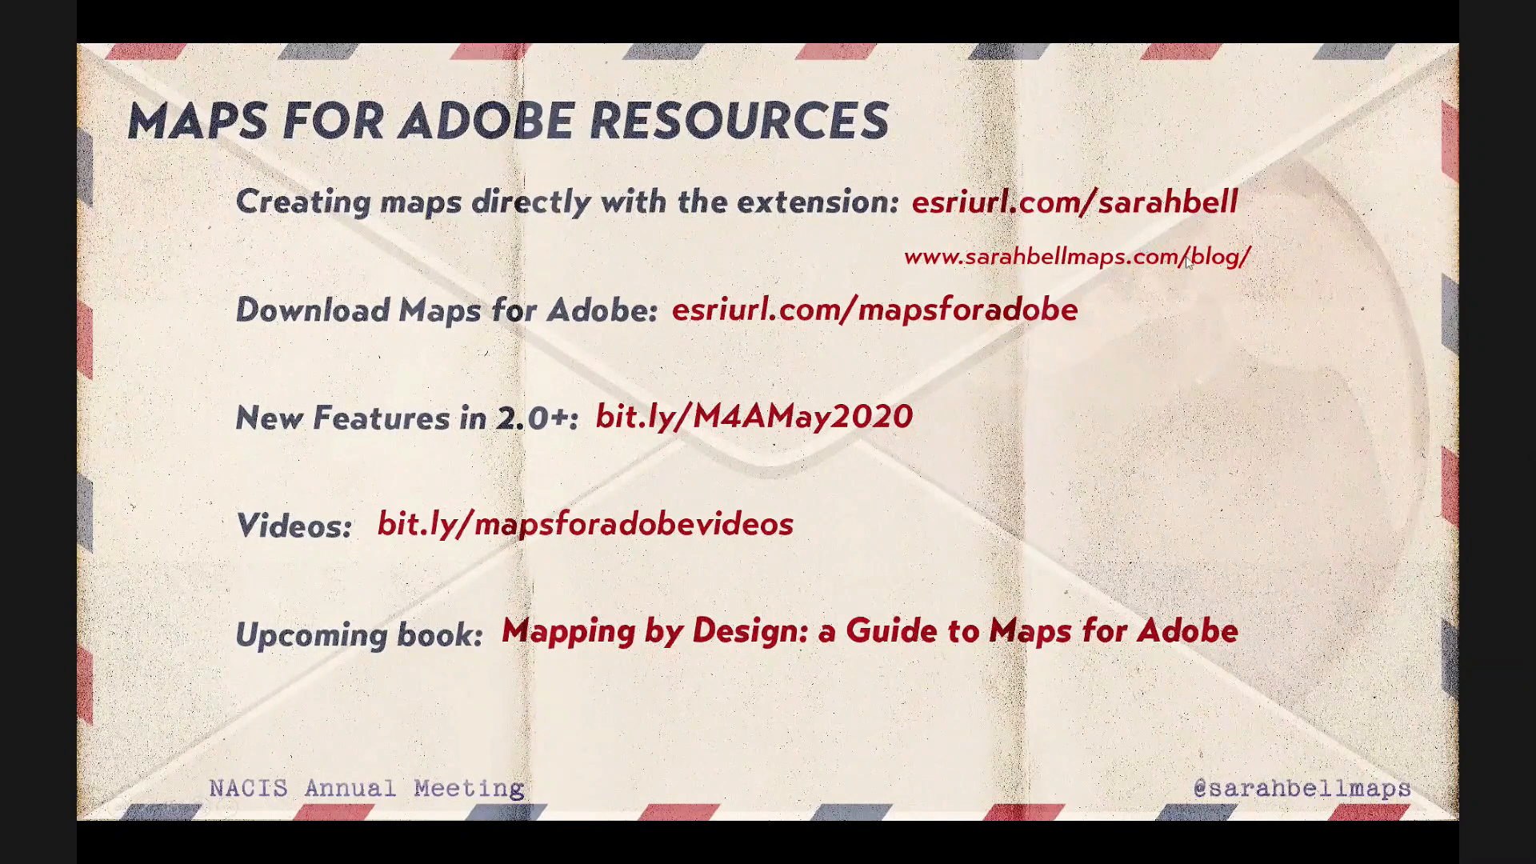
mouse_move(1445, 331)
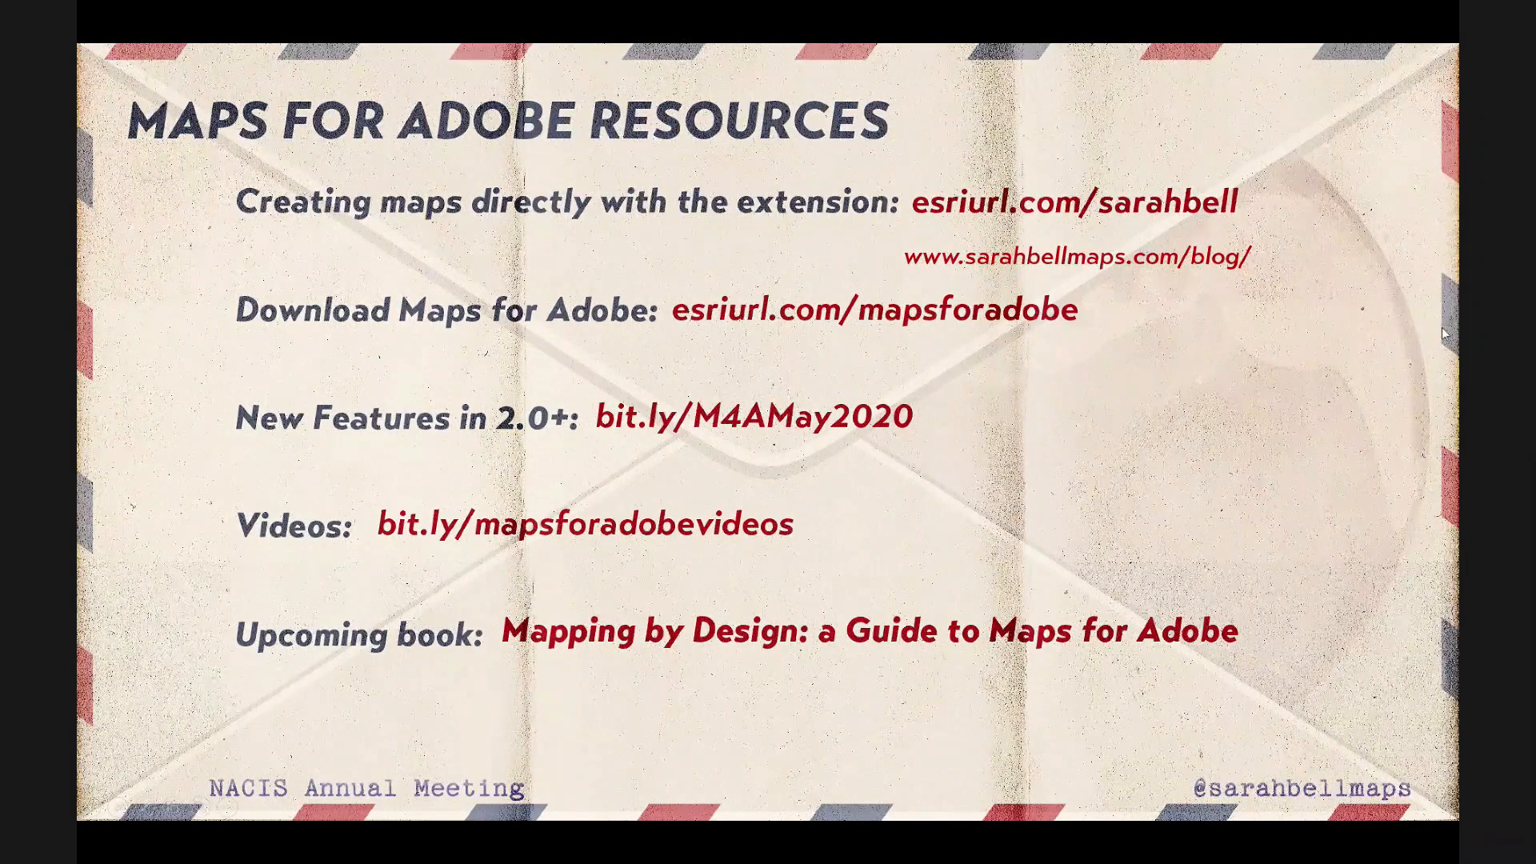